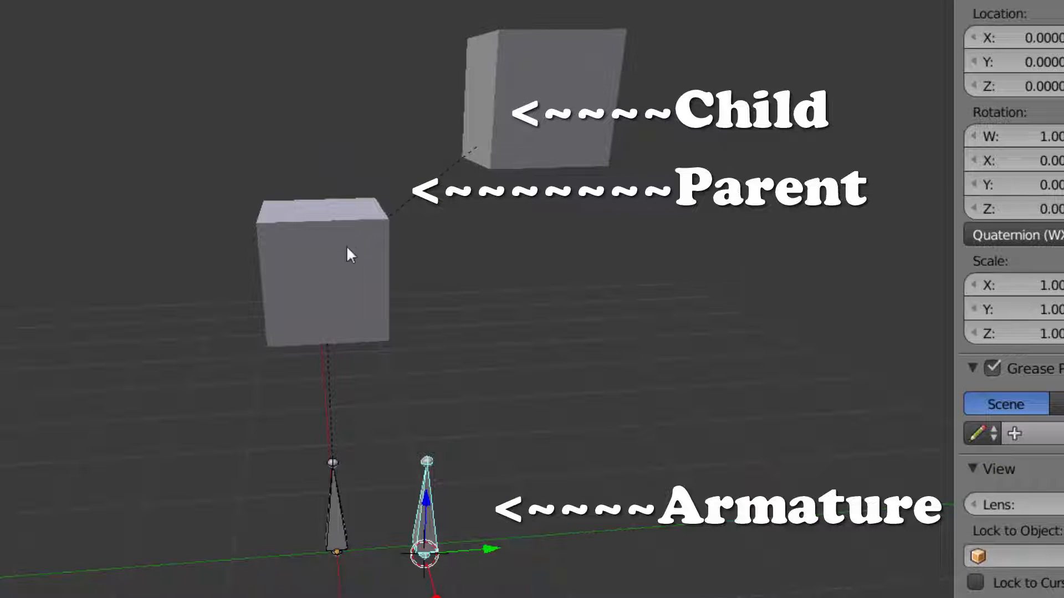
mouse_move(339, 285)
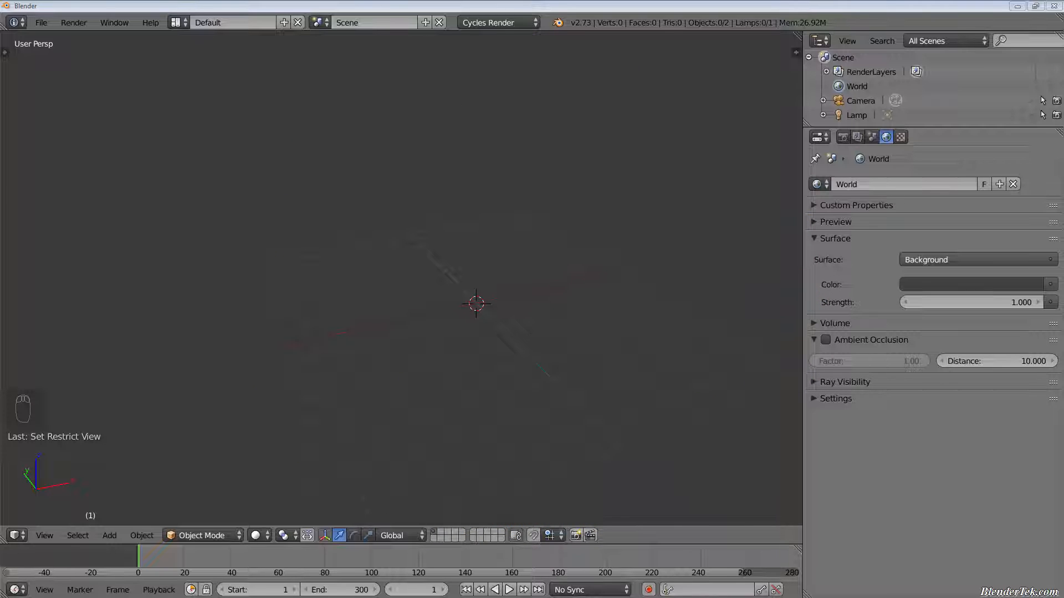
Step: Add a single-bone armature to the scene
key(ctrl+p)
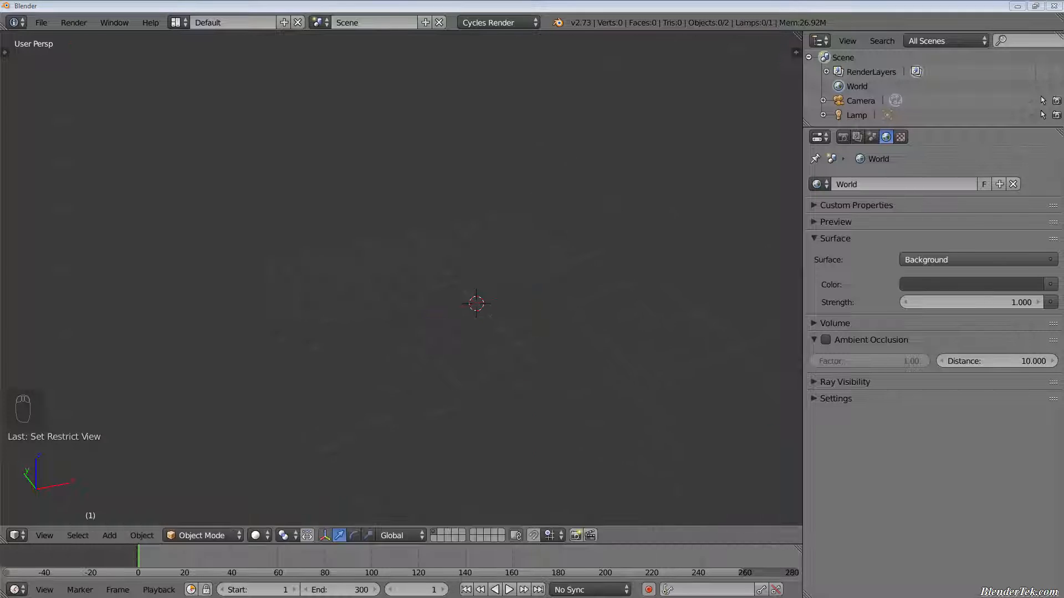
mouse_move(517, 318)
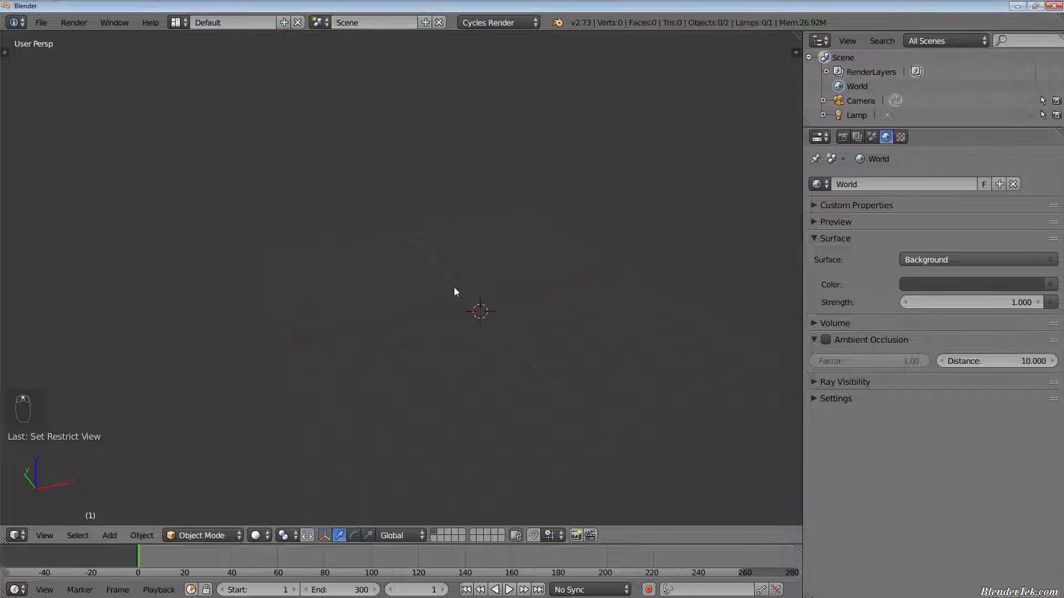
key(shift+a)
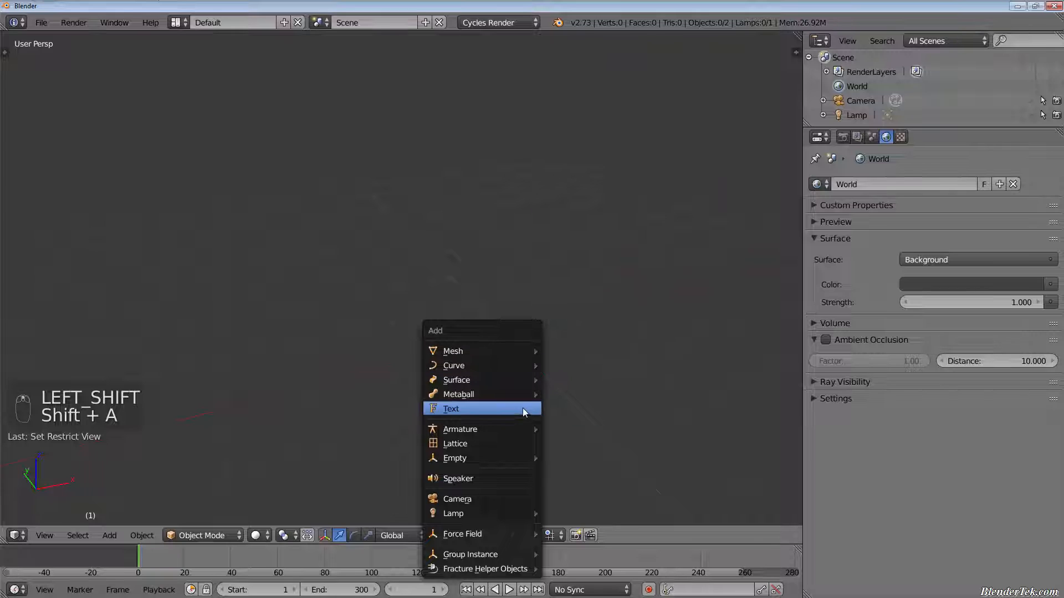
mouse_move(460, 429)
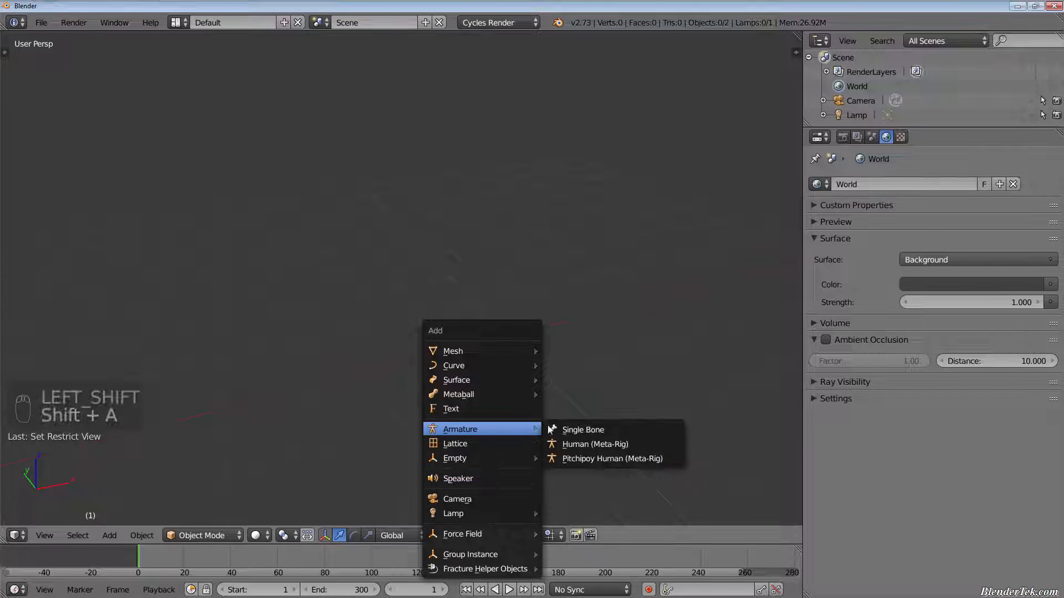
click(582, 429)
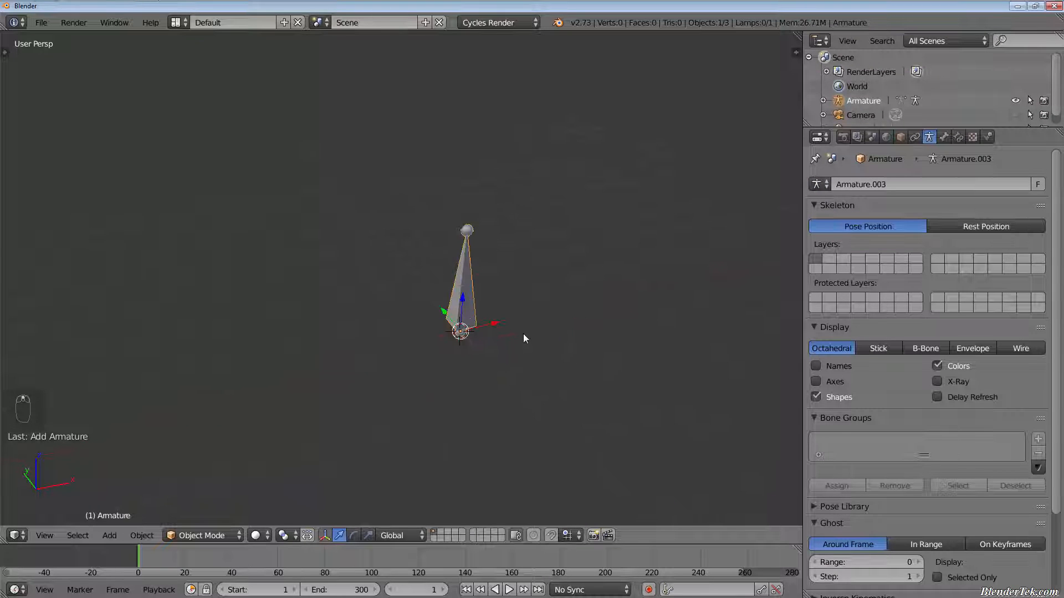
Step: In edit mode, add a second bone beside the first and return to object mode
key(Tab)
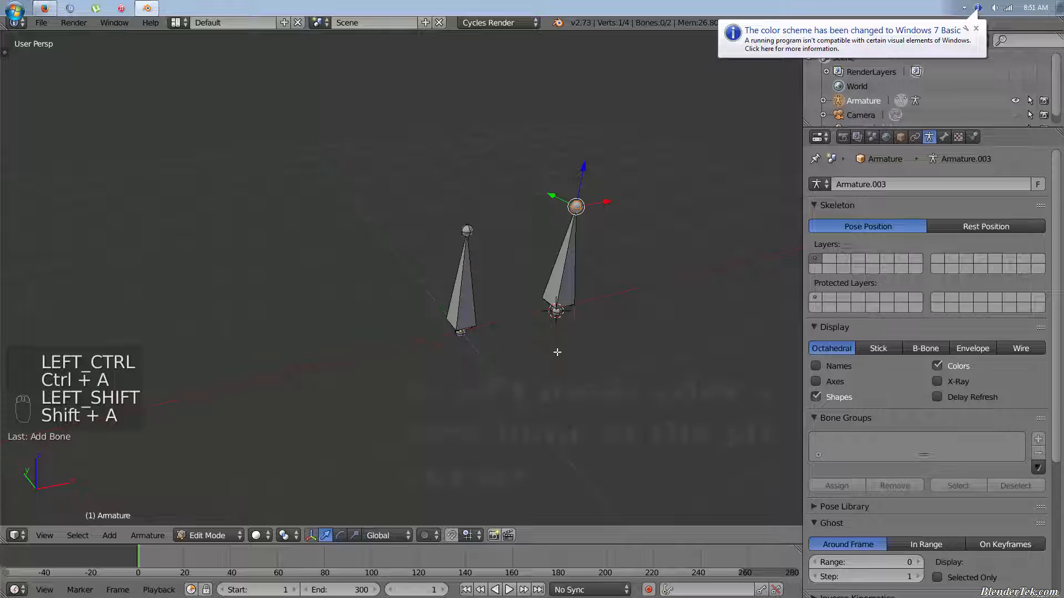
key(shift+a)
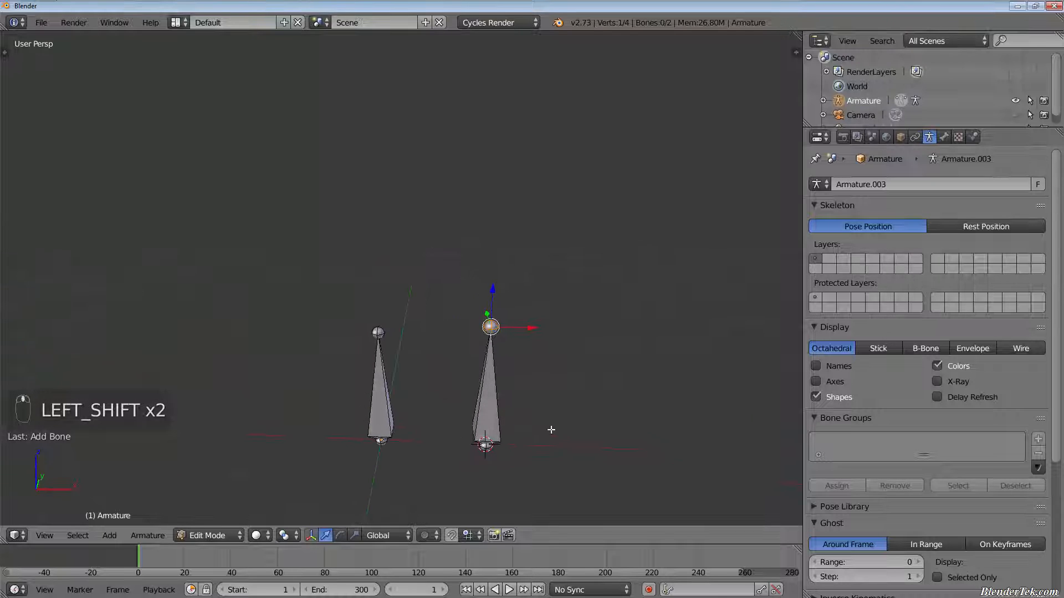
key(Tab)
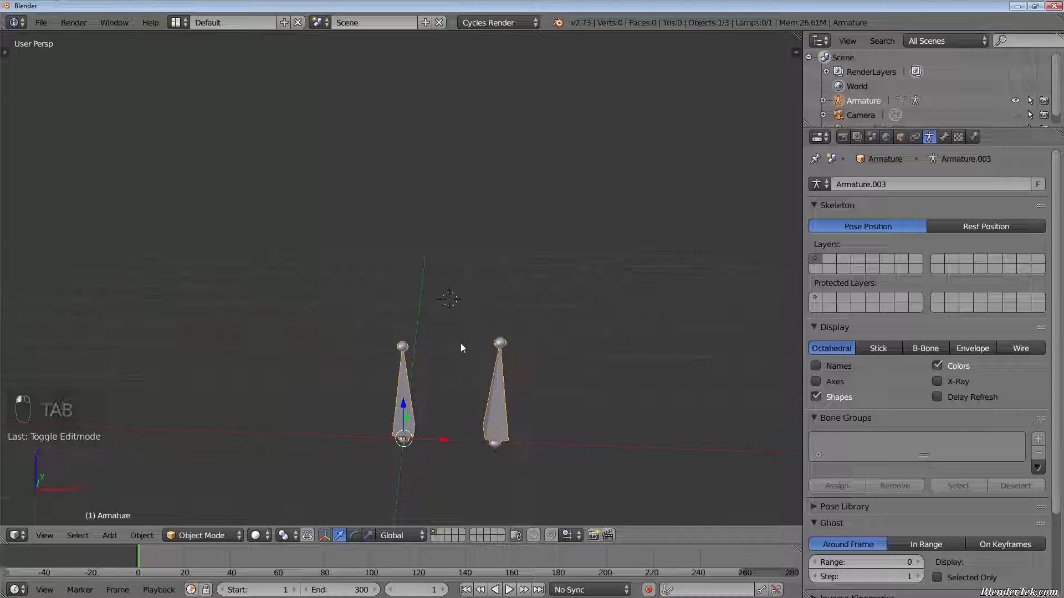
Step: Add a small cube above the bones and select it together with the armature
key(shift+a)
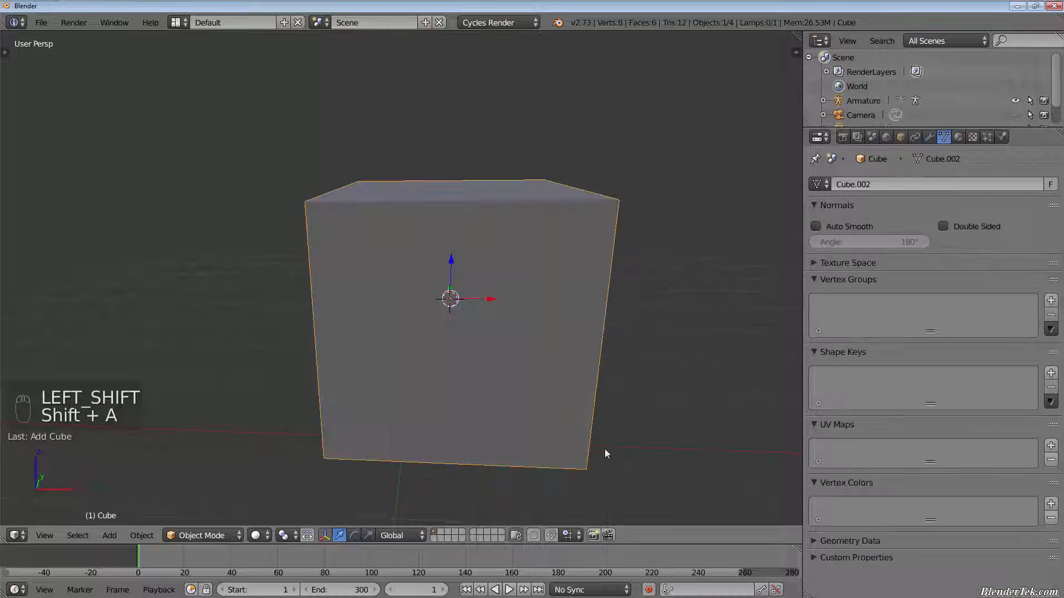
key(s)
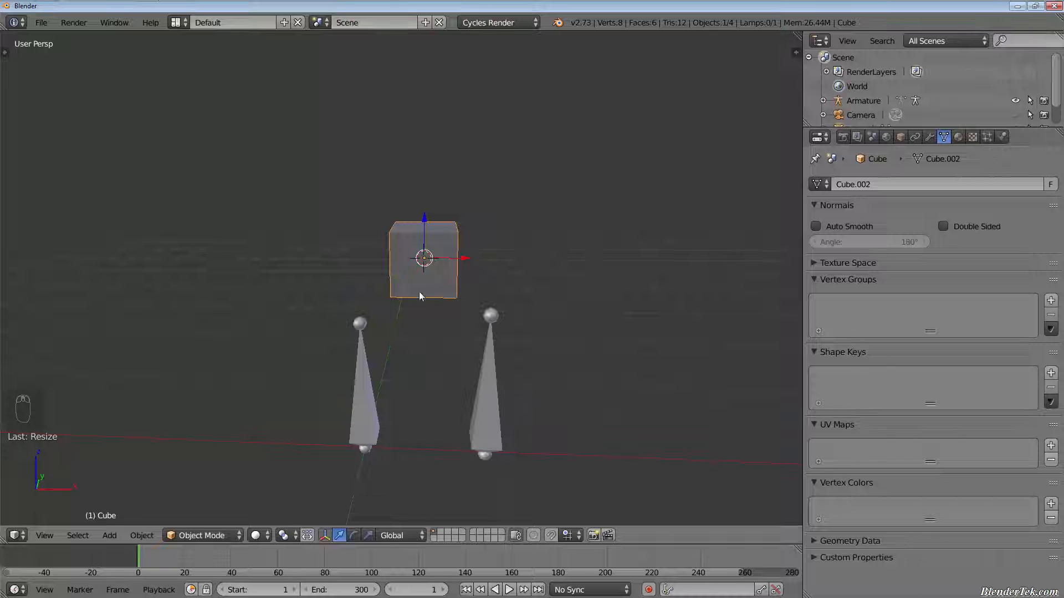
key(shift)
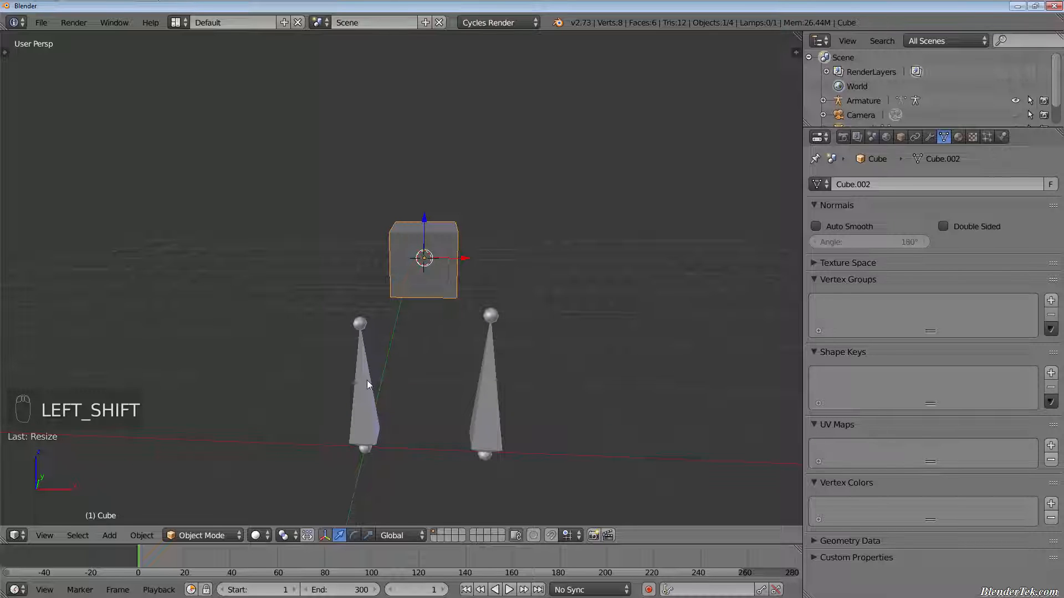
click(393, 358)
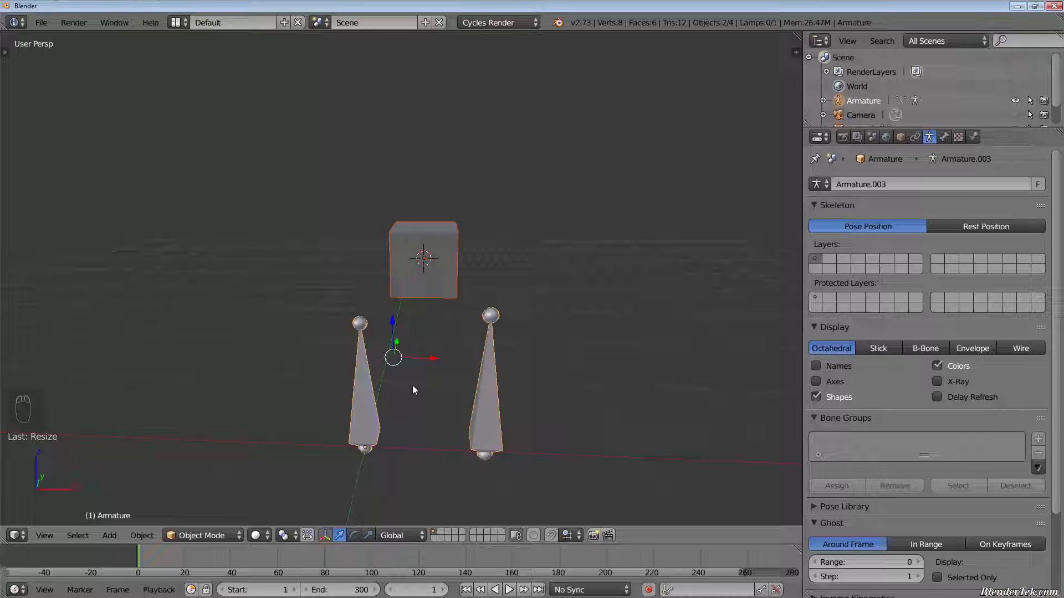
mouse_move(409, 341)
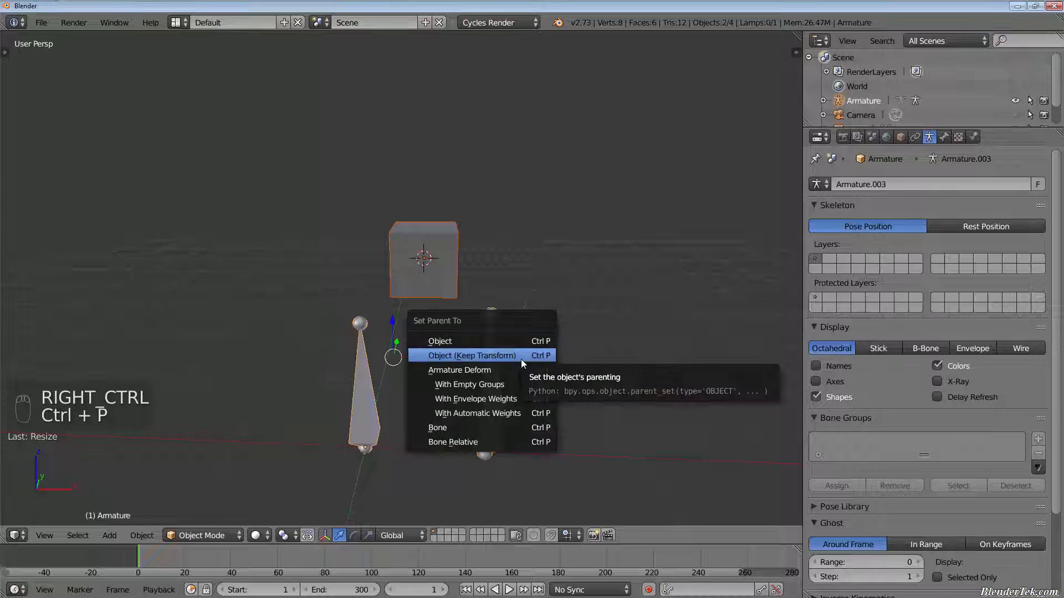
mouse_move(533, 365)
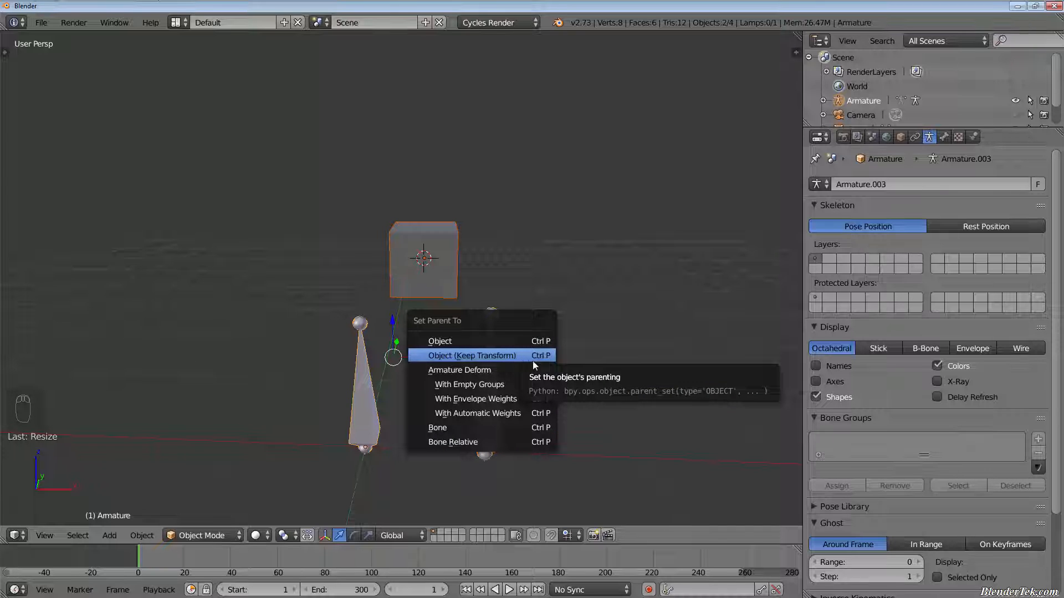
mouse_move(459, 370)
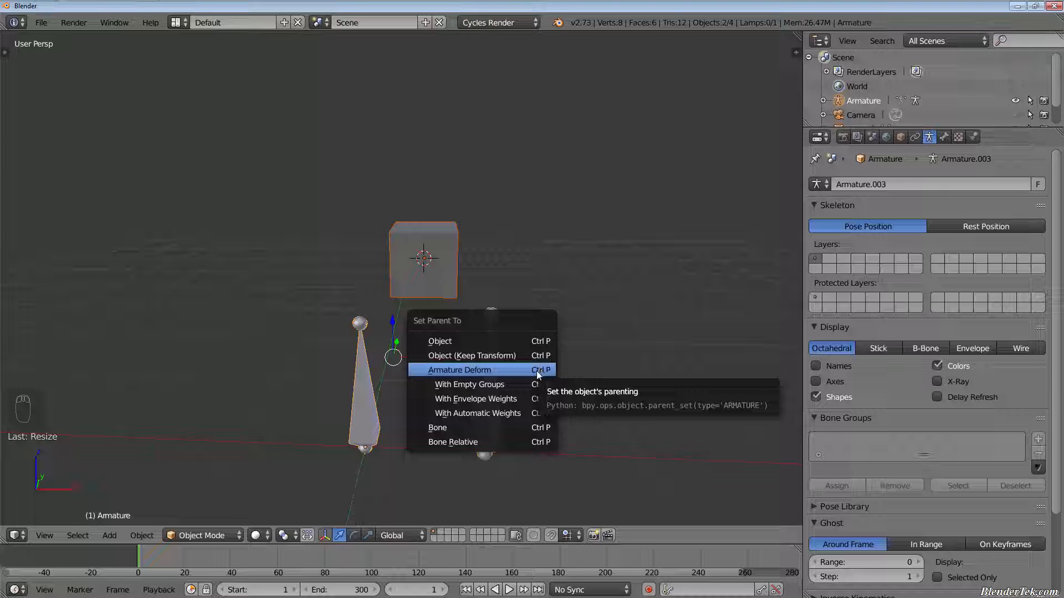
mouse_move(478, 413)
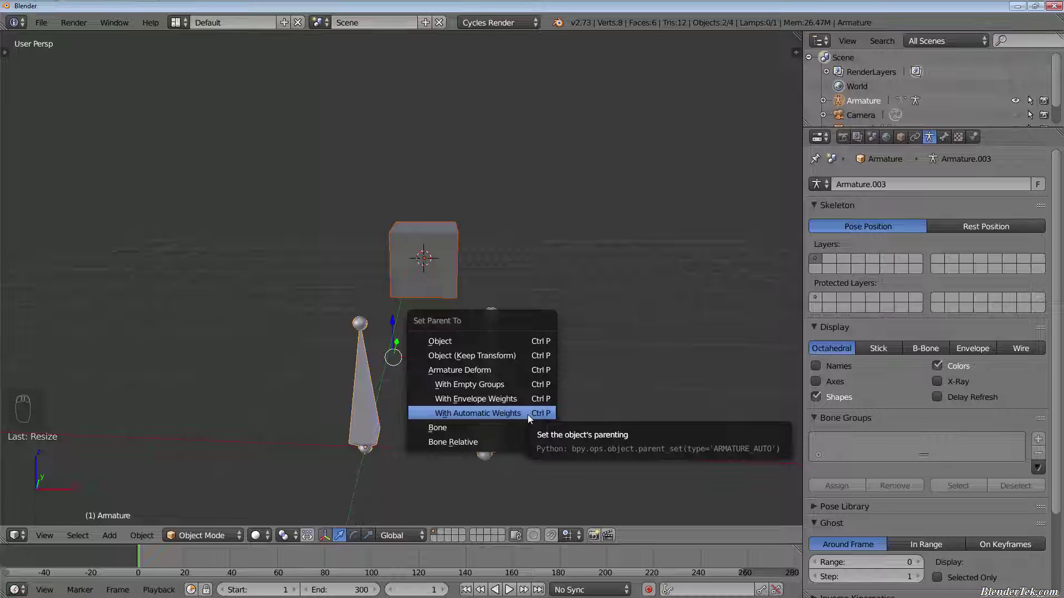
Step: Parent the cube to the armature using Armature Deform with automatic weights
click(478, 413)
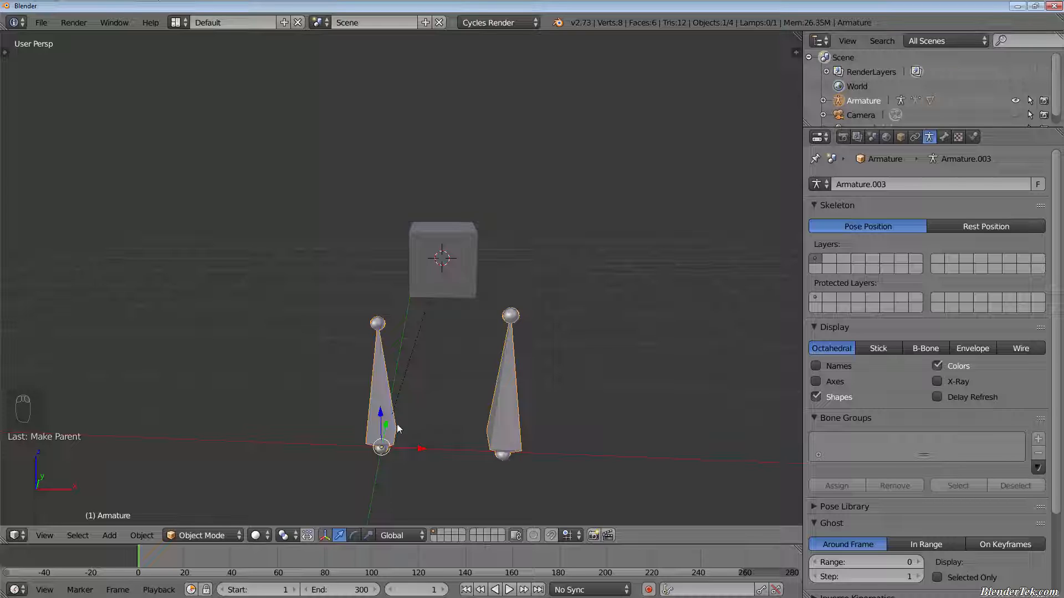
mouse_move(321, 498)
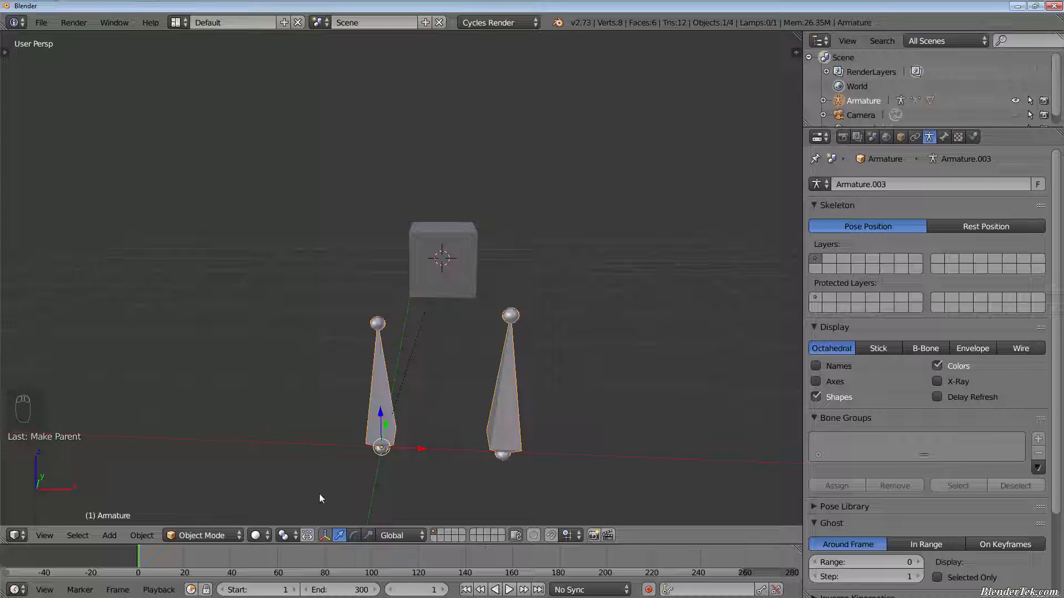
Step: In pose mode, move each bone in turn to confirm the cube follows
key(ctrl+tab)
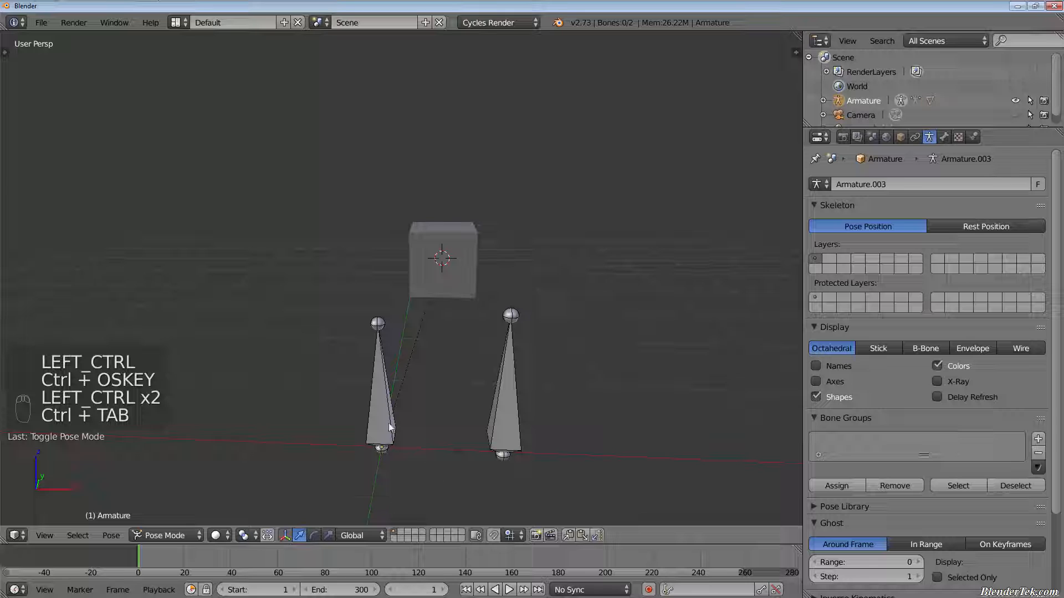
key(g)
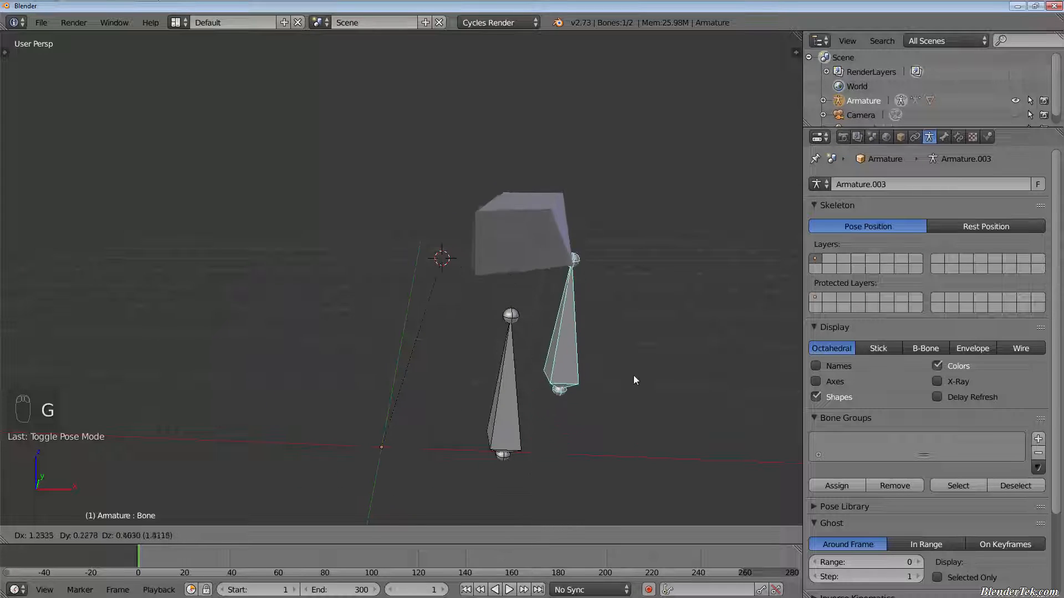
click(522, 412)
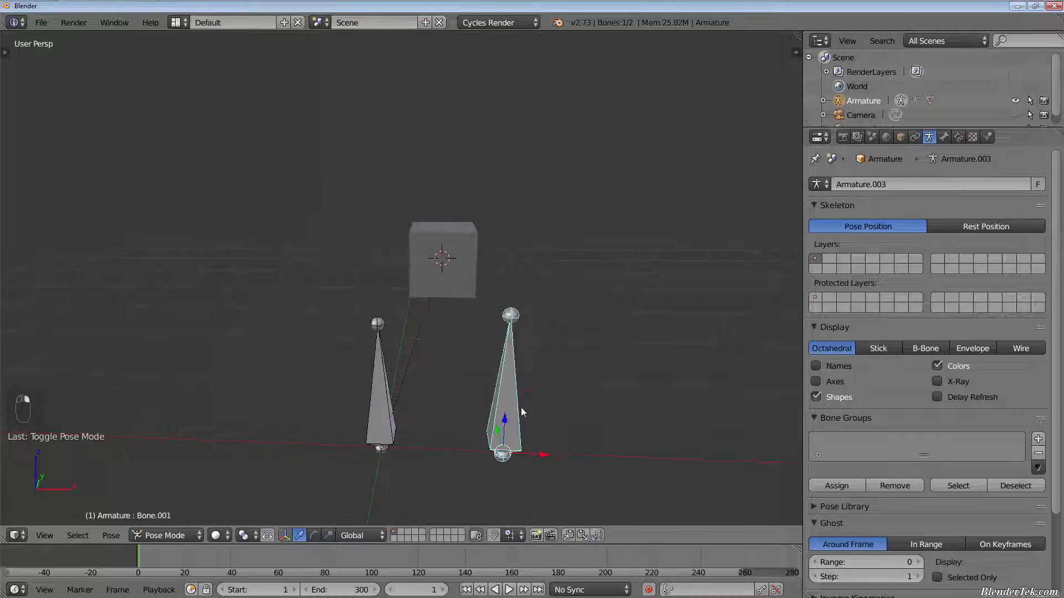
key(g)
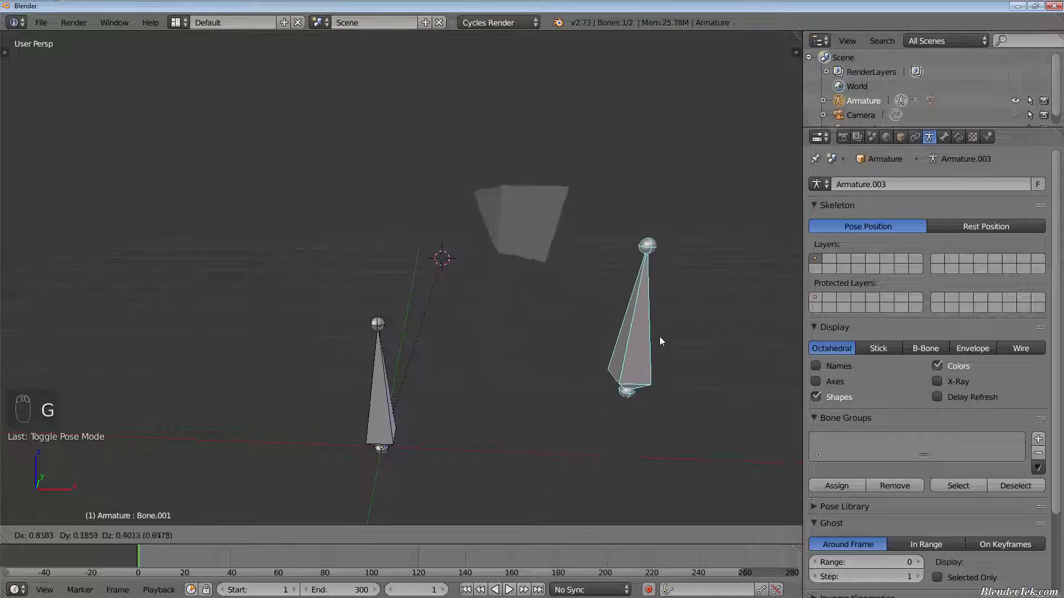
mouse_move(617, 495)
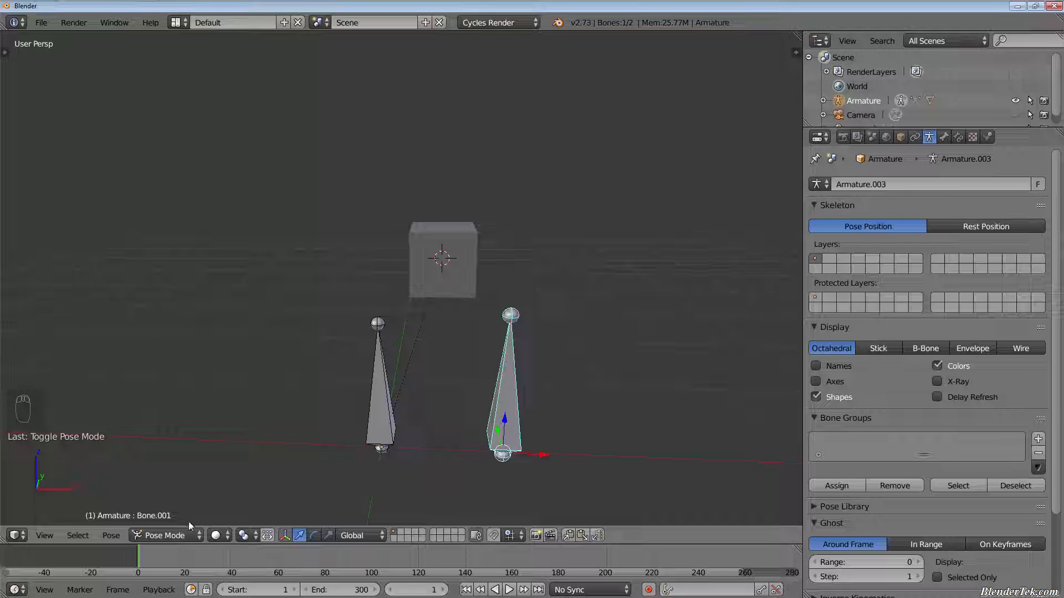
click(166, 535)
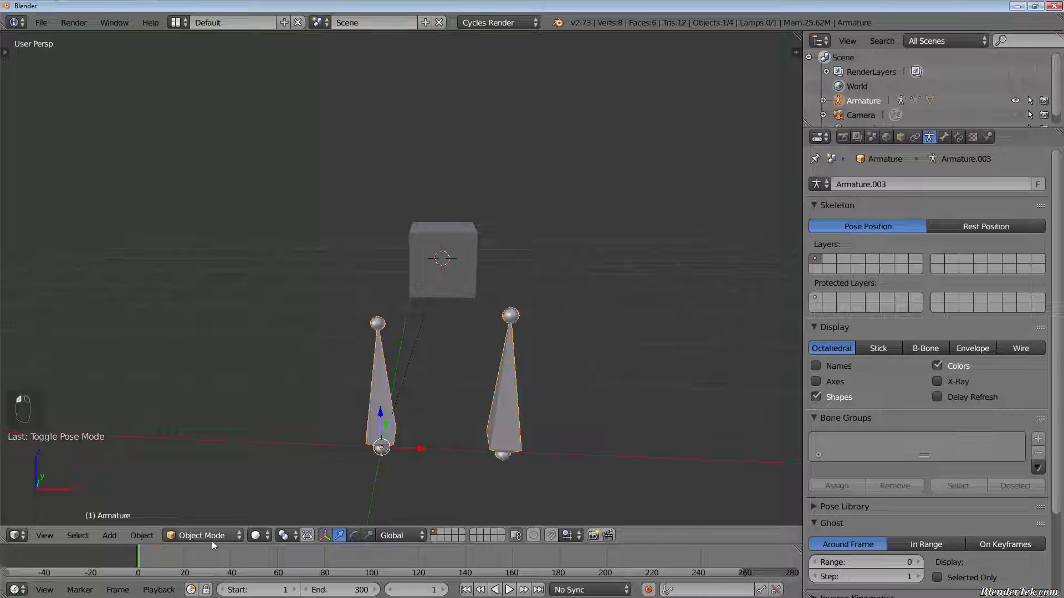
click(443, 262)
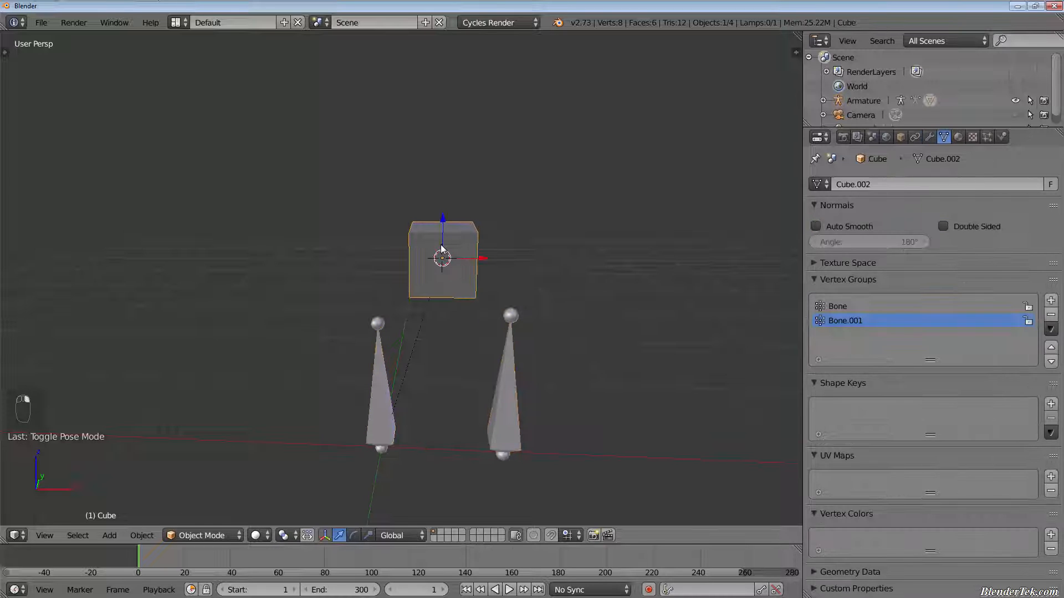
click(201, 535)
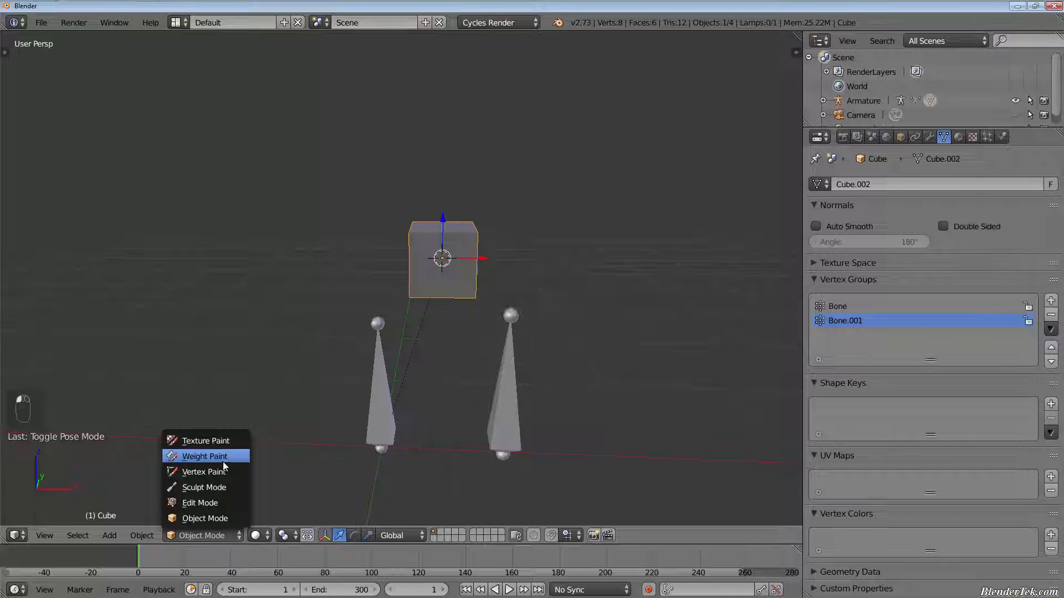
click(204, 455)
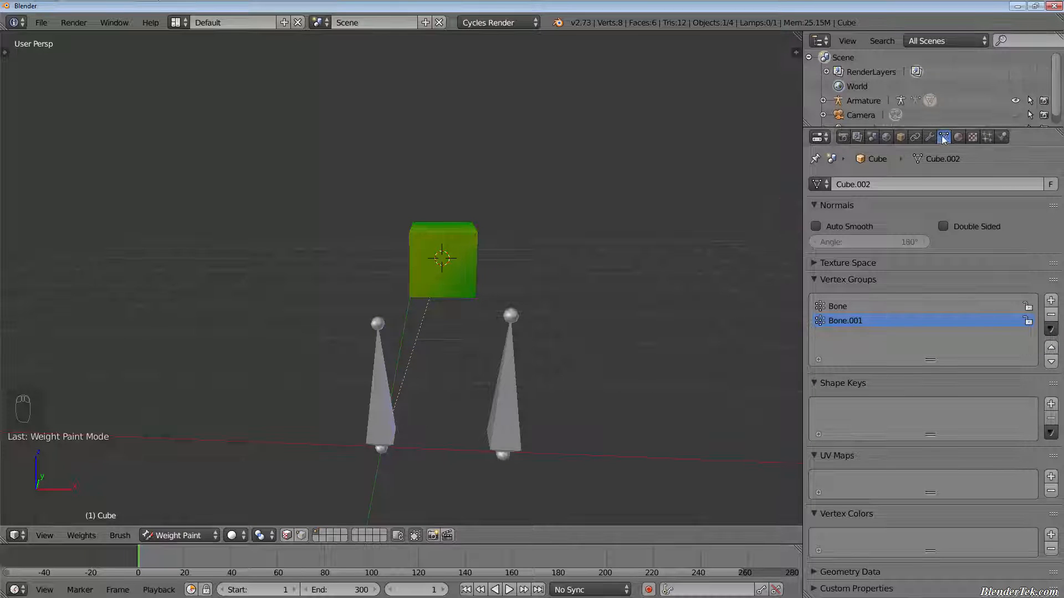
mouse_move(943, 138)
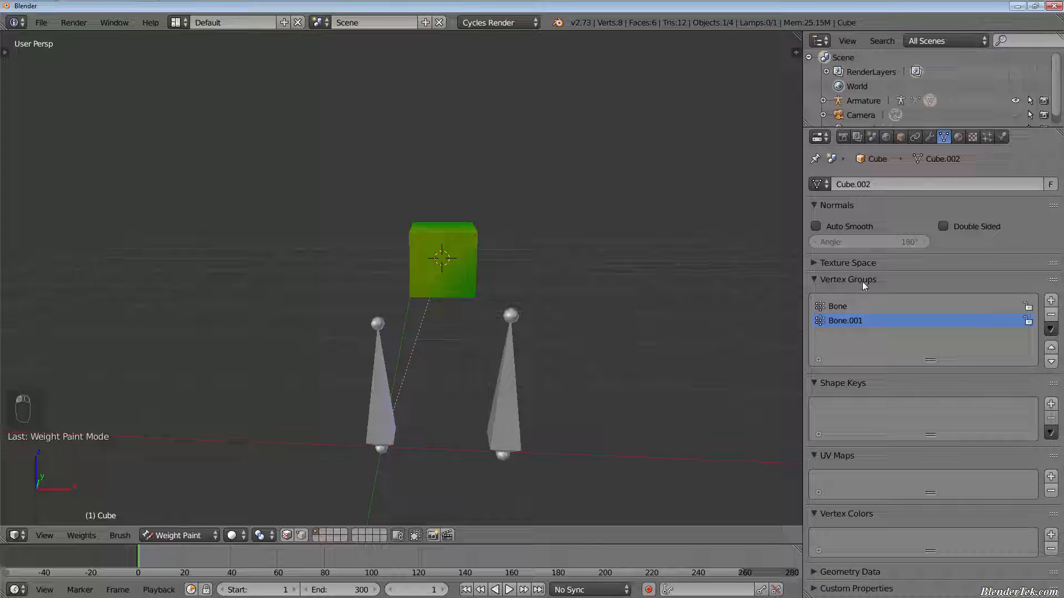
mouse_move(854, 310)
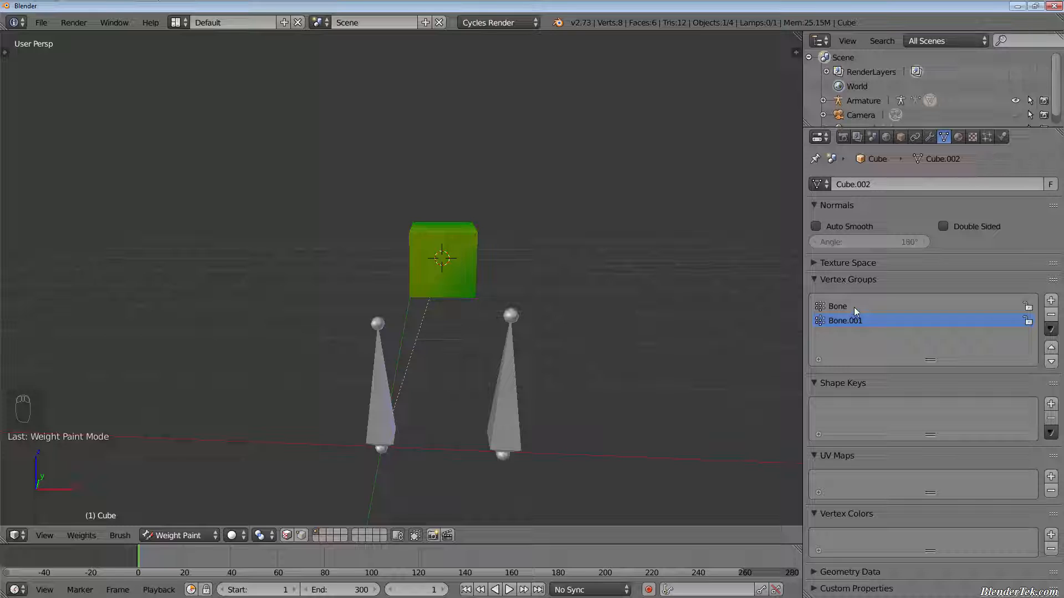
click(836, 306)
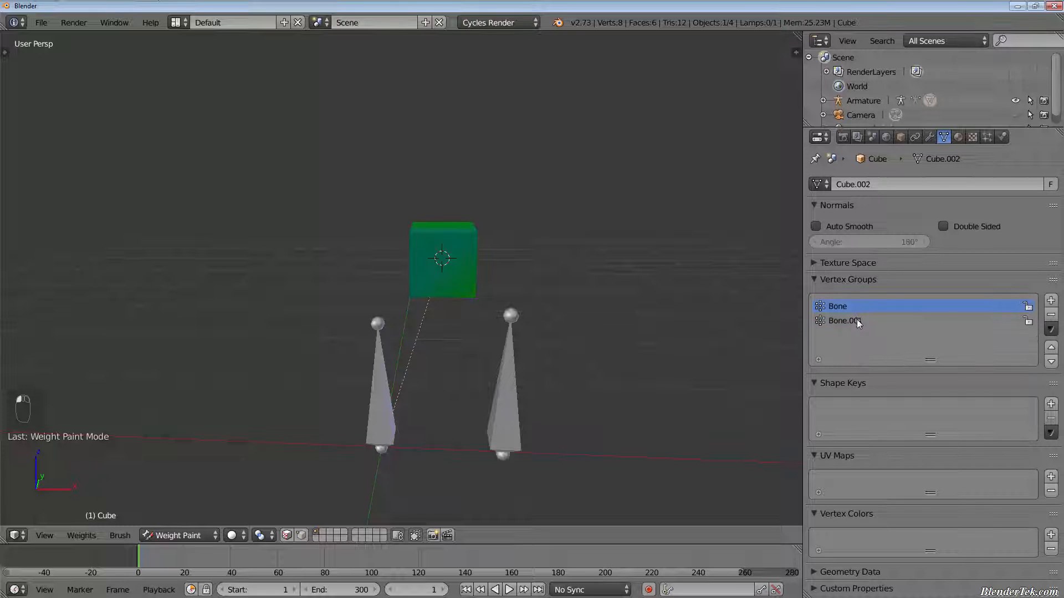
click(844, 320)
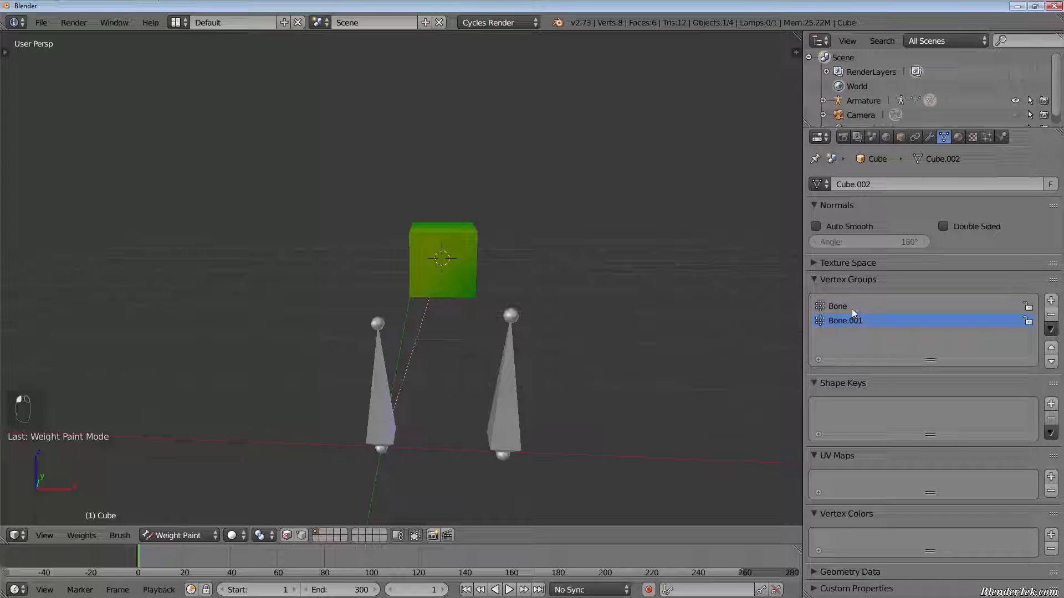
click(836, 306)
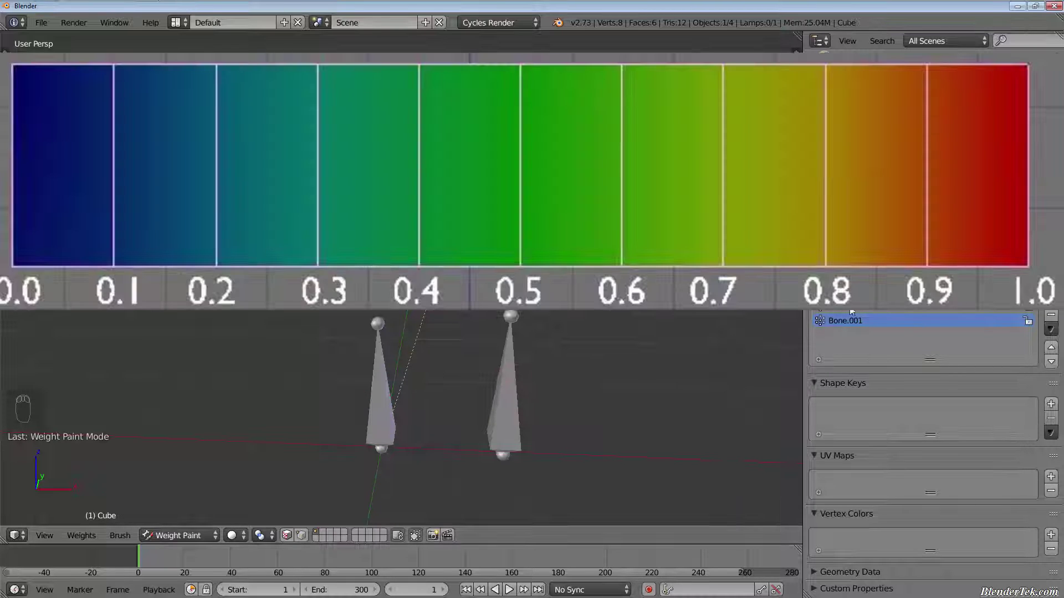
click(972, 373)
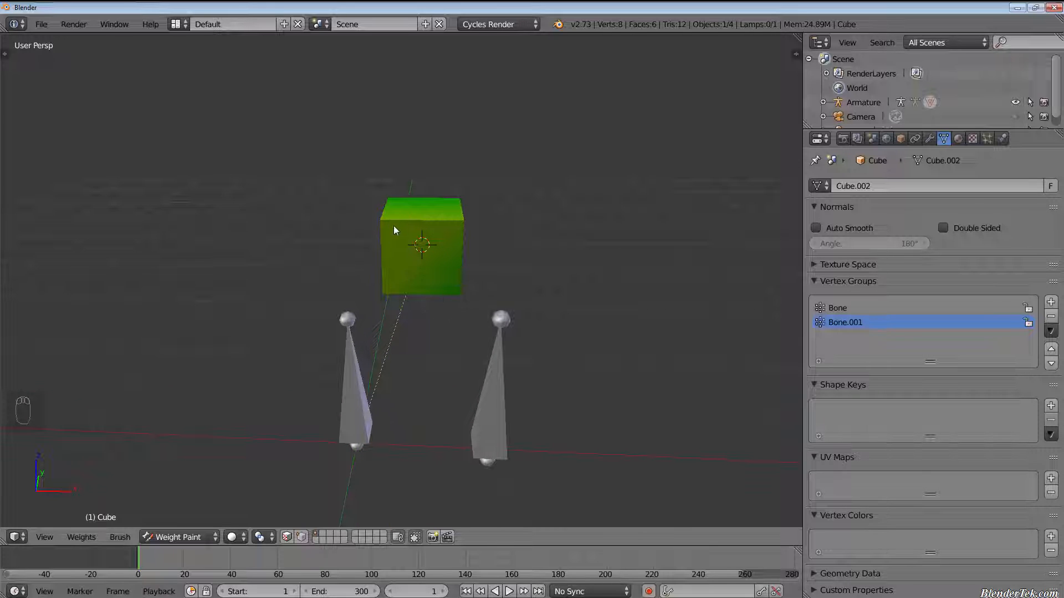
mouse_move(597, 331)
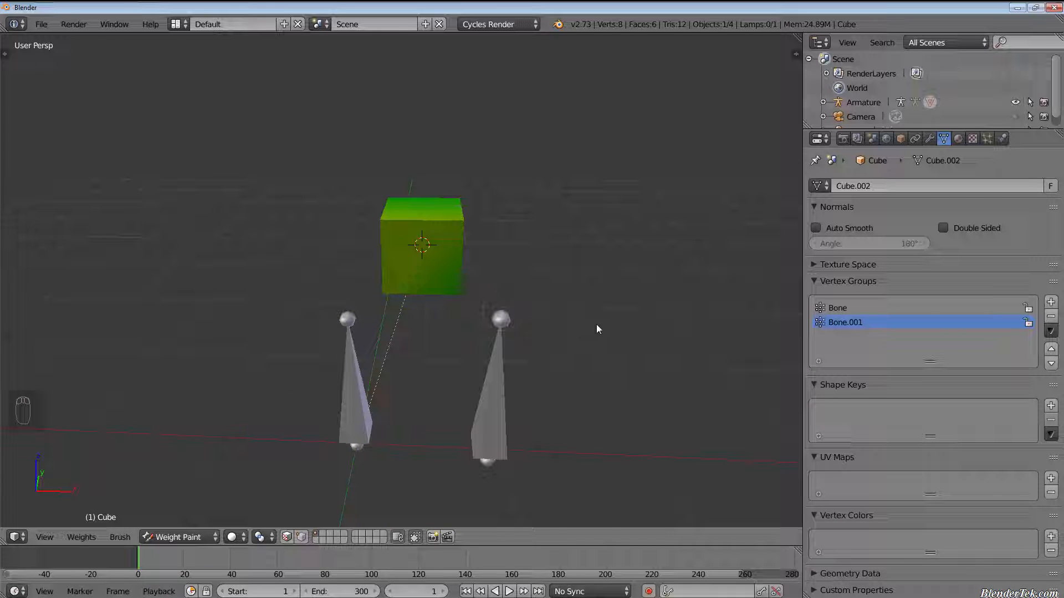
Step: Select the armature, then undo repeatedly until the cube is unparented in object mode
key(Tab)
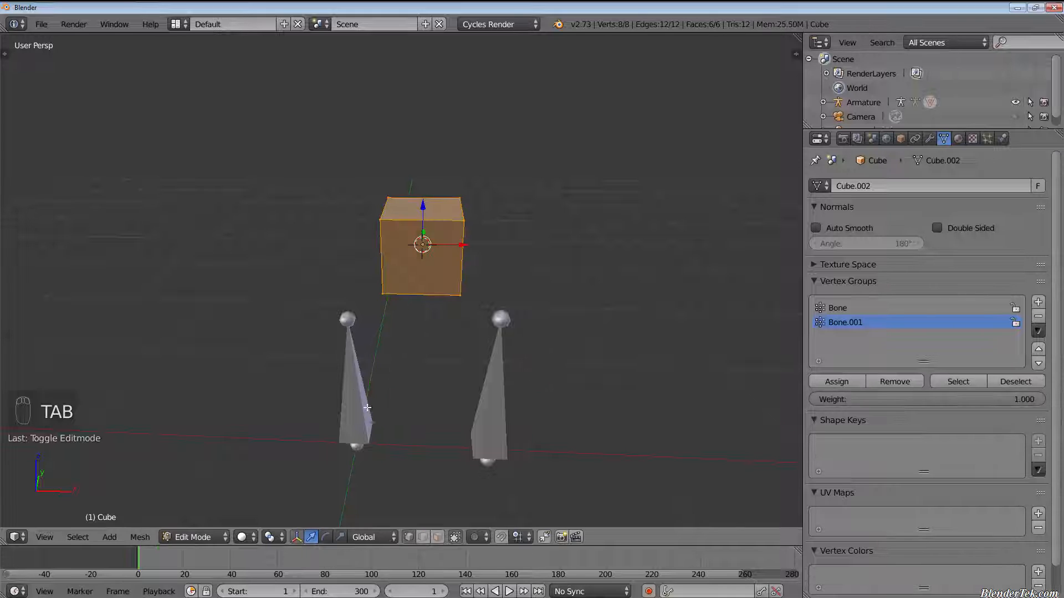
click(192, 537)
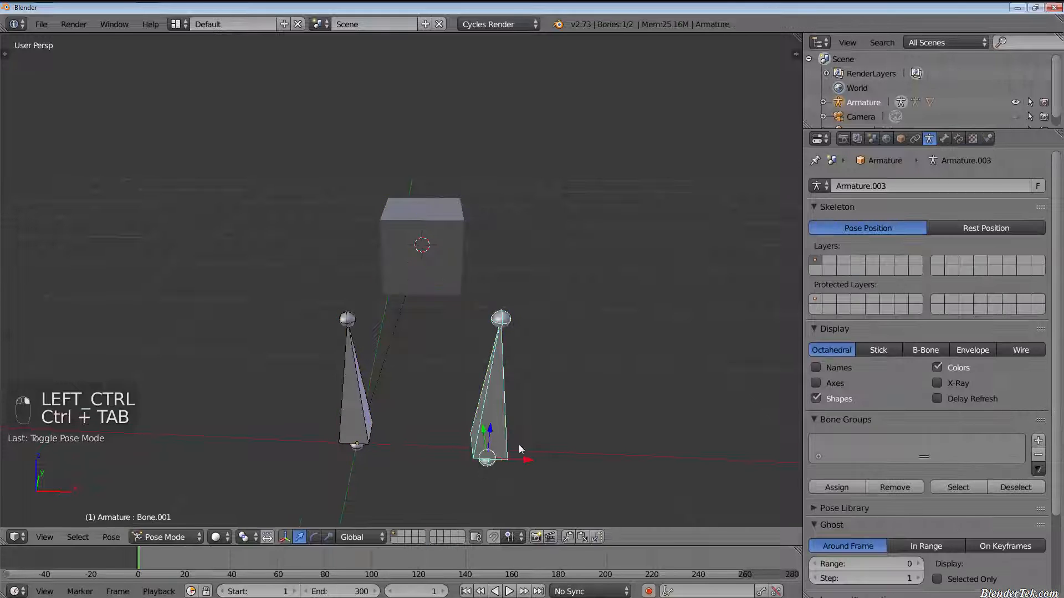
key(g)
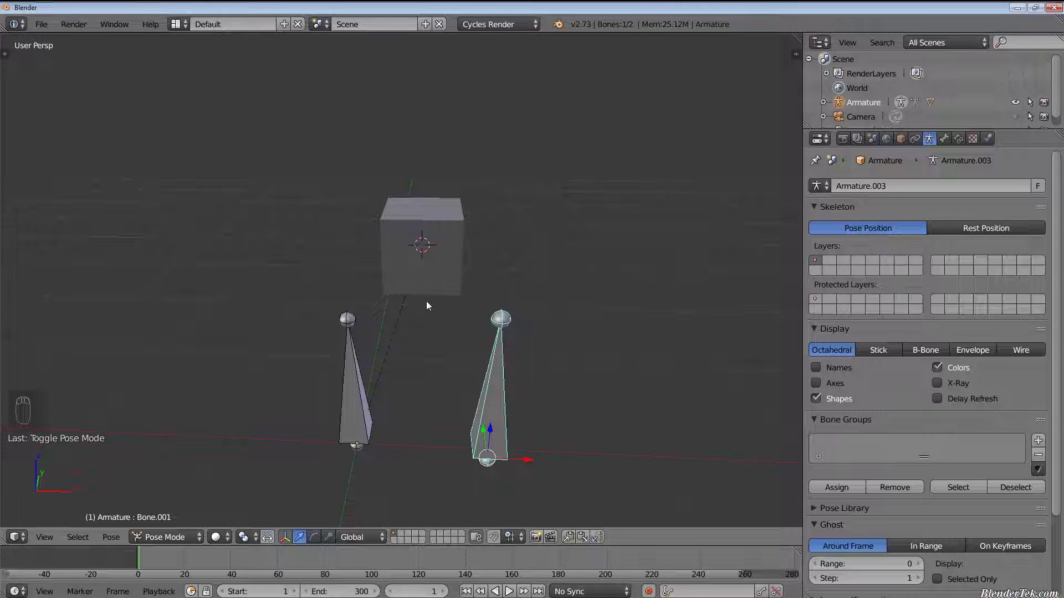
mouse_move(495, 307)
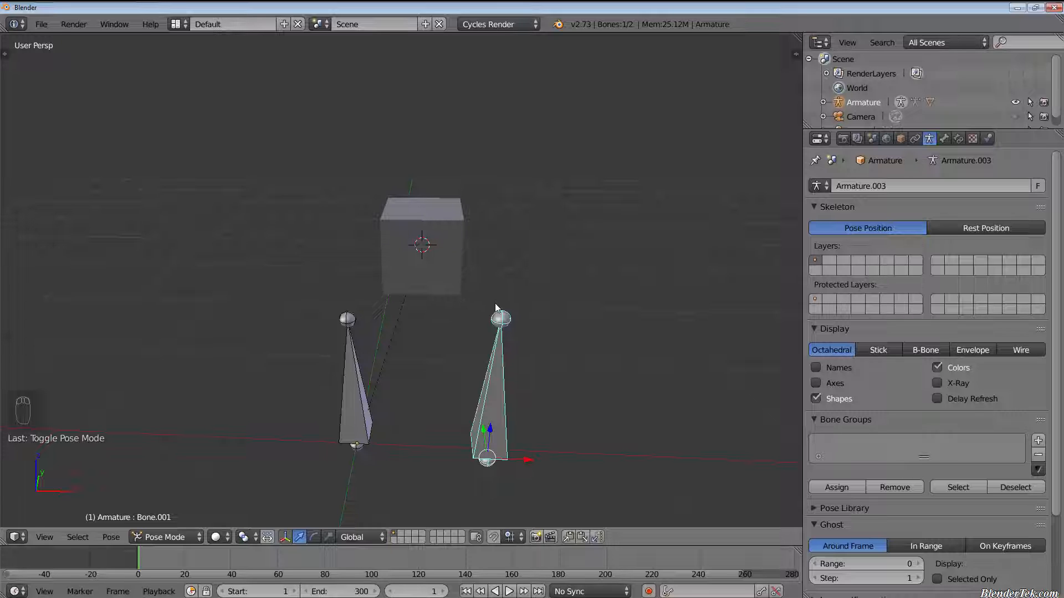
key(ctrl+z)
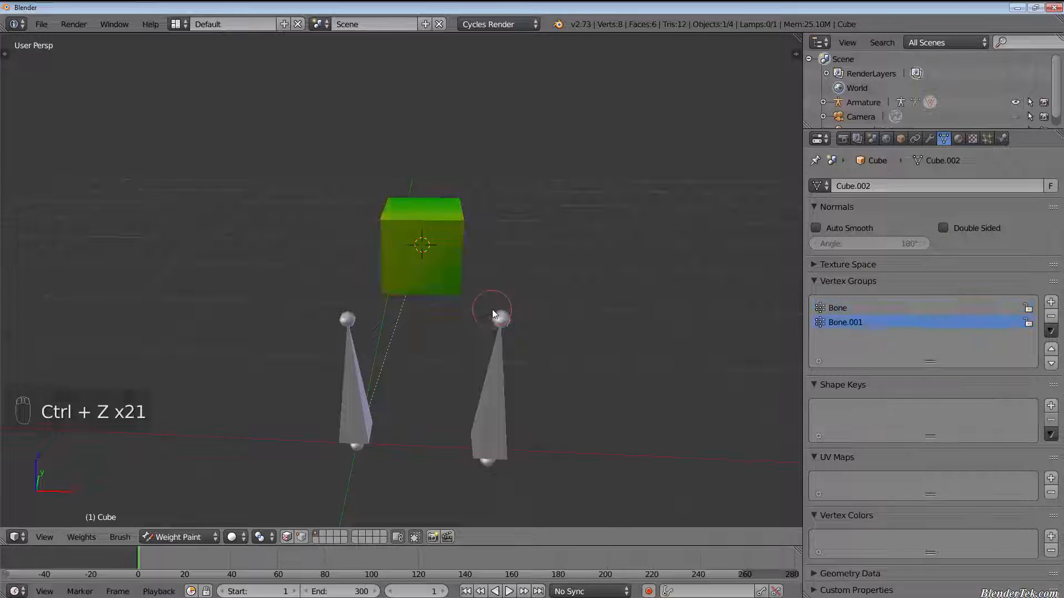
key(ctrl+z)
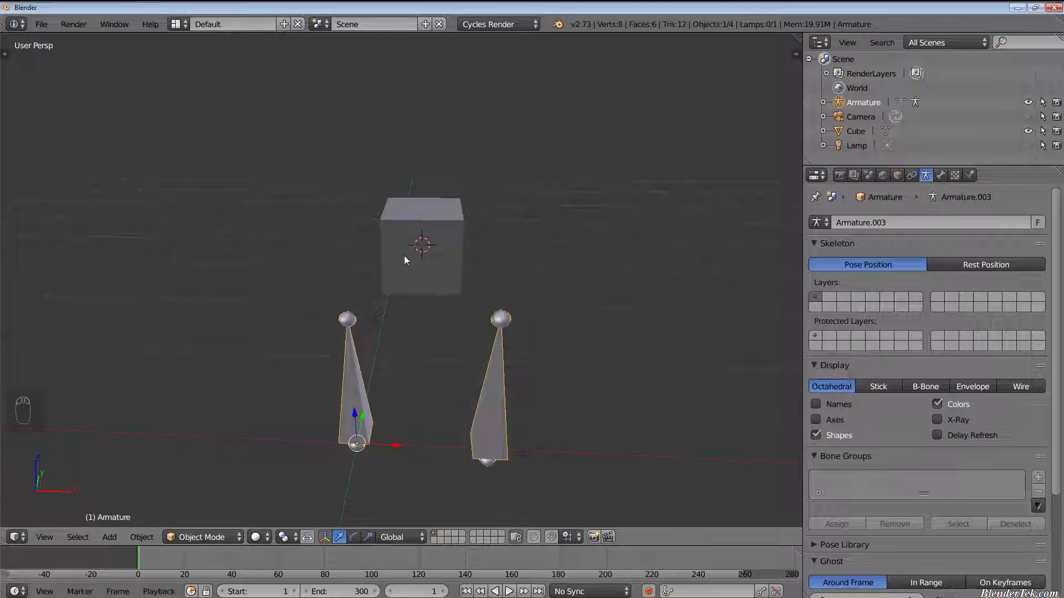
Step: Parent the cube to the armature using Armature Deform with envelope weights
click(421, 244)
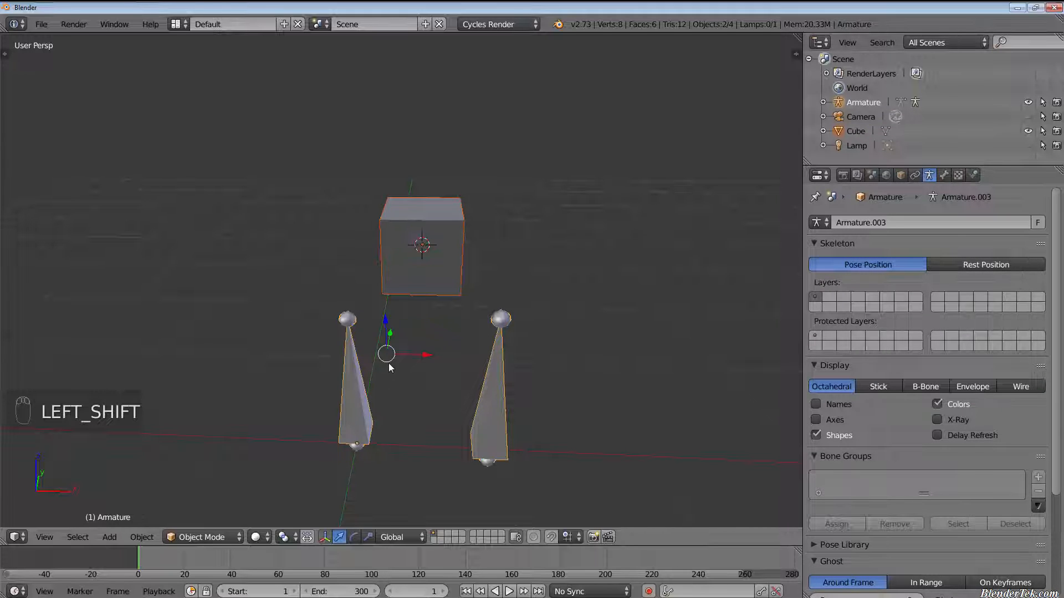
key(ctrl+p)
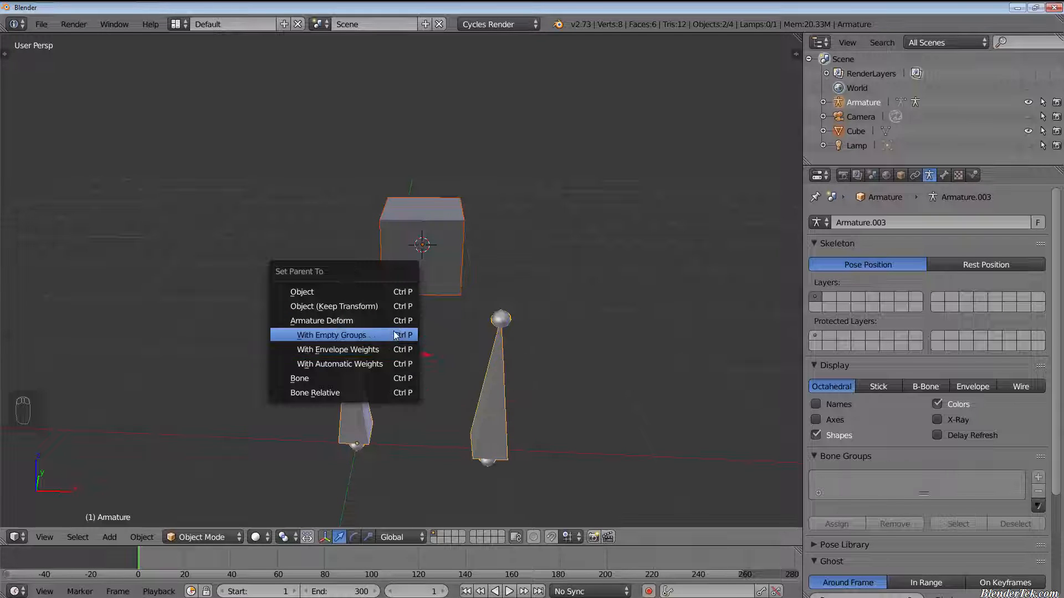
mouse_move(337, 349)
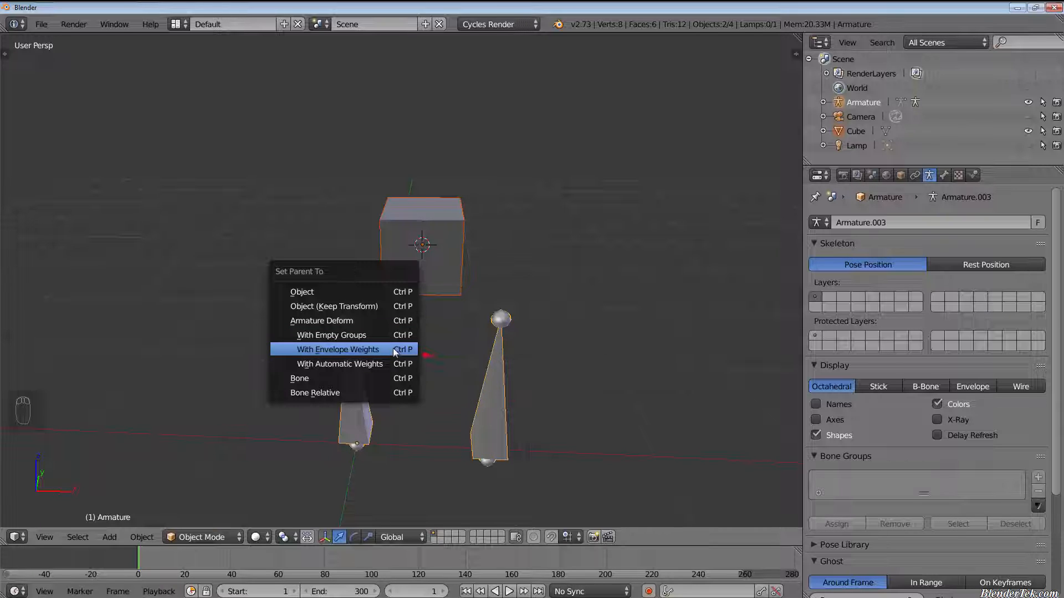
click(334, 349)
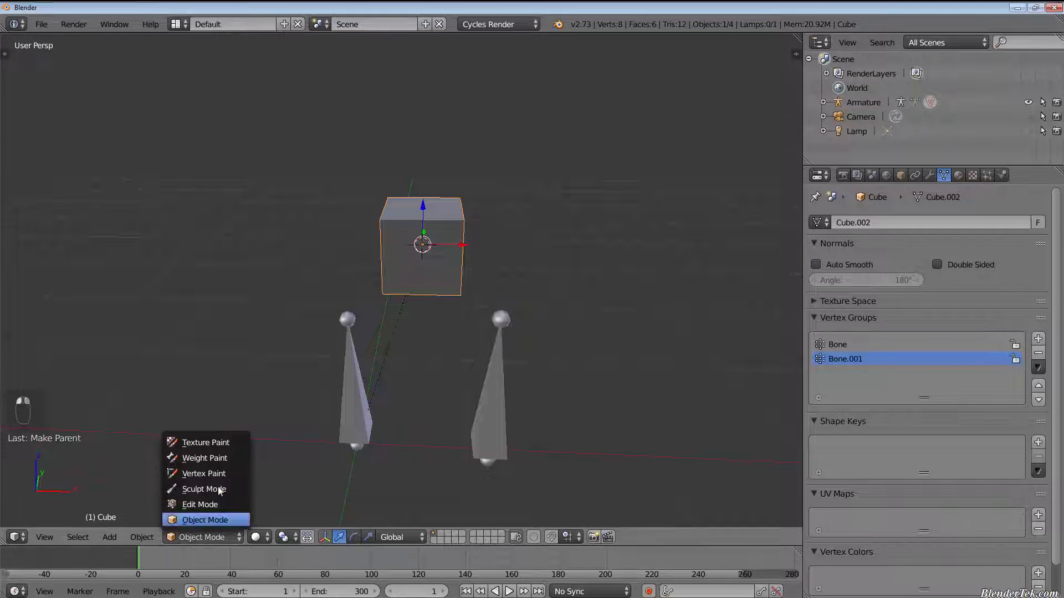
Step: Inspect the cube's Bone and Bone.001 envelope weights in weight paint, then leave
click(204, 458)
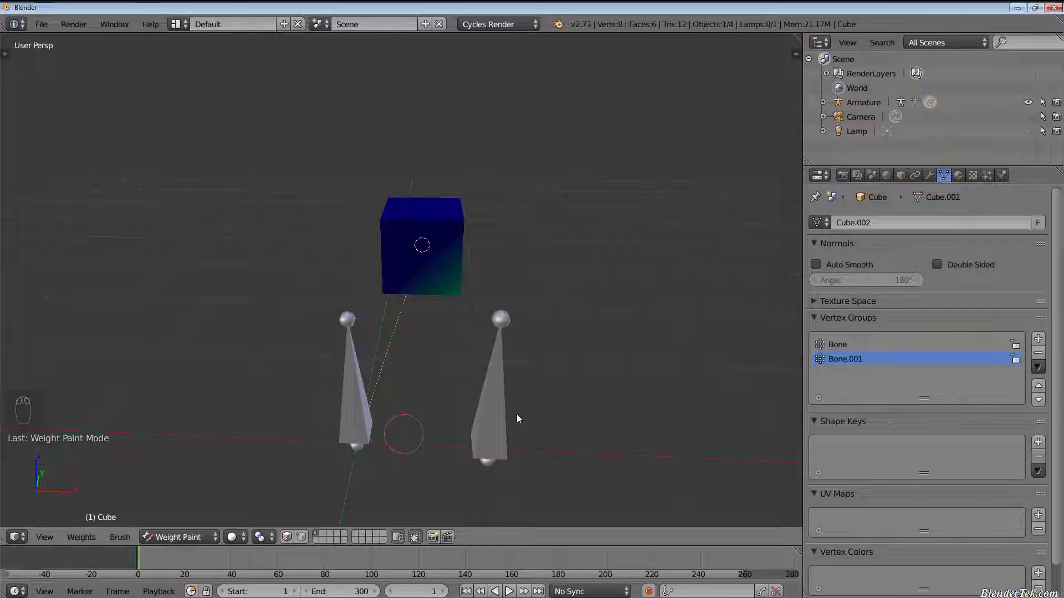
mouse_move(864, 349)
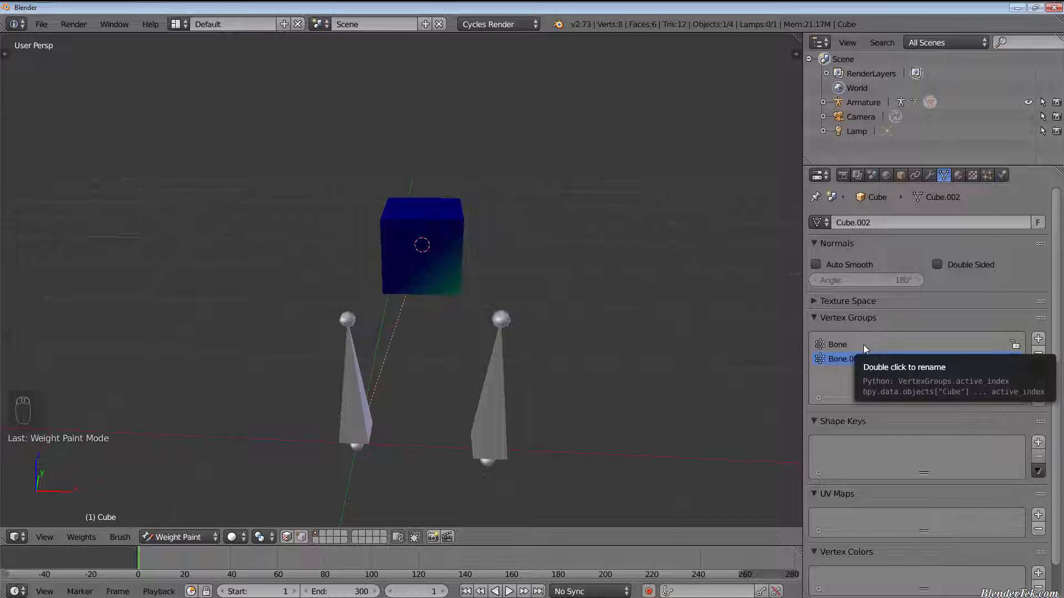
click(844, 358)
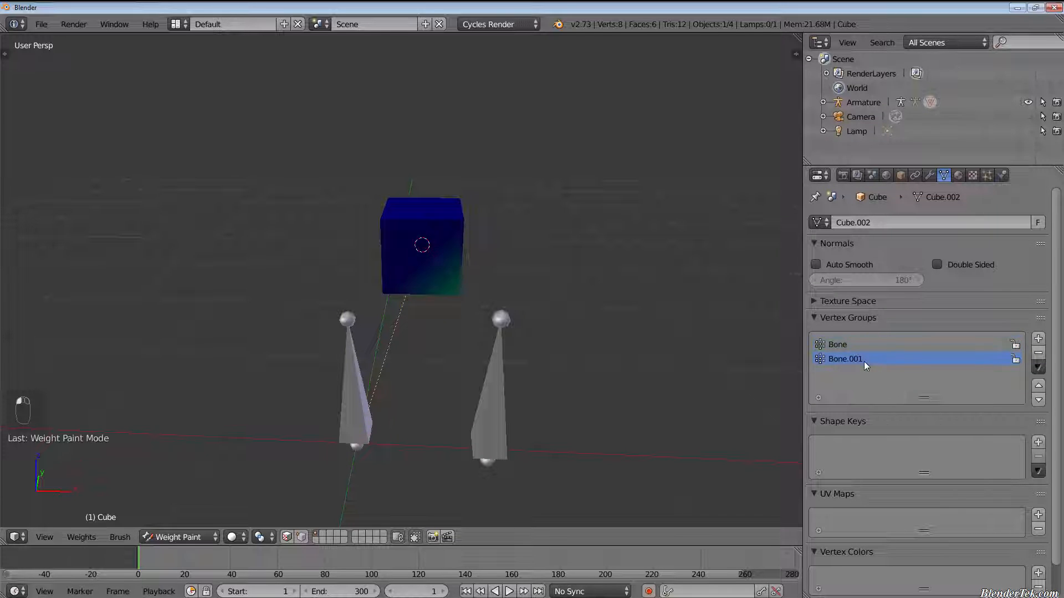
key(Tab)
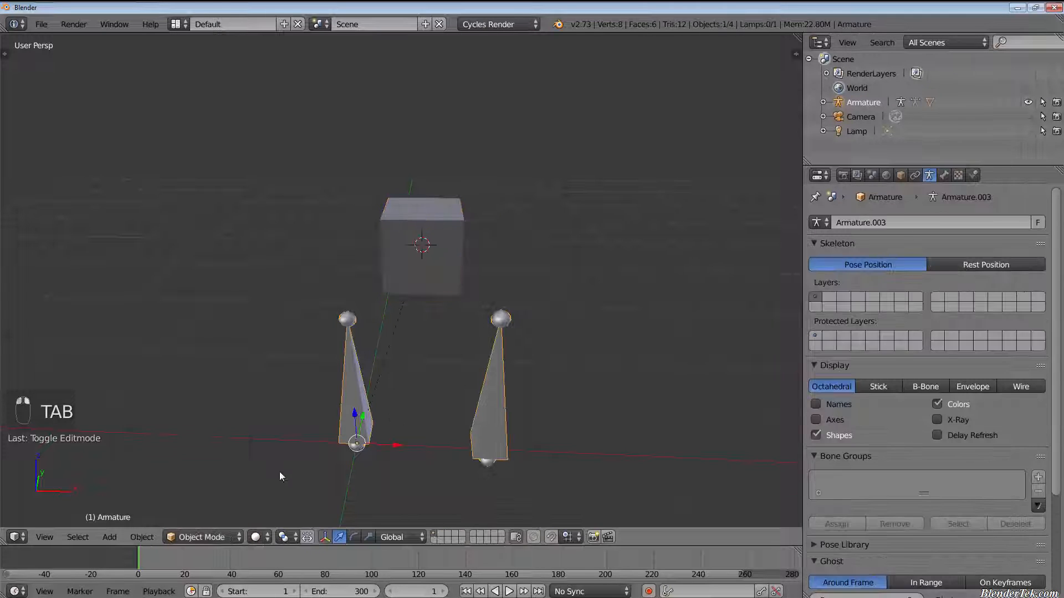
key(ctrl+tab)
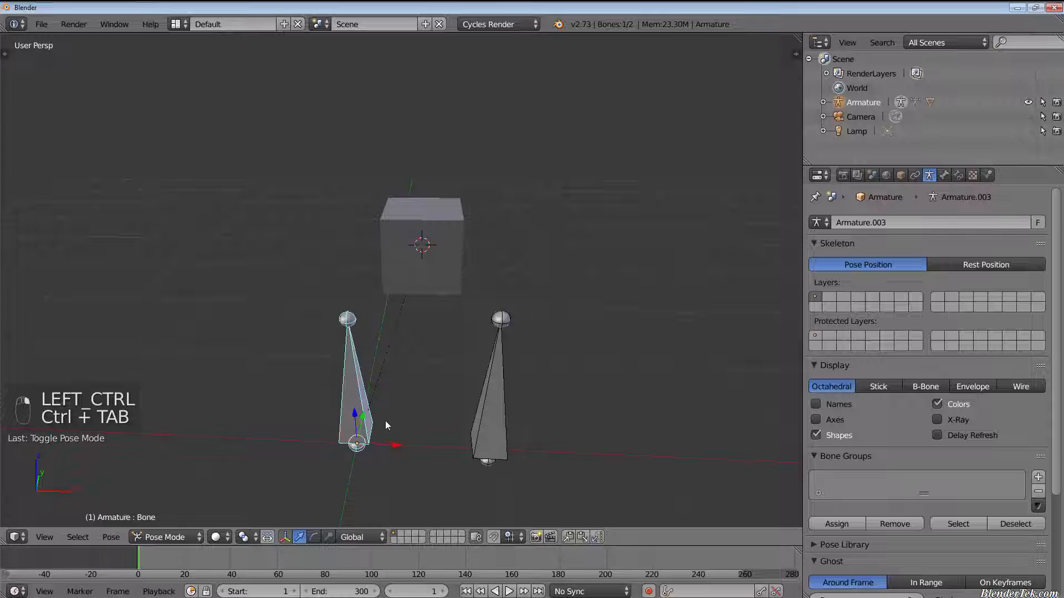
key(g)
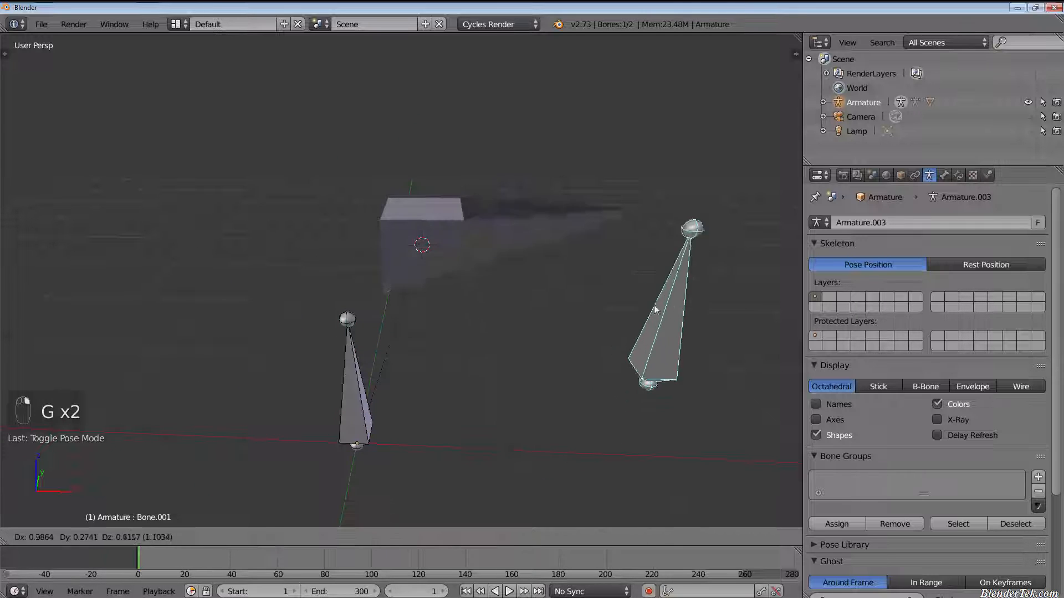
mouse_move(511, 342)
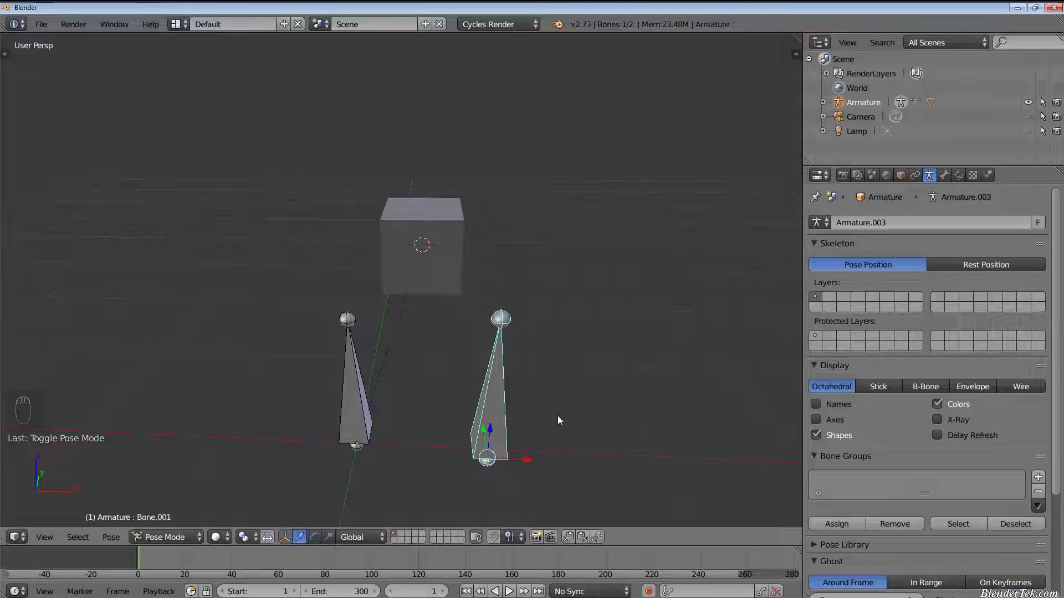
key(Tab)
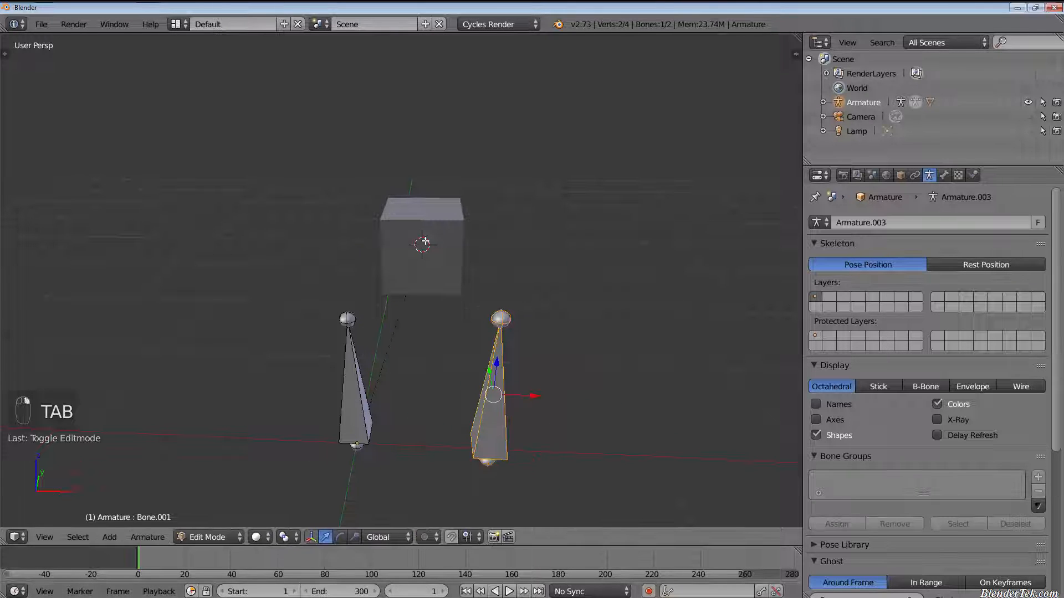
key(Tab)
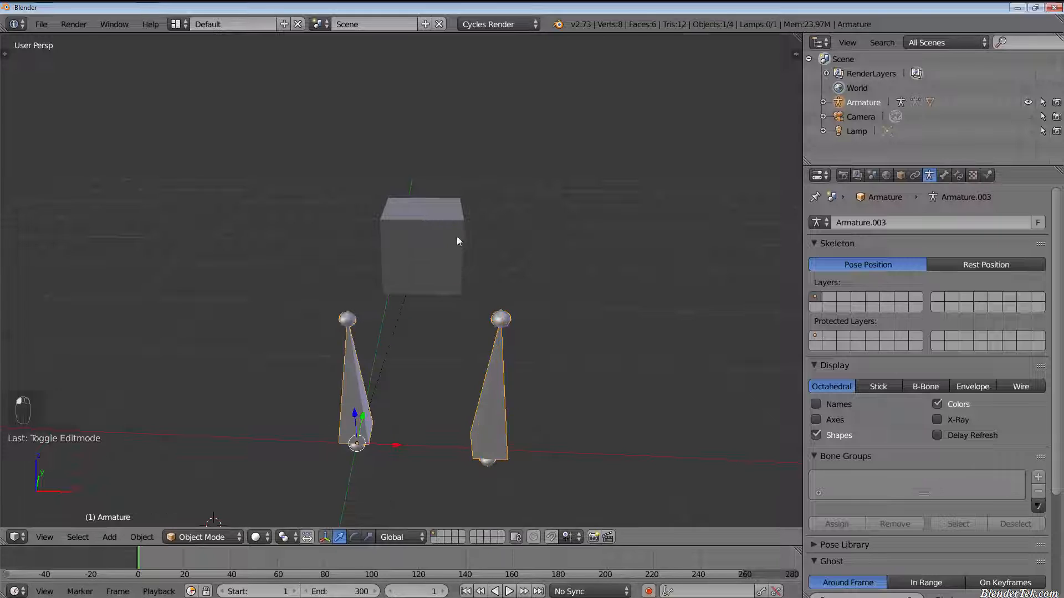
Step: Enter weight paint on the cube showing the second bone's vertex group
click(201, 537)
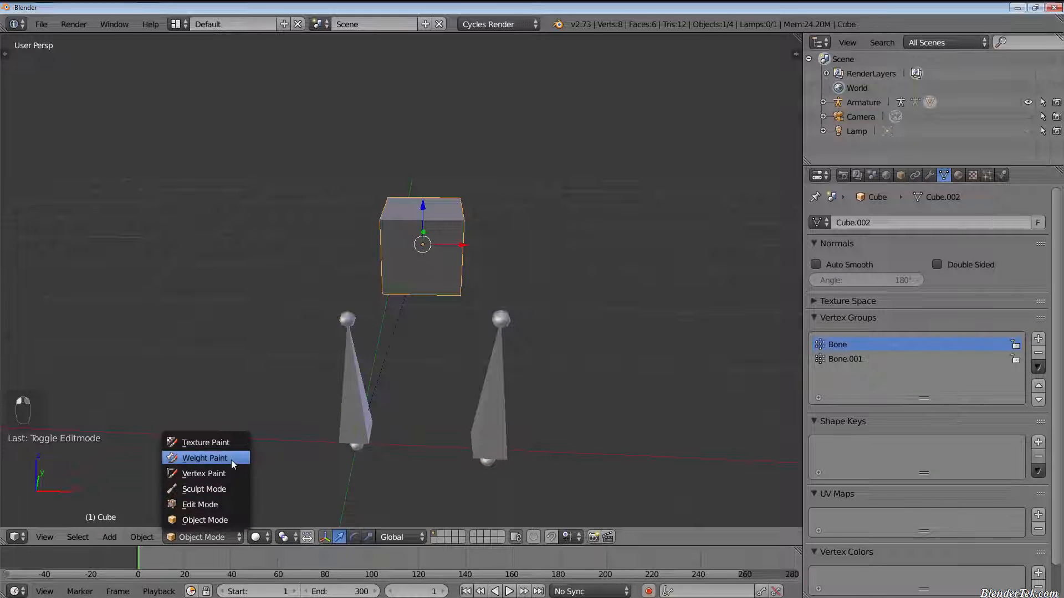
click(204, 458)
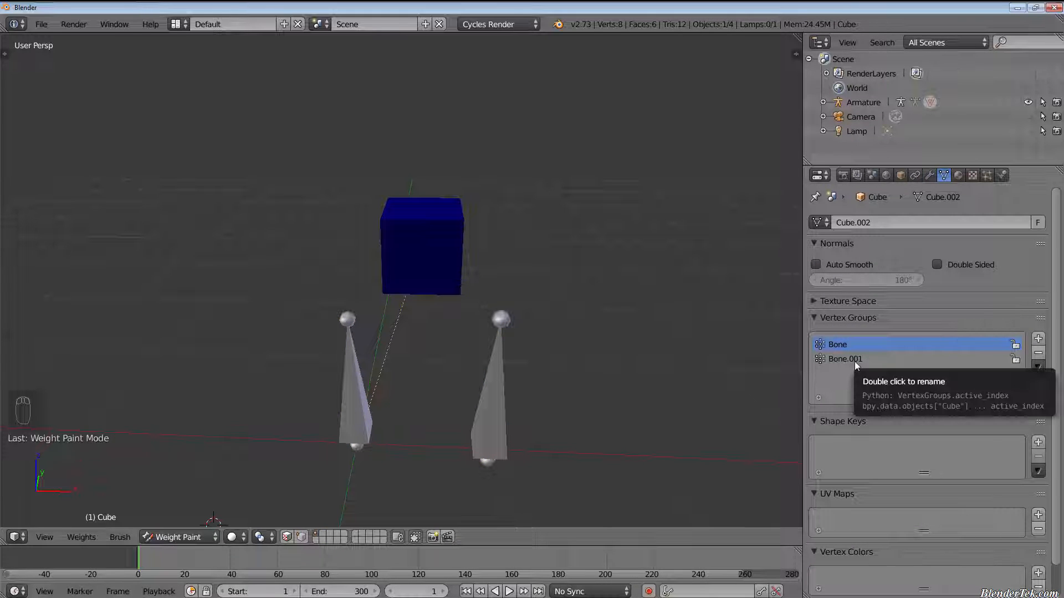
click(844, 359)
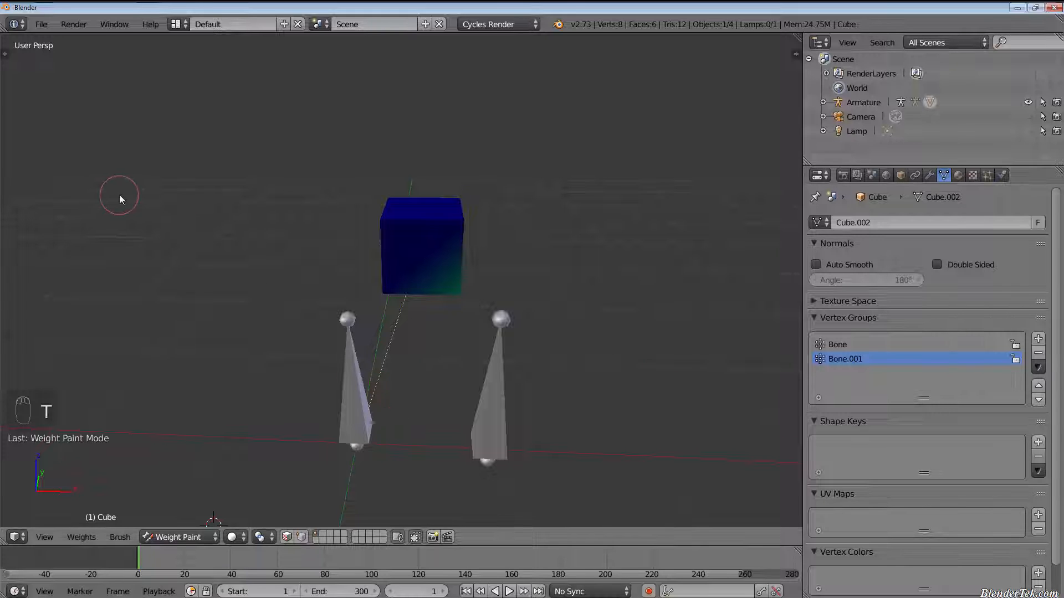
Step: Choose the Subtract weight brush in the tool shelf, then switch the cube to edit mode
key(t)
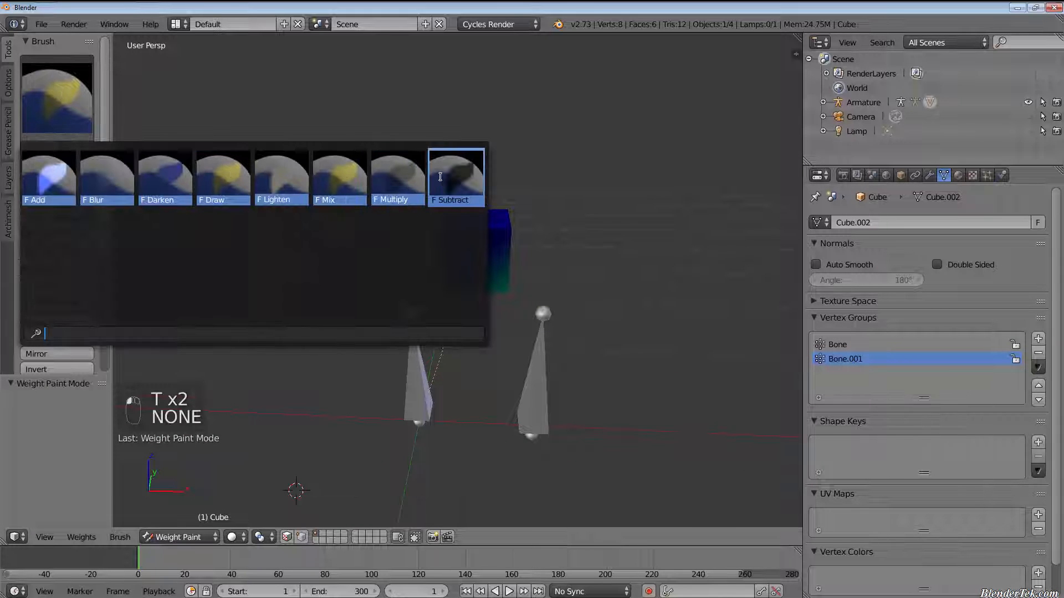
click(456, 176)
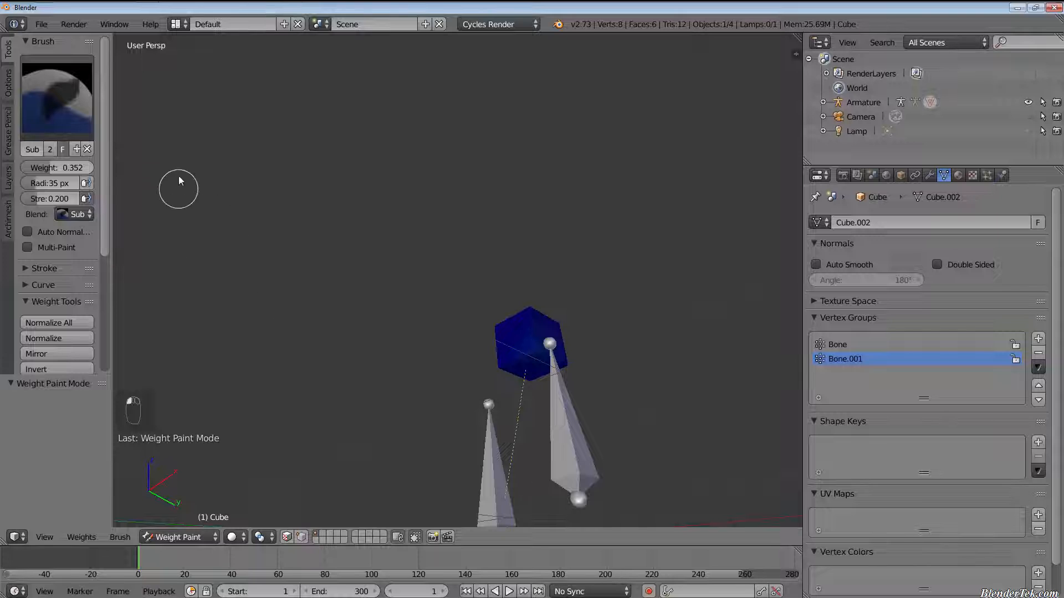
key(t)
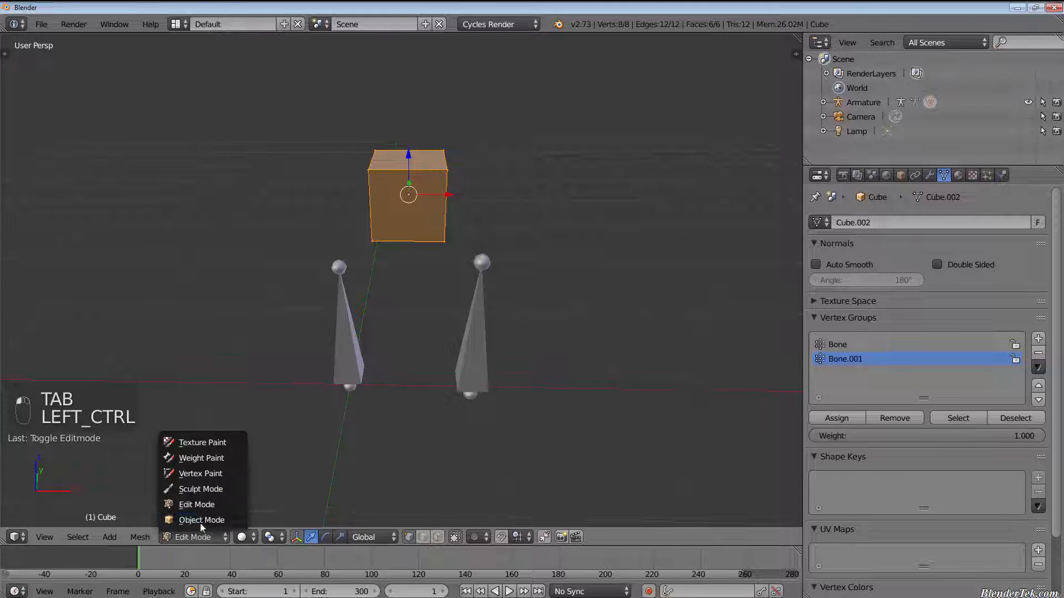
Step: Undo the recent steps and re-parent the cube to the armature with envelope weights
click(200, 458)
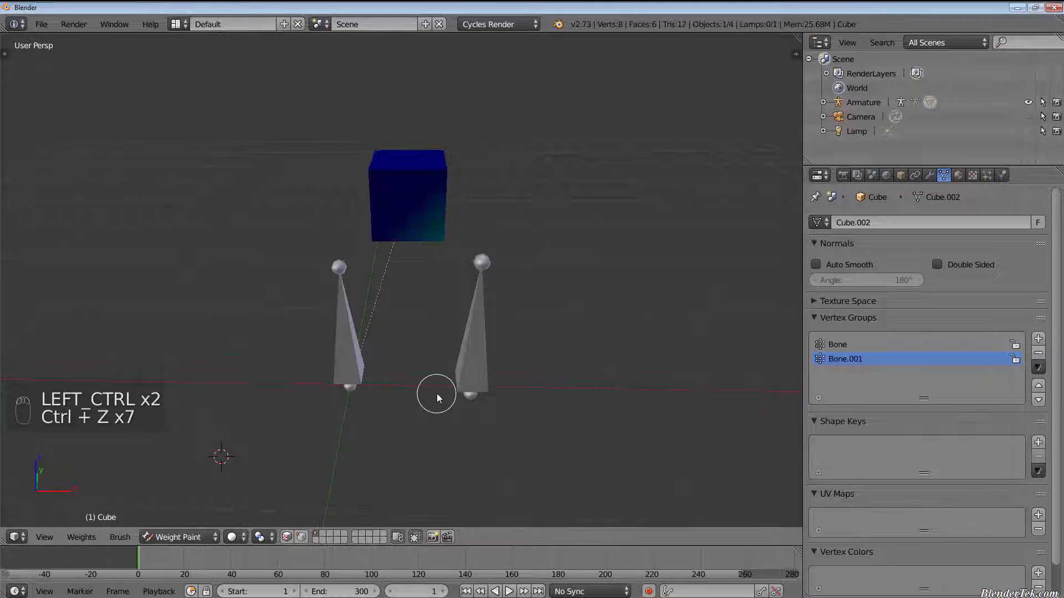
key(ctrl+z)
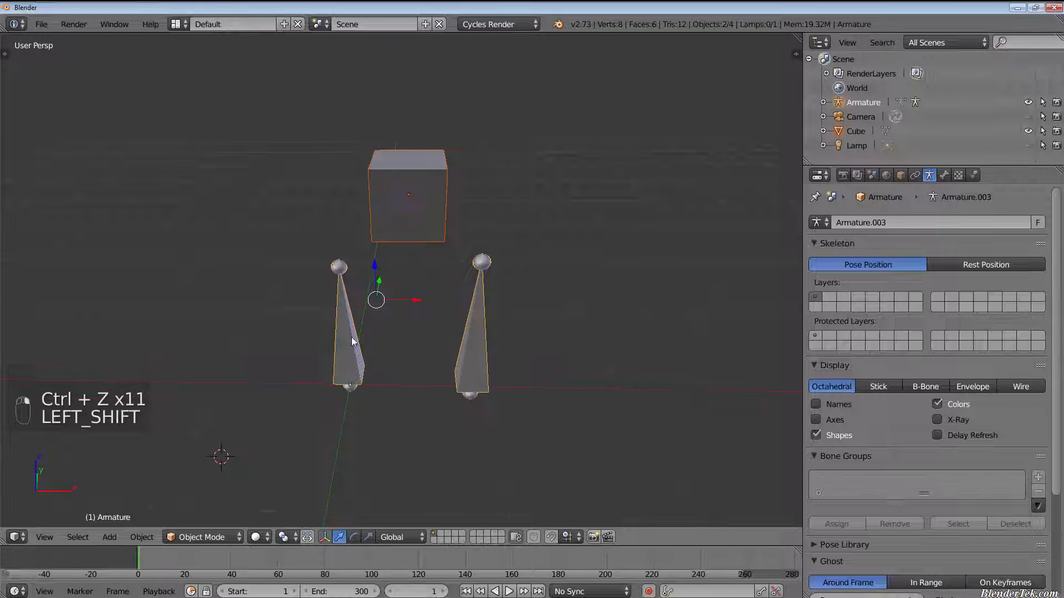
key(ctrl+p)
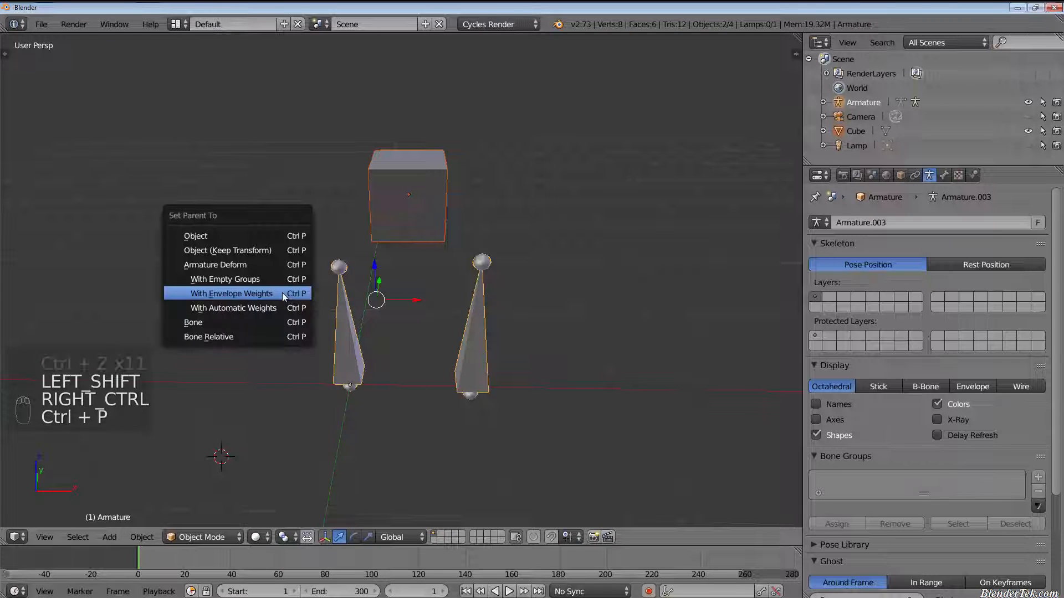
click(231, 293)
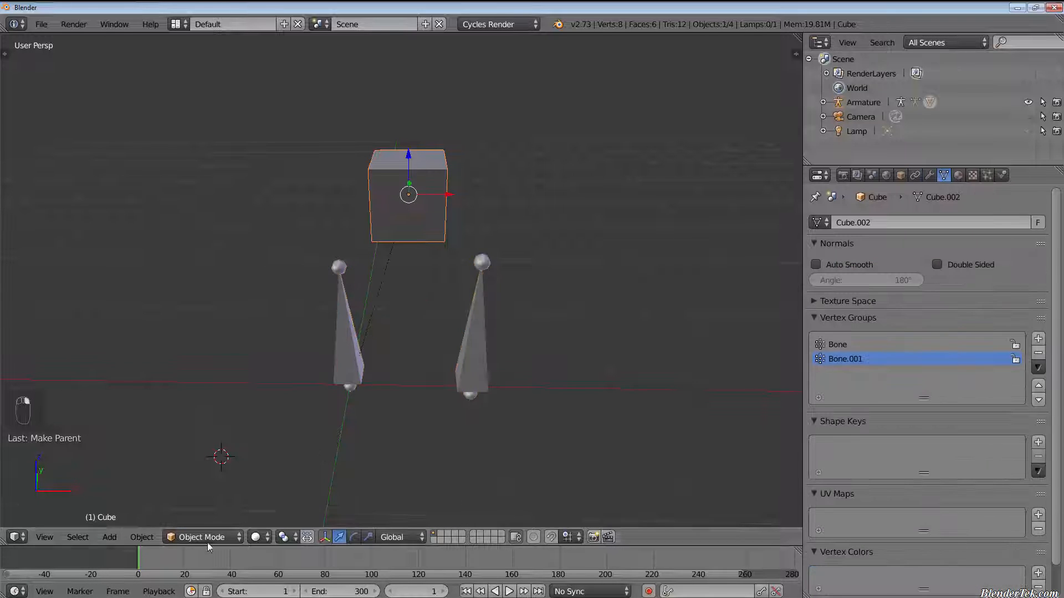
Step: View the cube's Bone.001 group in weight paint, showing it entirely unweighted blue
click(201, 537)
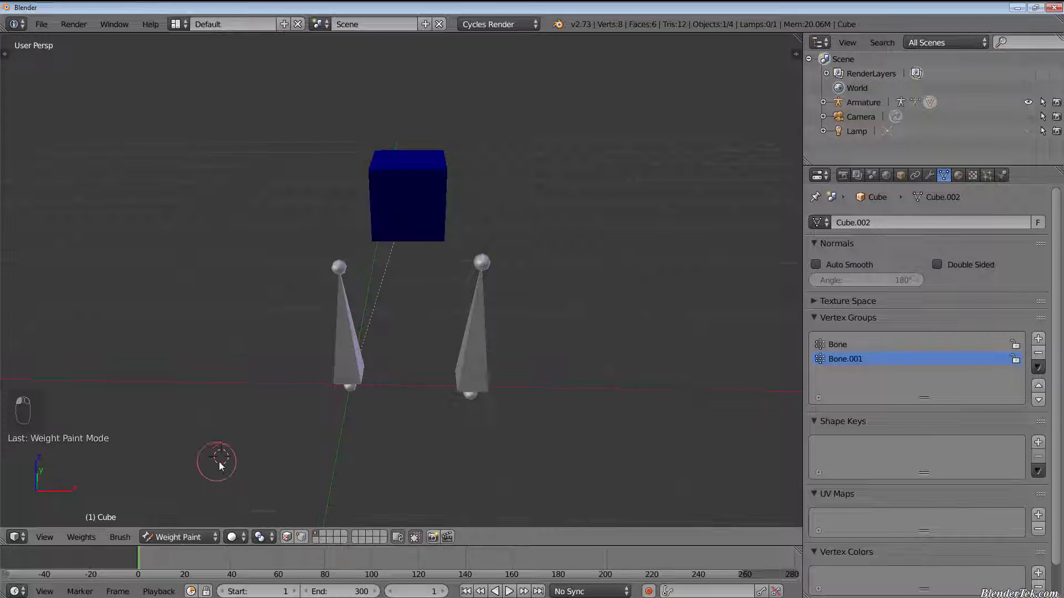
click(838, 343)
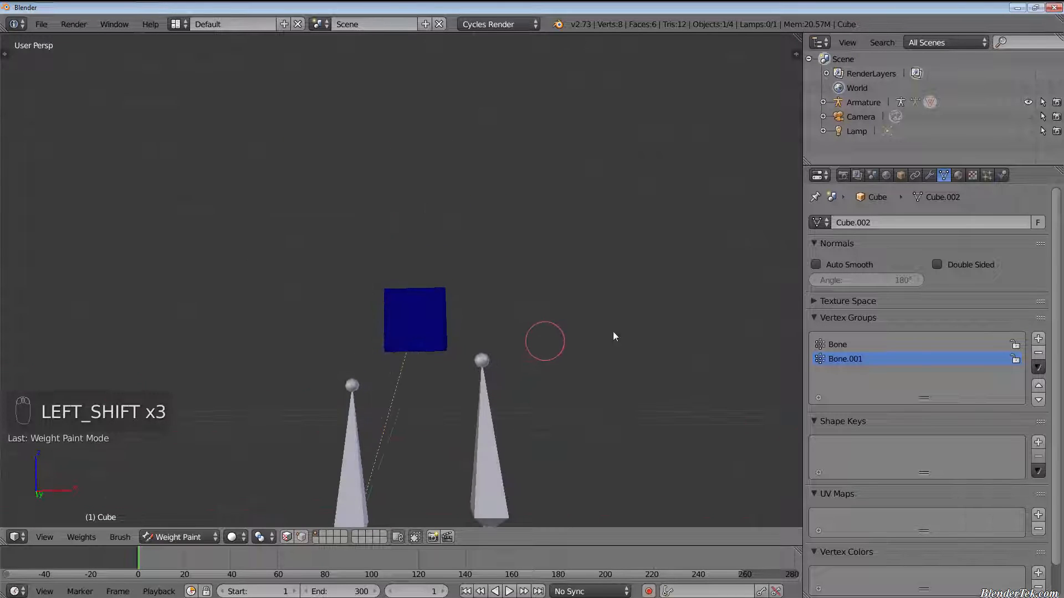
mouse_move(530, 285)
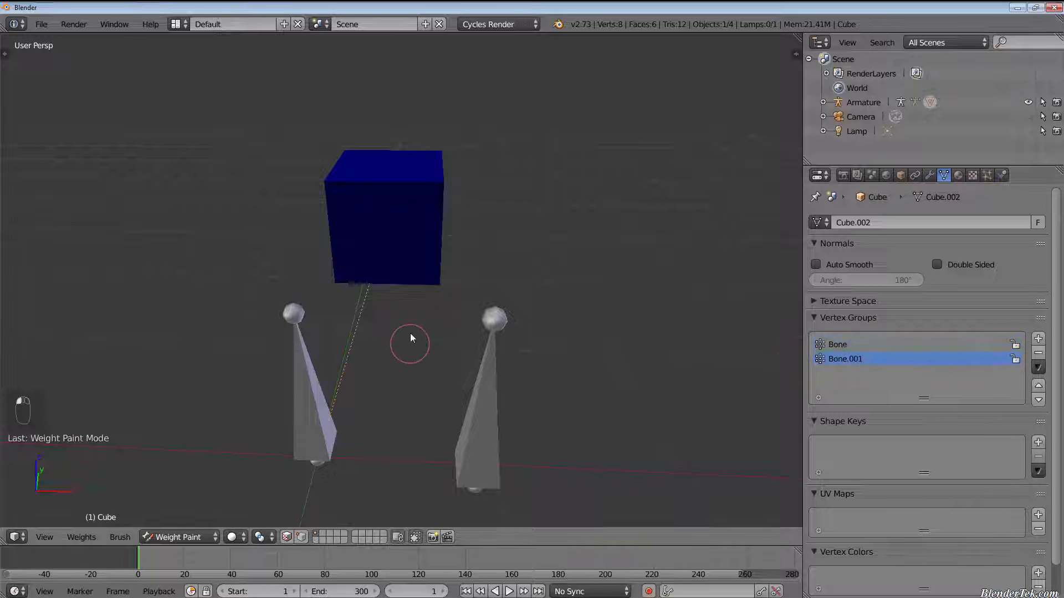
mouse_move(536, 389)
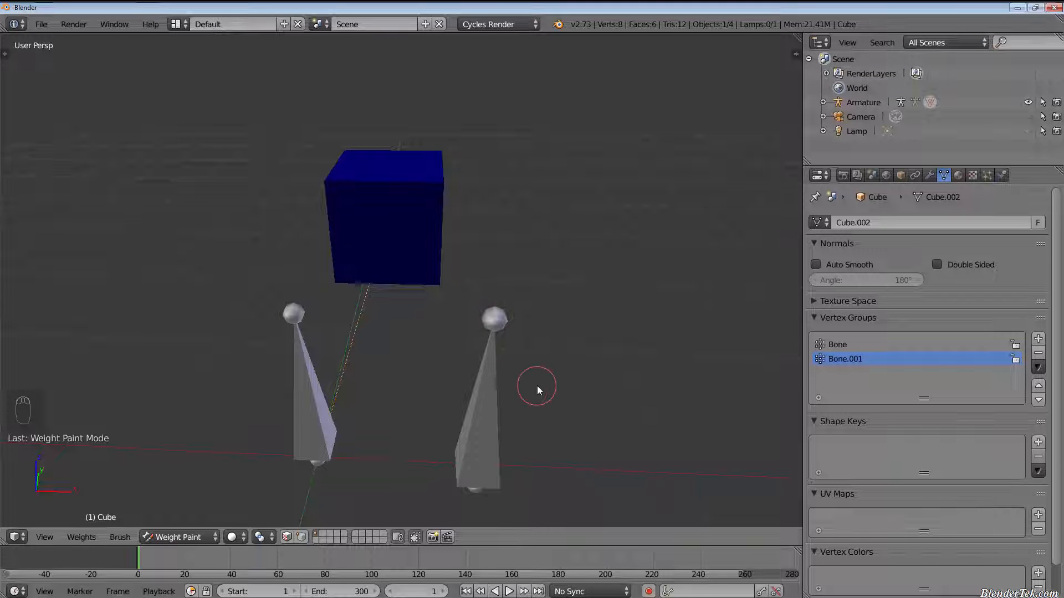
mouse_move(585, 297)
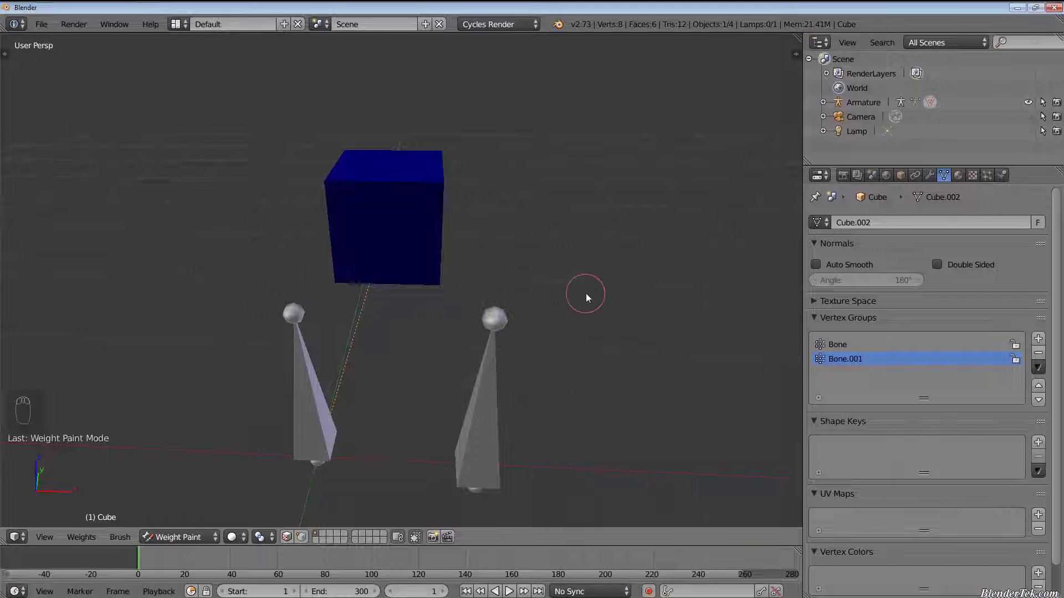
mouse_move(568, 294)
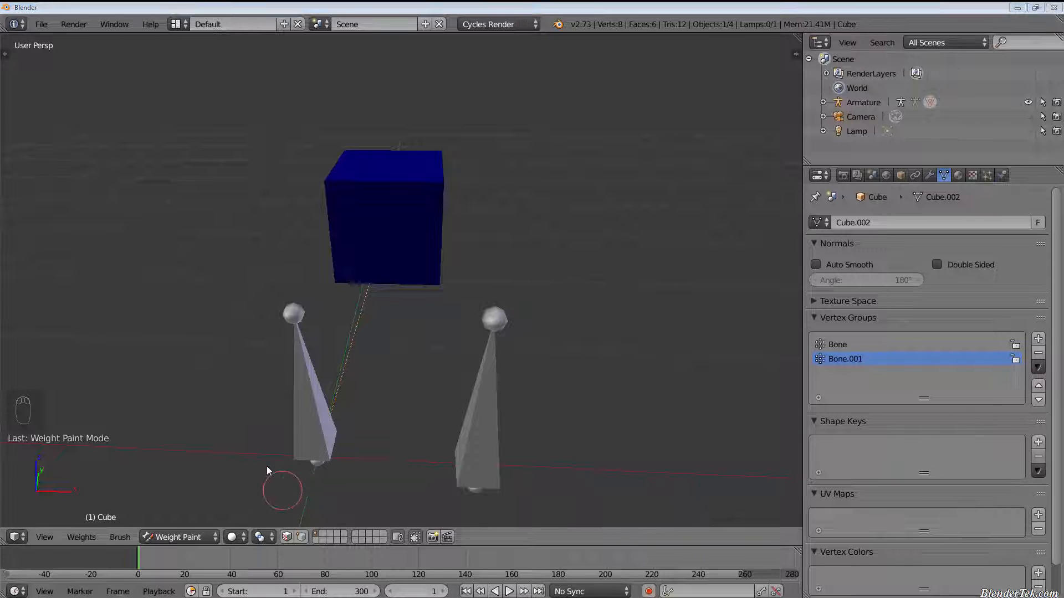
mouse_move(204, 486)
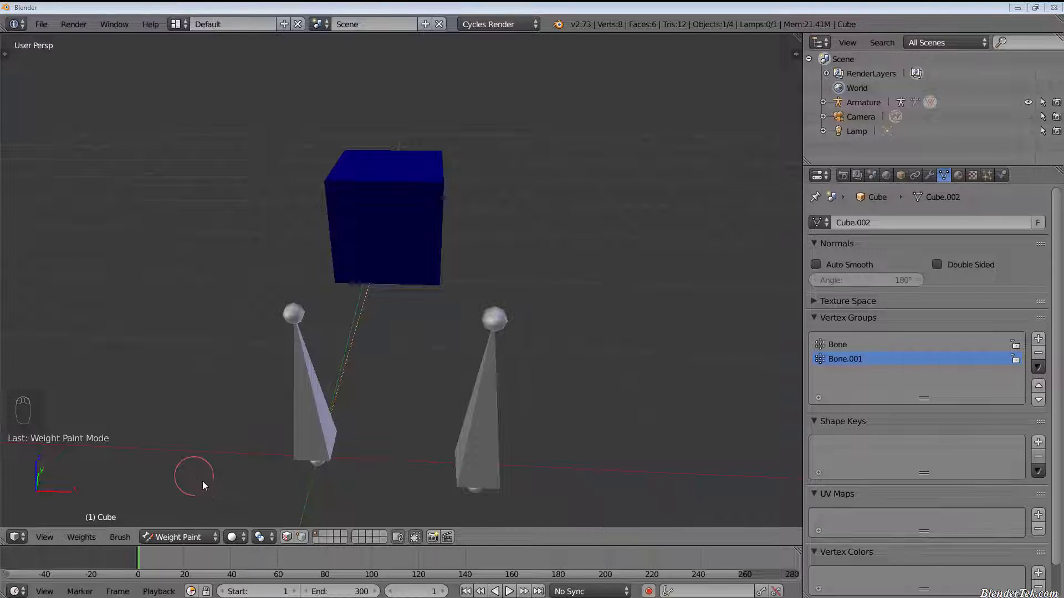
click(178, 536)
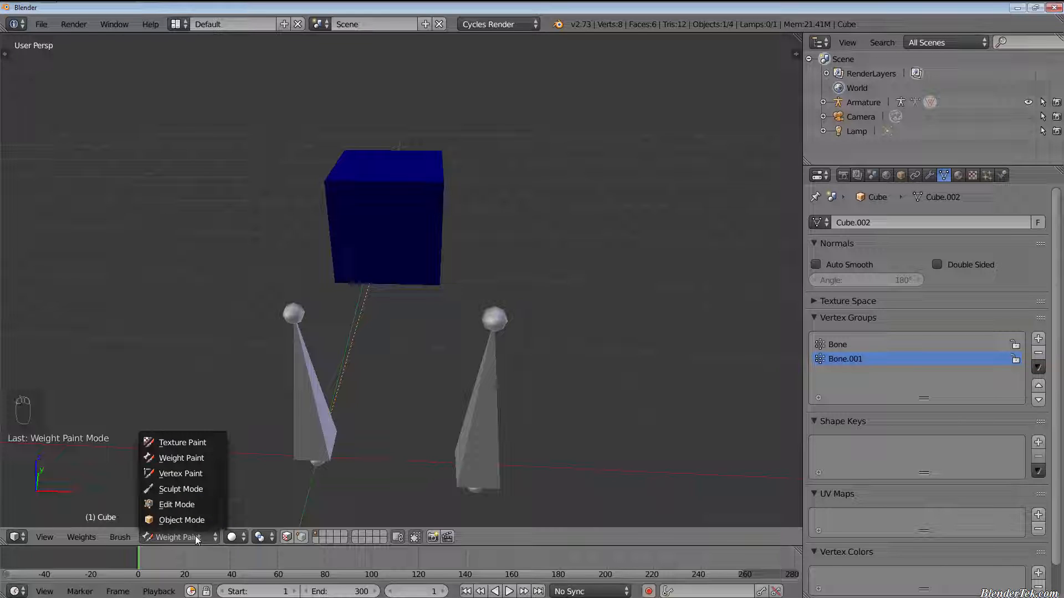
Step: In Edit Mode, clear the selection and select only the vertices on one side of the cube
click(176, 504)
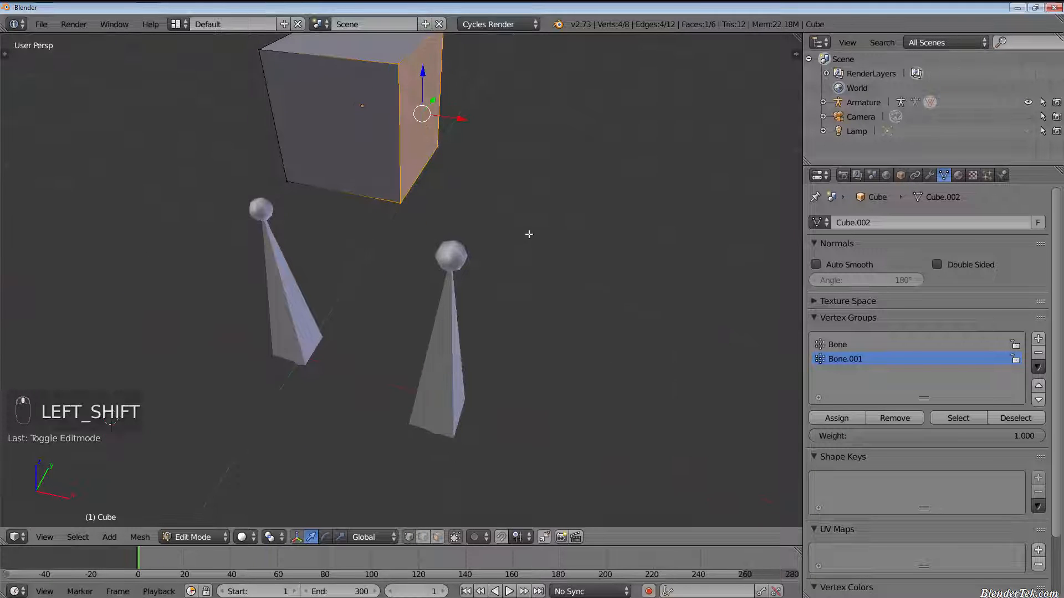
key(a)
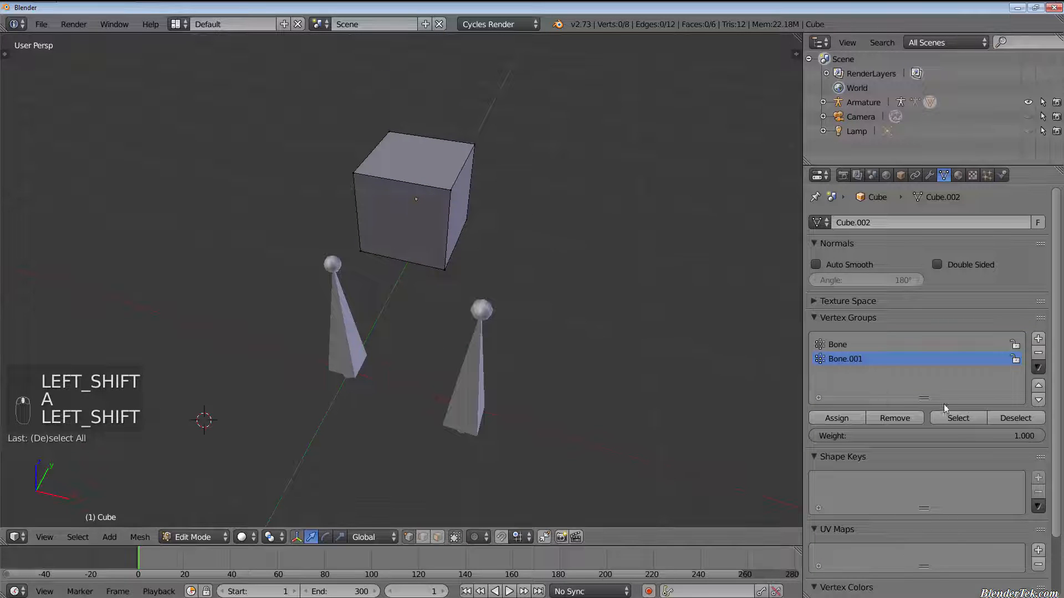
click(958, 418)
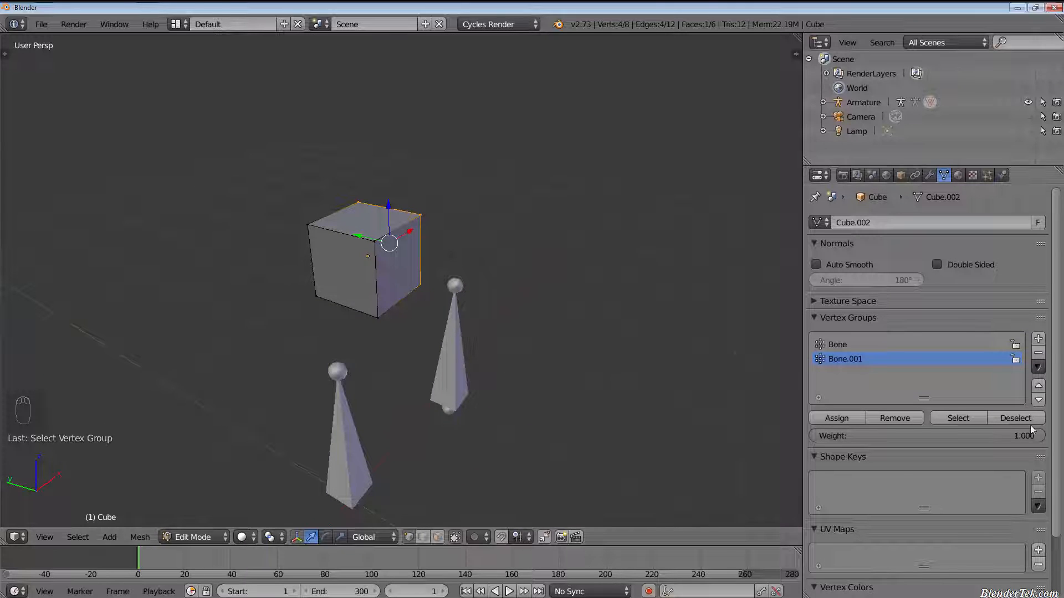
click(1017, 418)
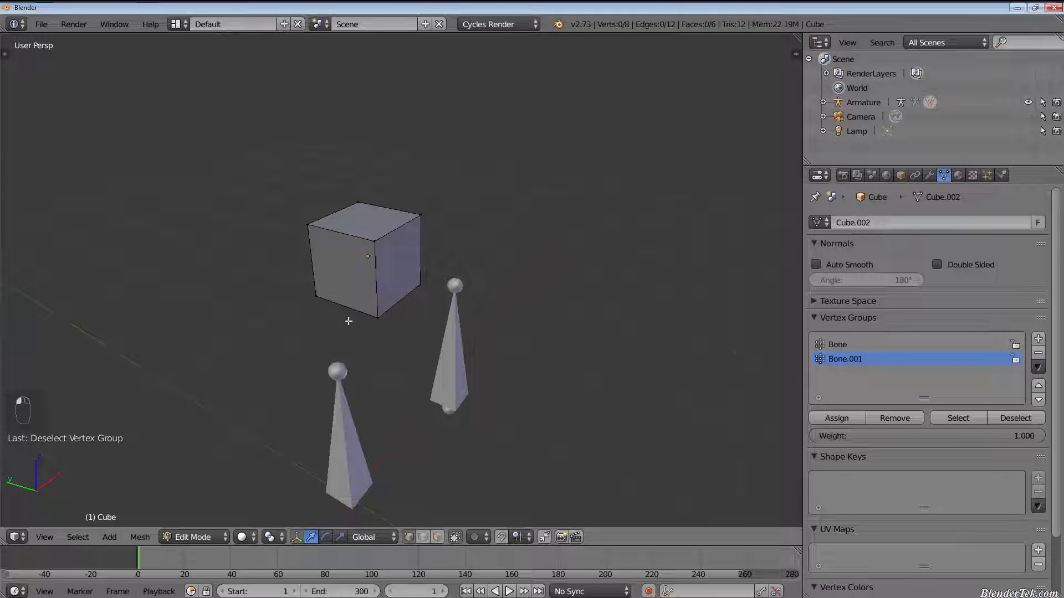
key(a)
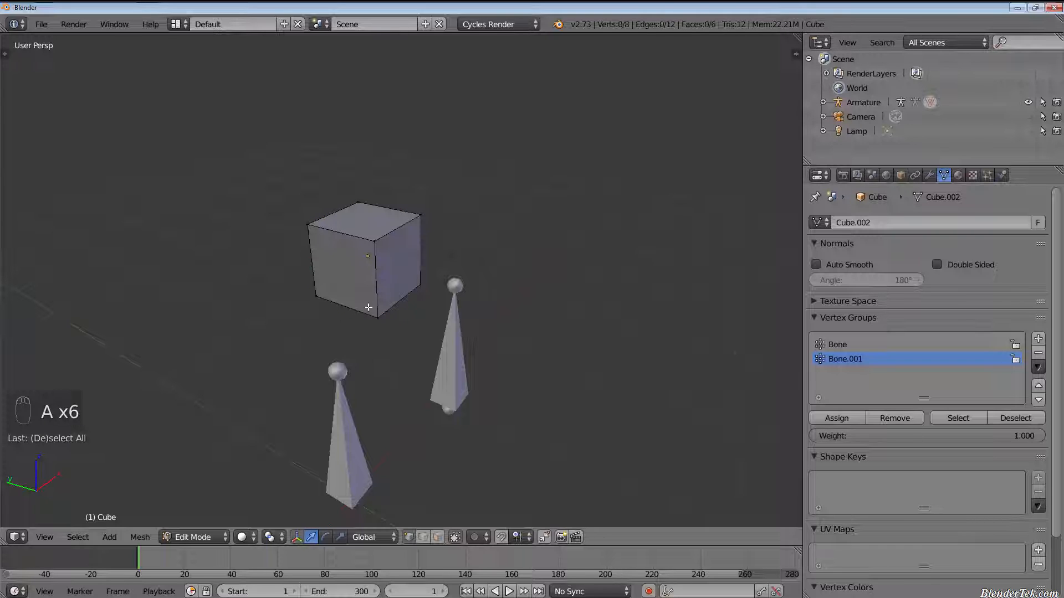
click(377, 318)
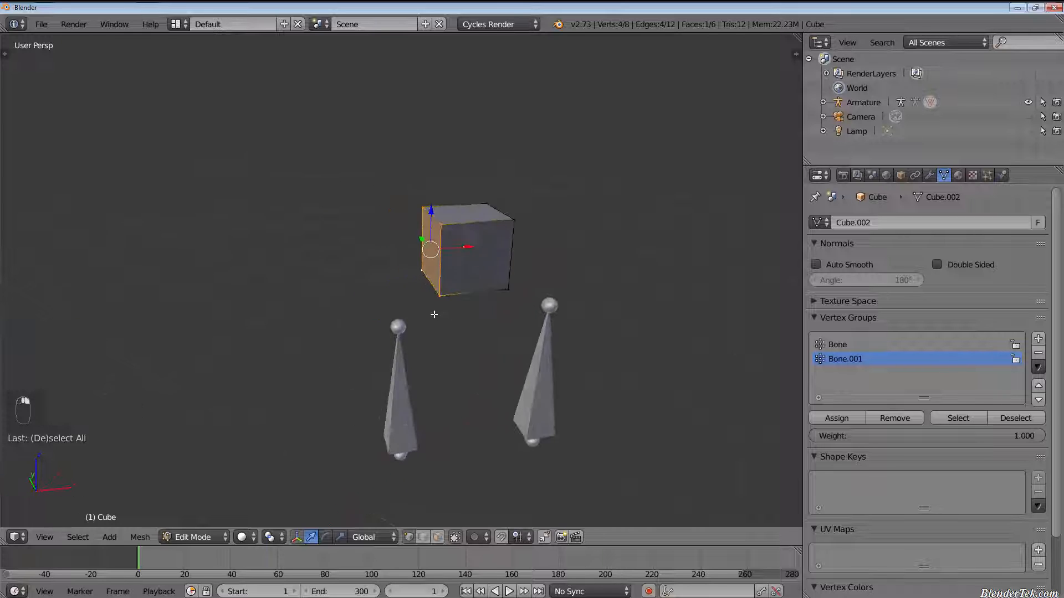
Step: Assign those vertices to the Bone vertex group and verify it in Weight Paint before returning to editing
click(838, 345)
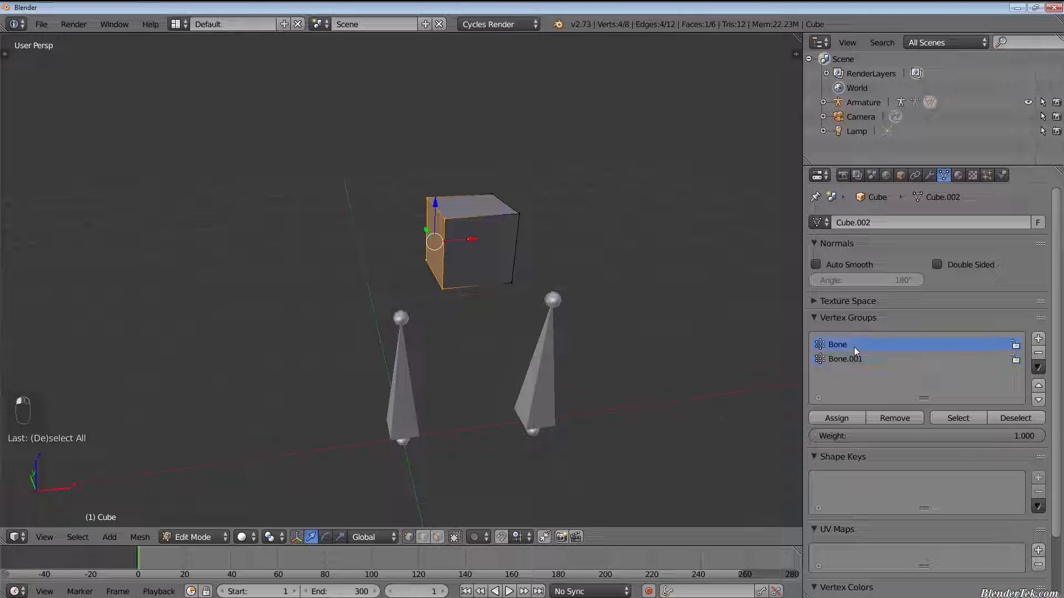
mouse_move(835, 418)
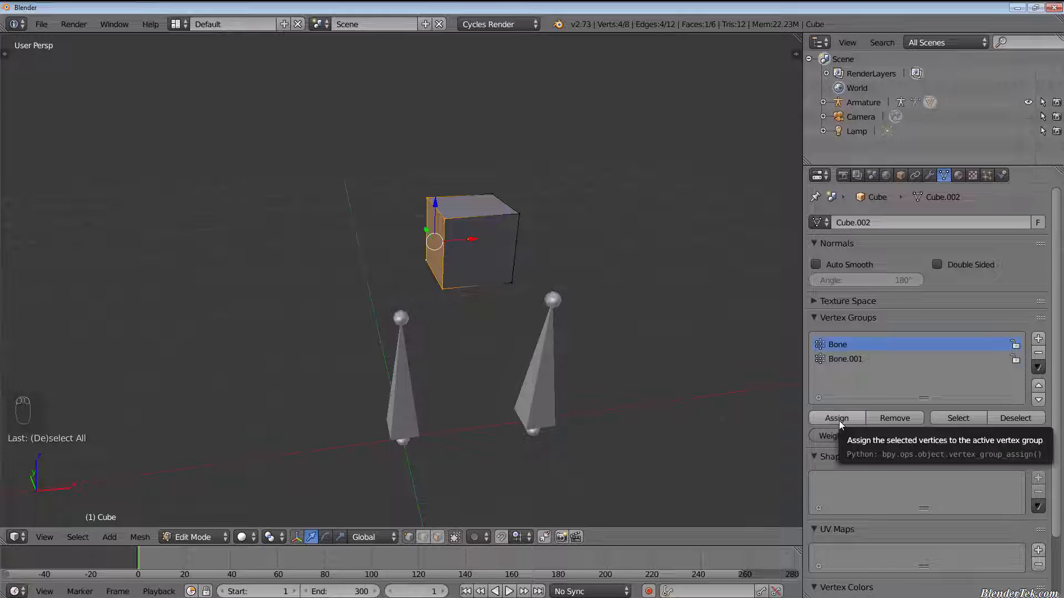
click(192, 537)
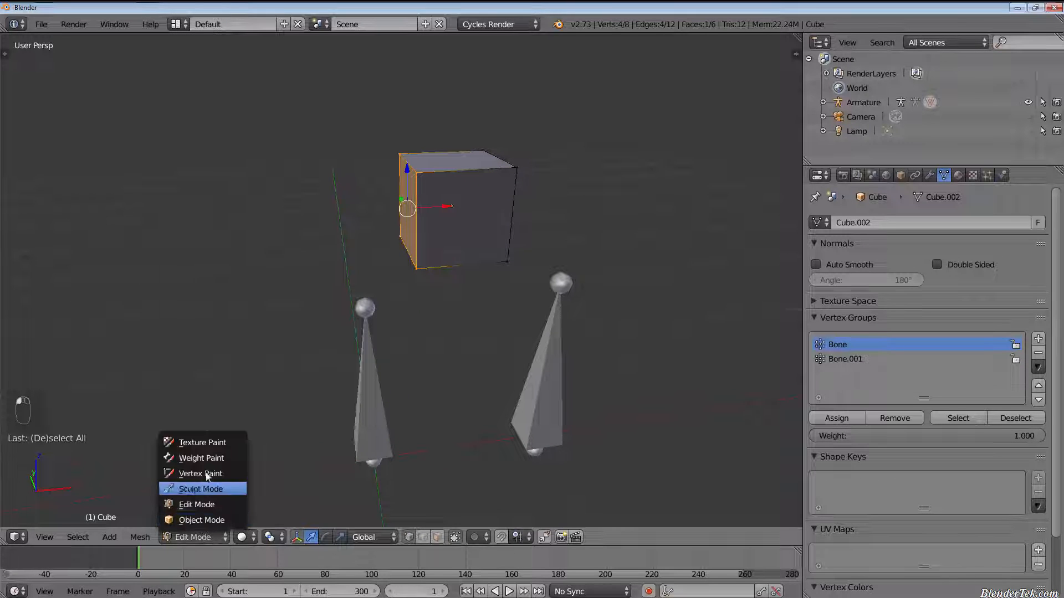
mouse_move(216, 458)
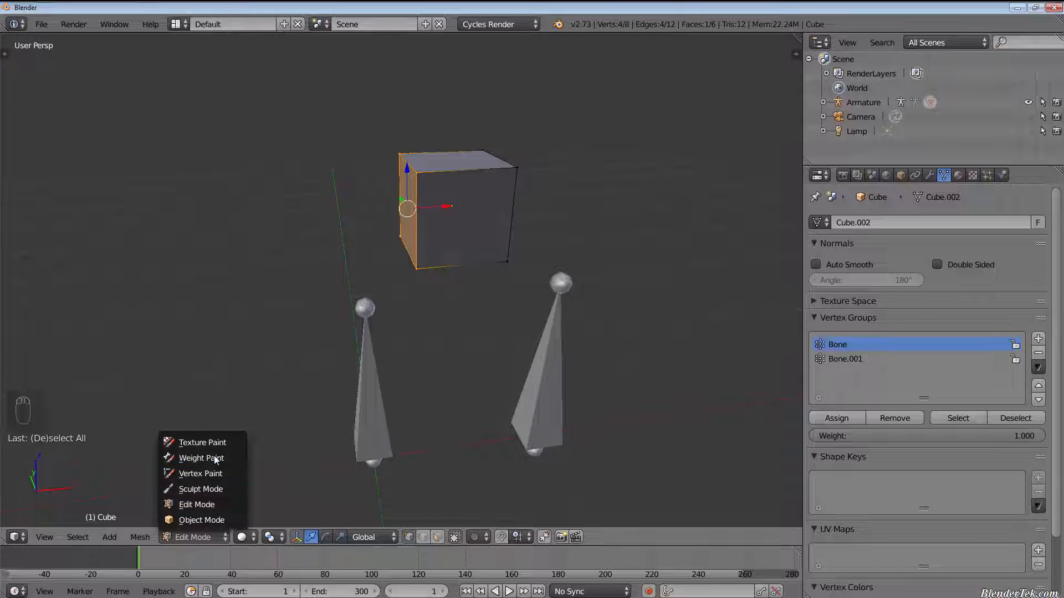
click(201, 458)
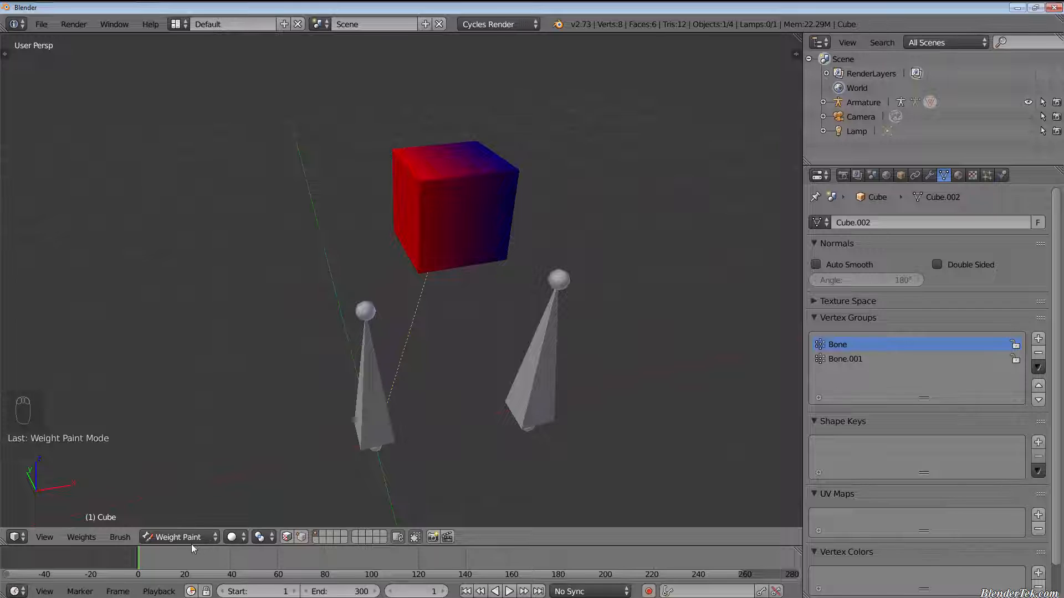
click(178, 536)
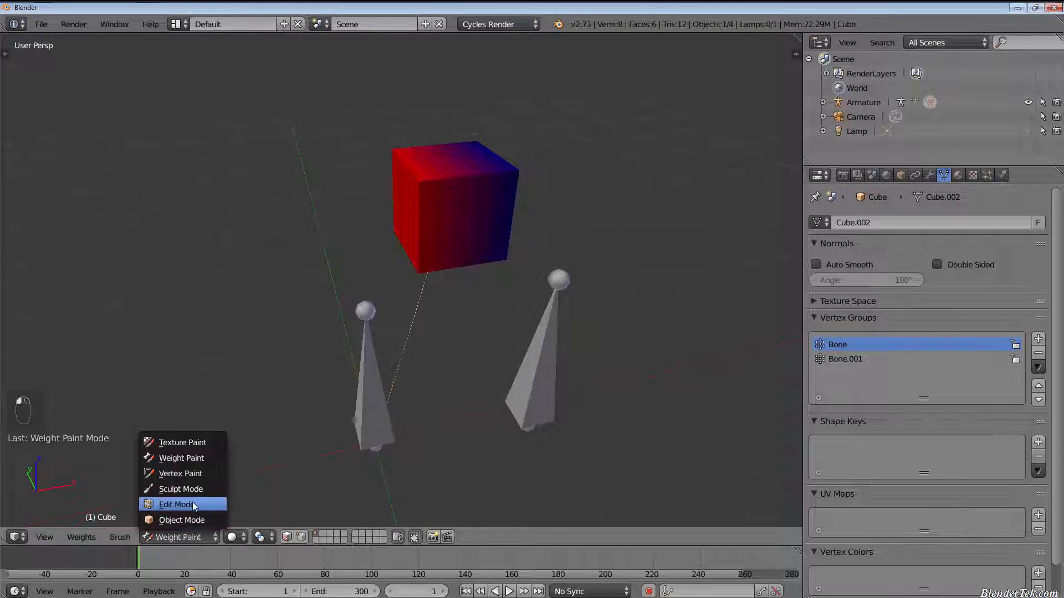
click(177, 505)
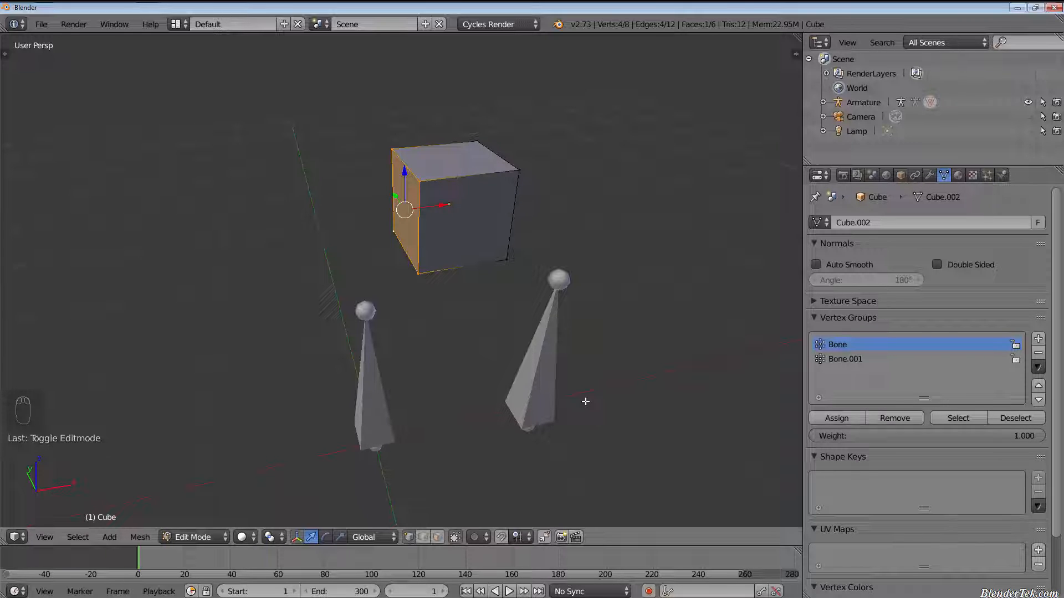
mouse_move(269, 455)
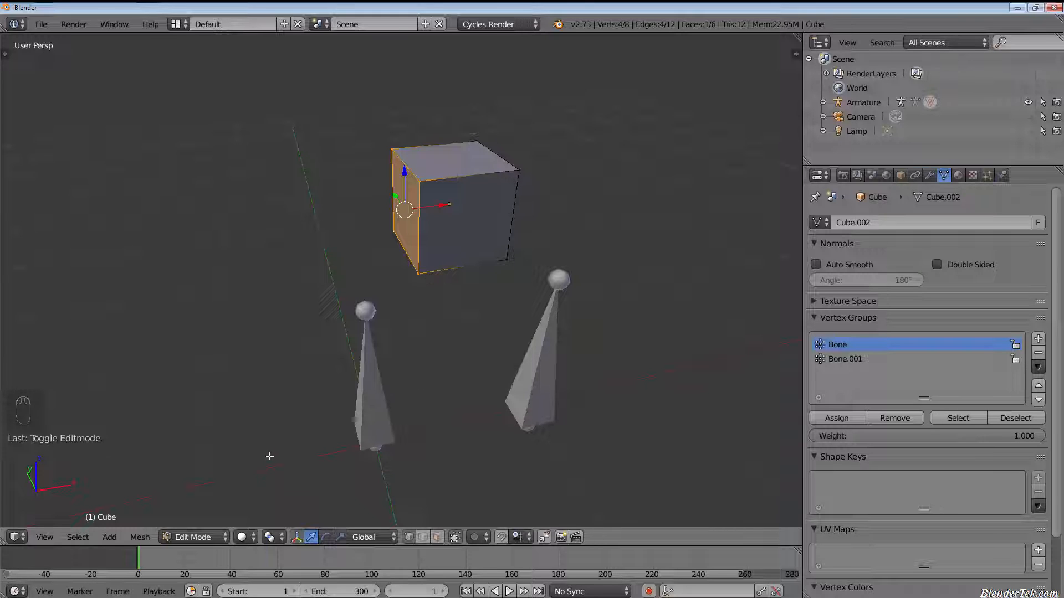
click(193, 536)
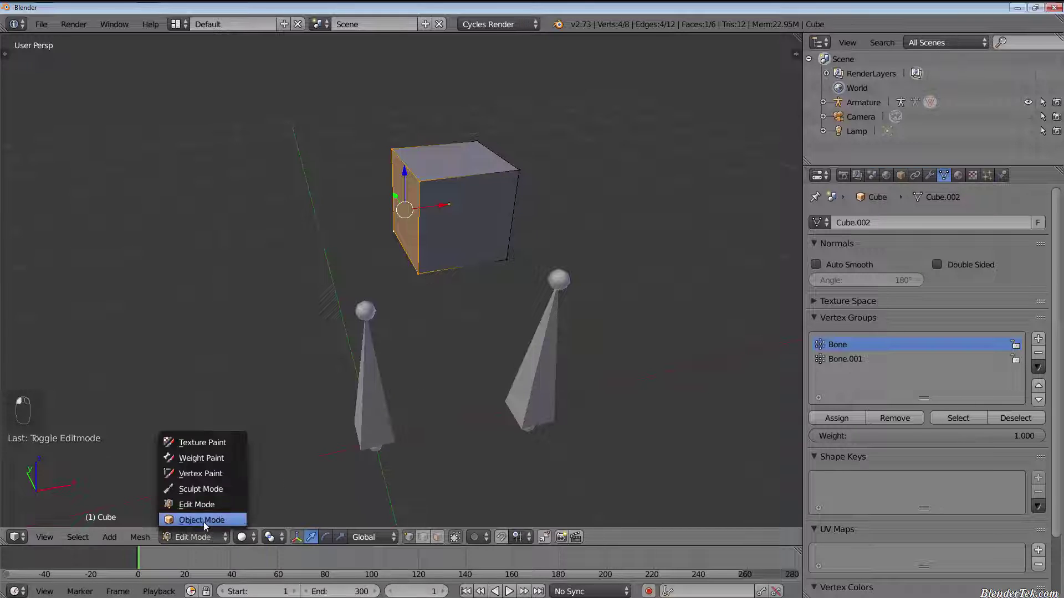
Step: In Pose Mode, tilt the right bone and then the left bone slightly with the cube staying at rest
click(202, 520)
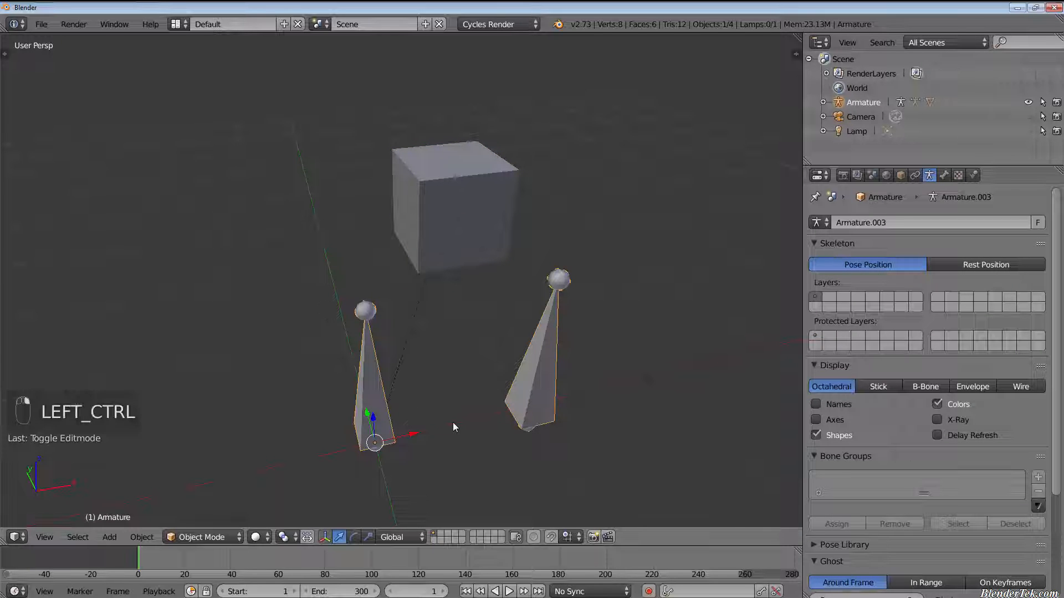
key(ctrl+tab)
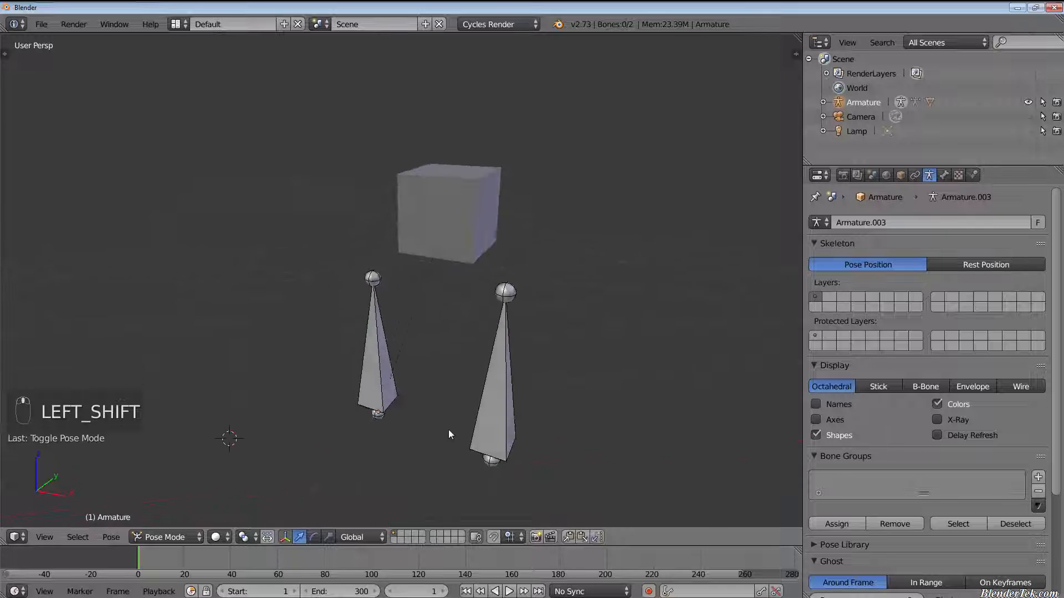
click(495, 374)
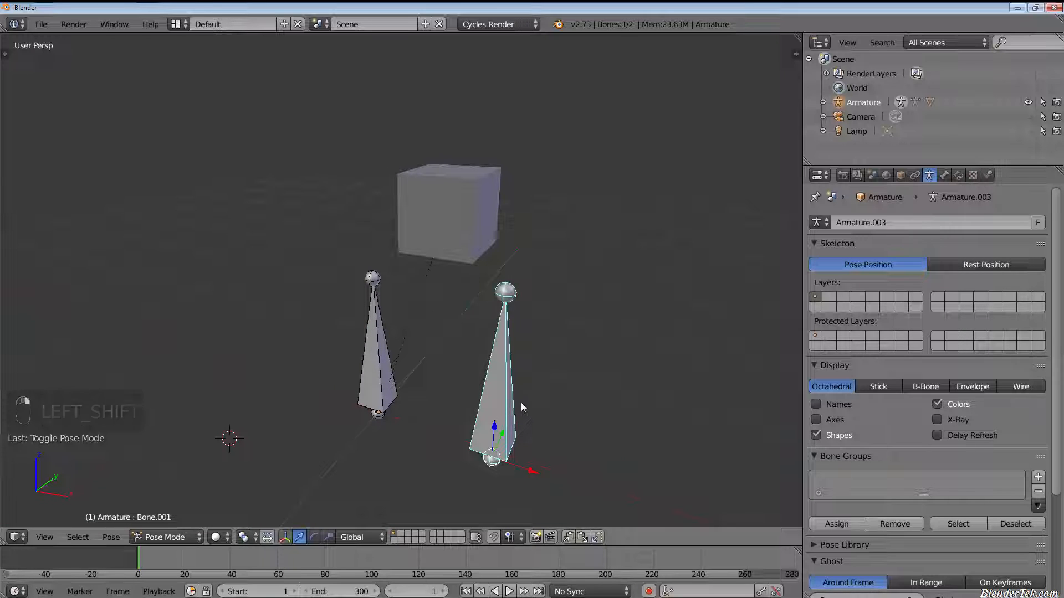
key(g)
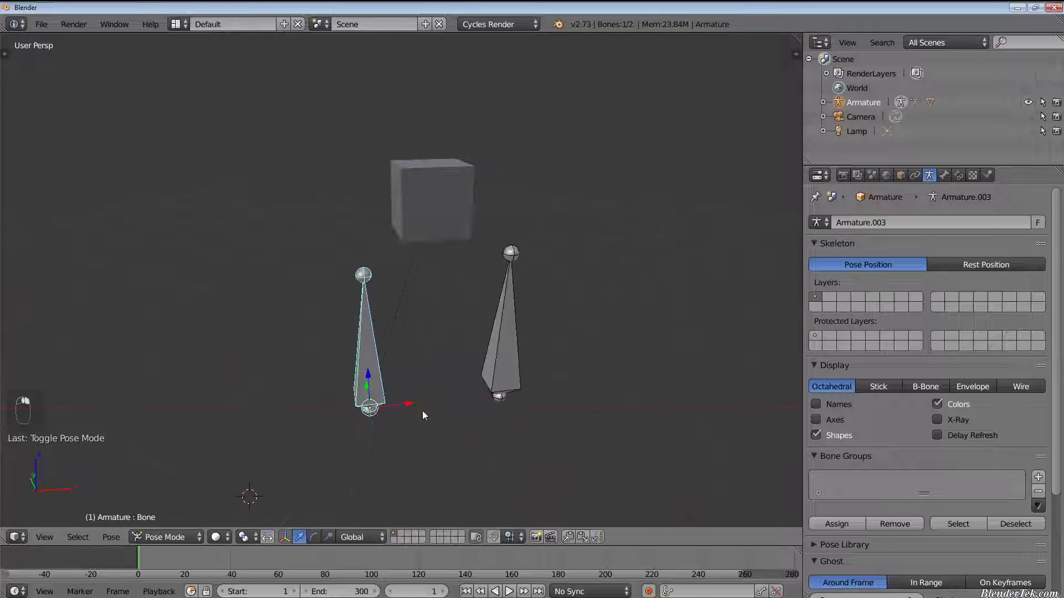
key(g)
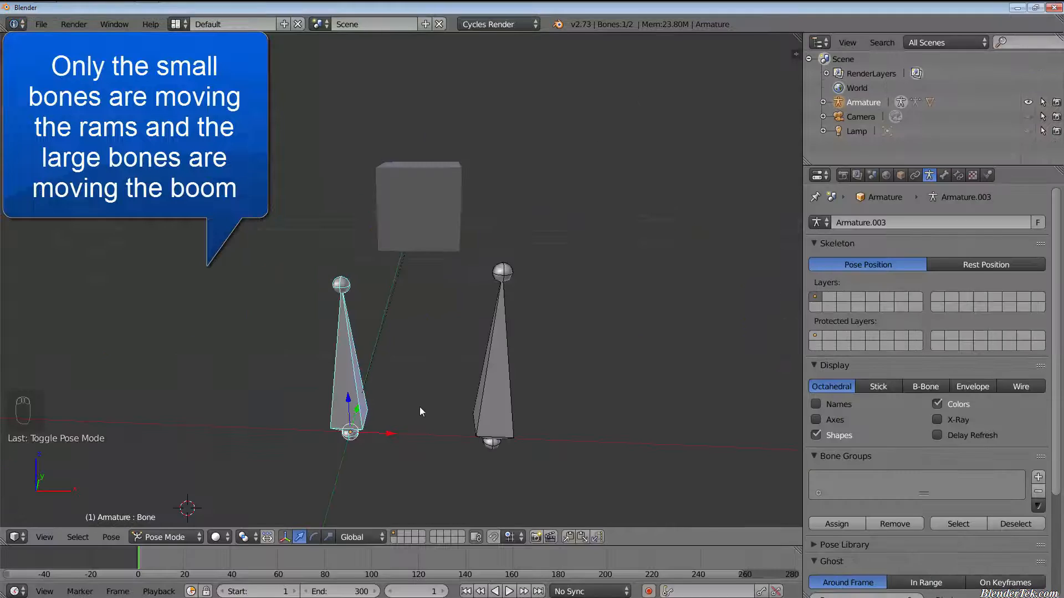
mouse_move(402, 297)
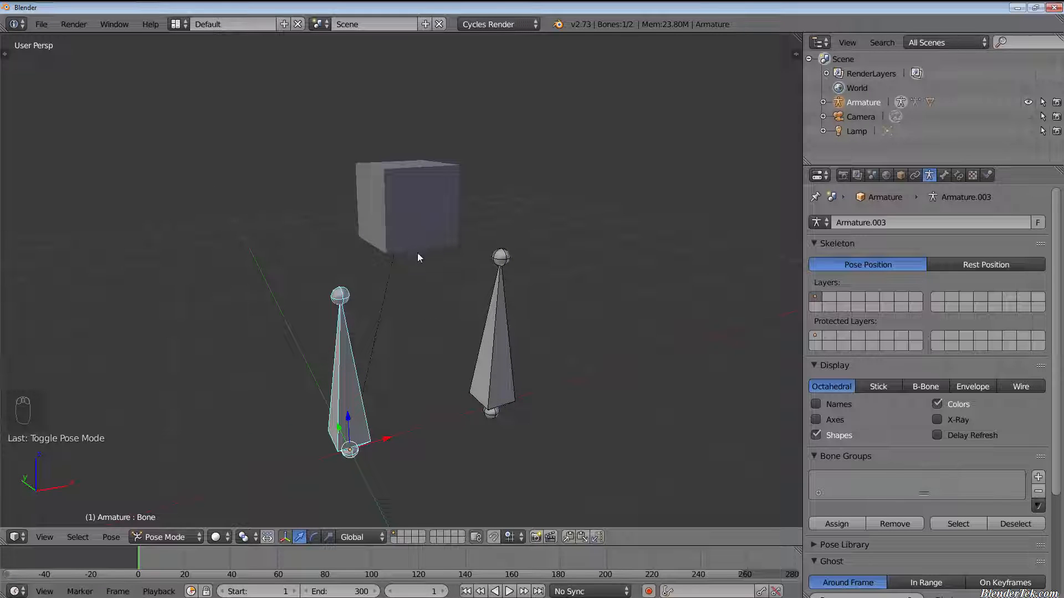
Step: Delete the cube and build a V-shaped blob from duplicated metaballs above the two bones
key(Tab)
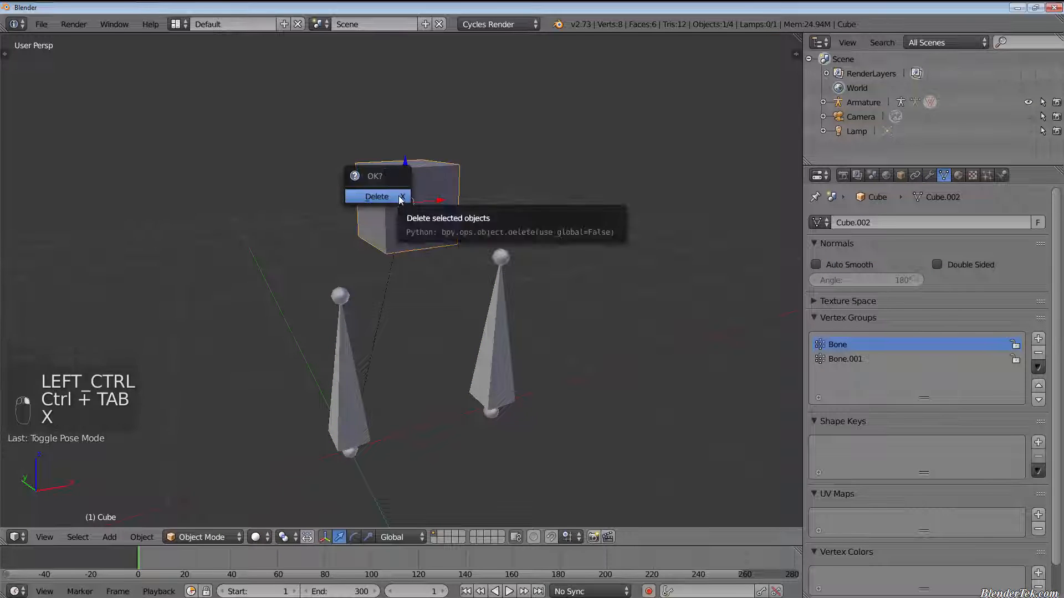
click(377, 197)
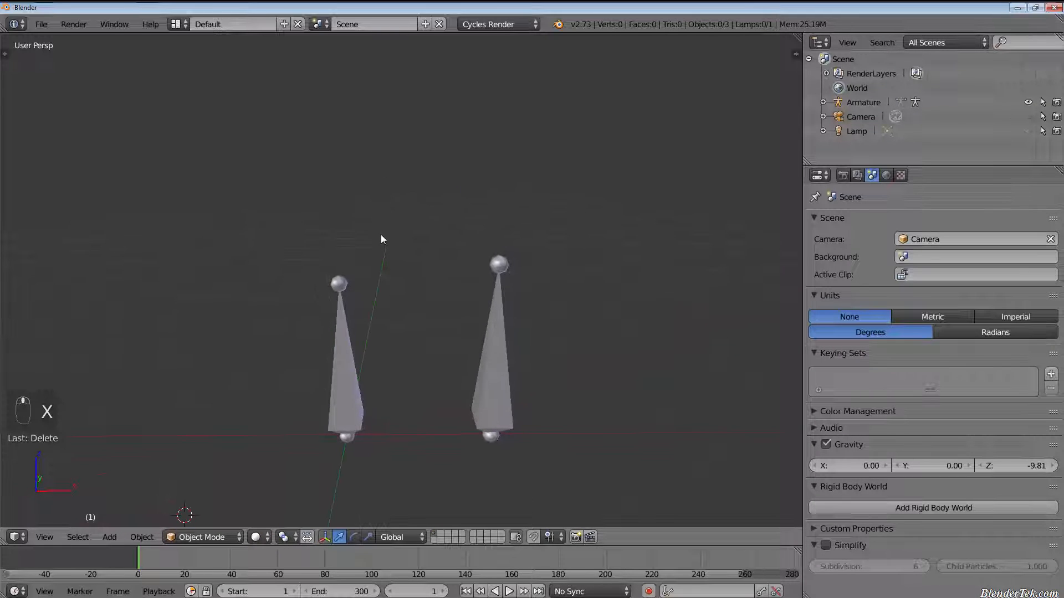
key(shift+a)
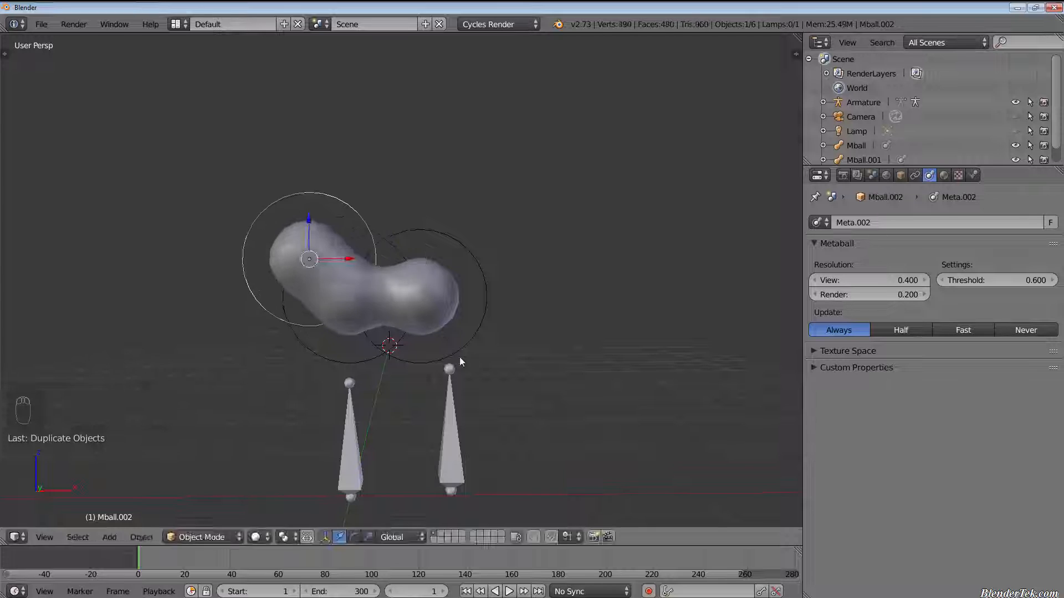
key(shift+d)
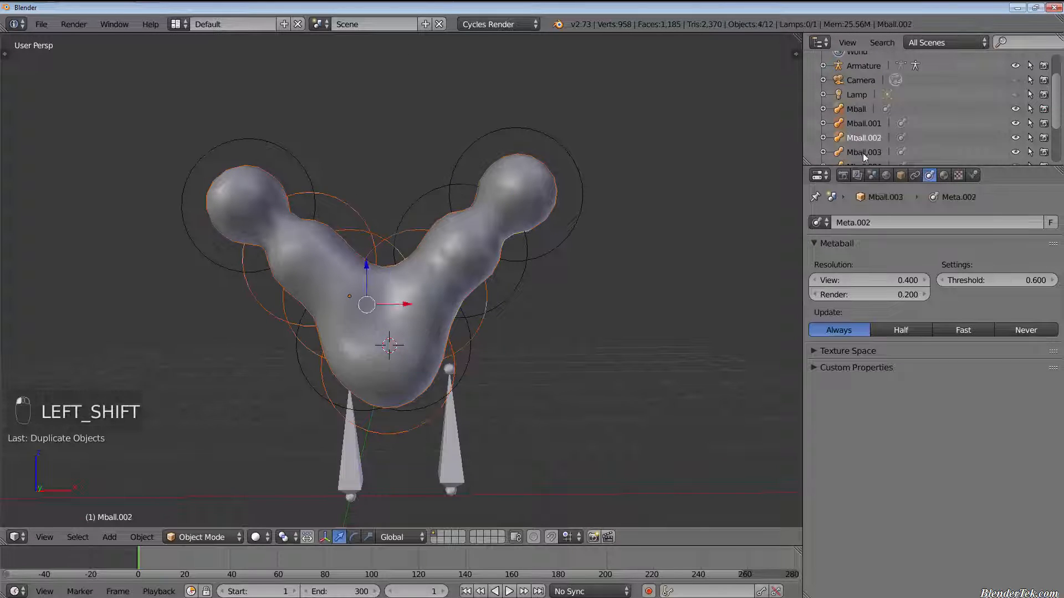
click(142, 536)
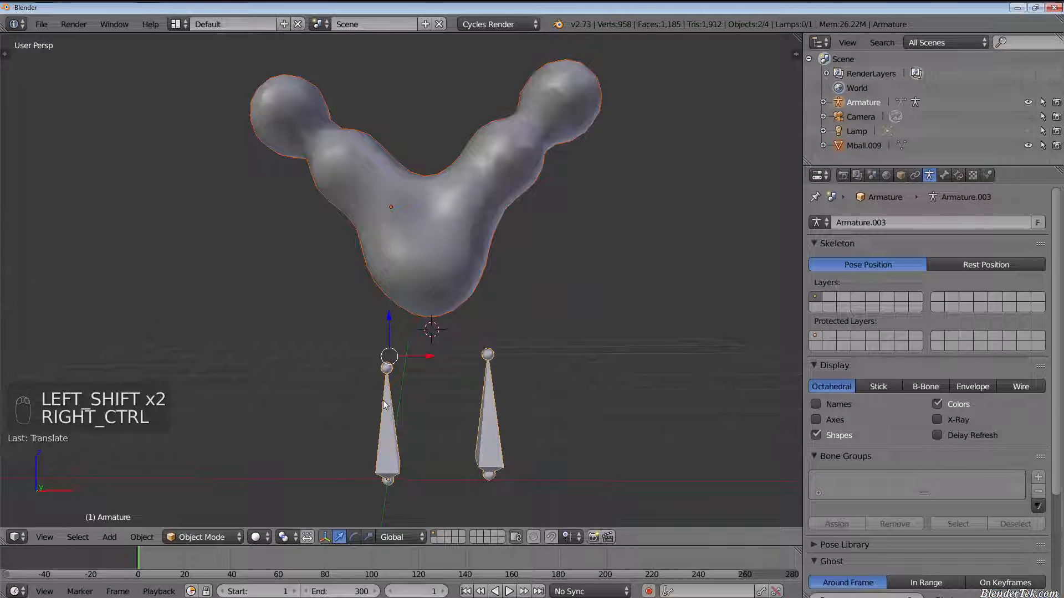
Step: Parent the blob to the armature with Armature Deform With Empty Groups and show all scene layers
key(ctrl+p)
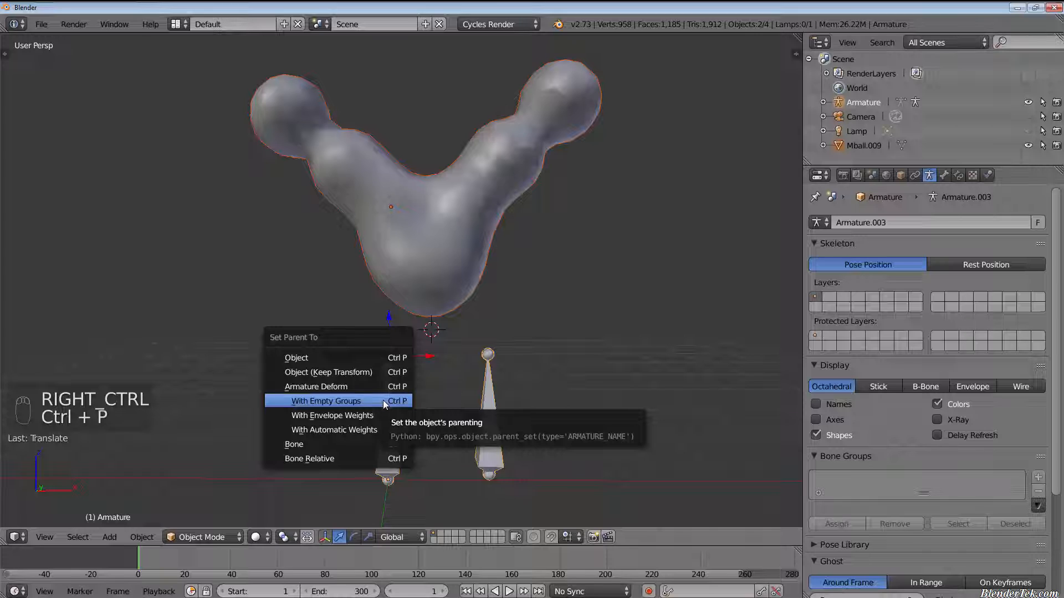
click(325, 400)
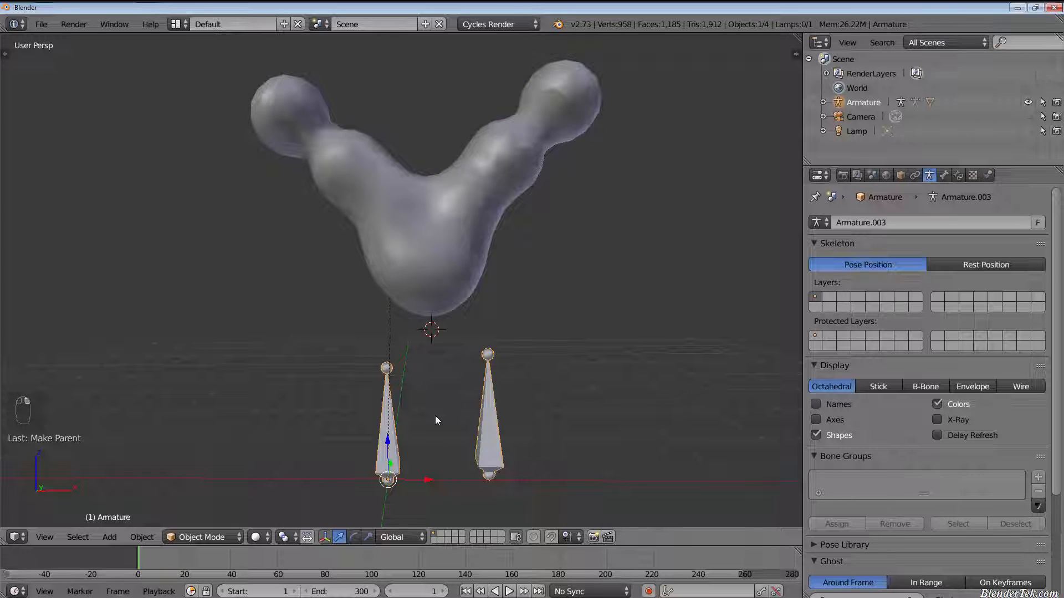
key(ctrl+tab)
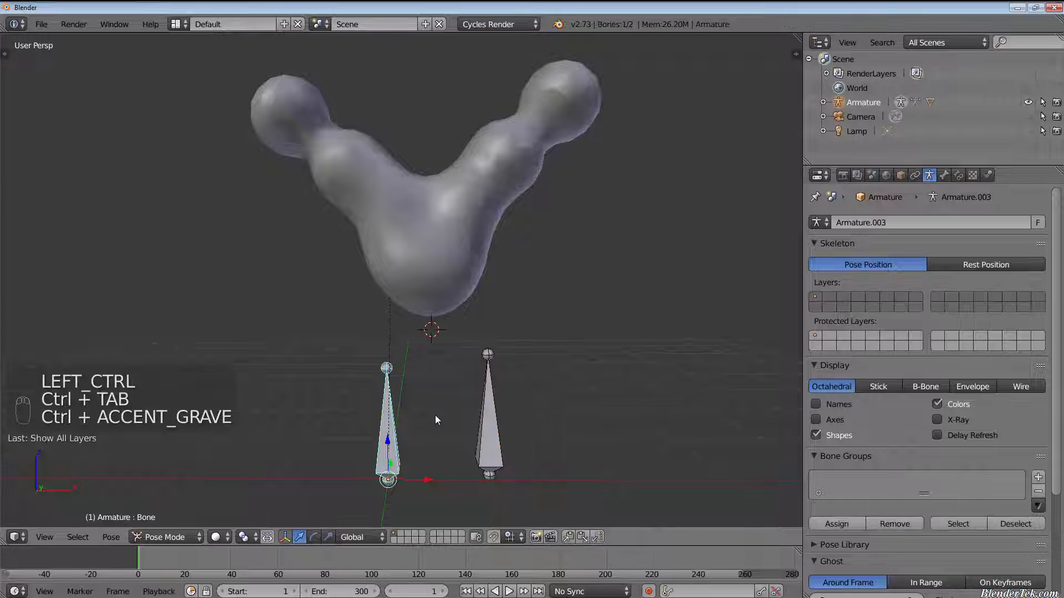
key(g)
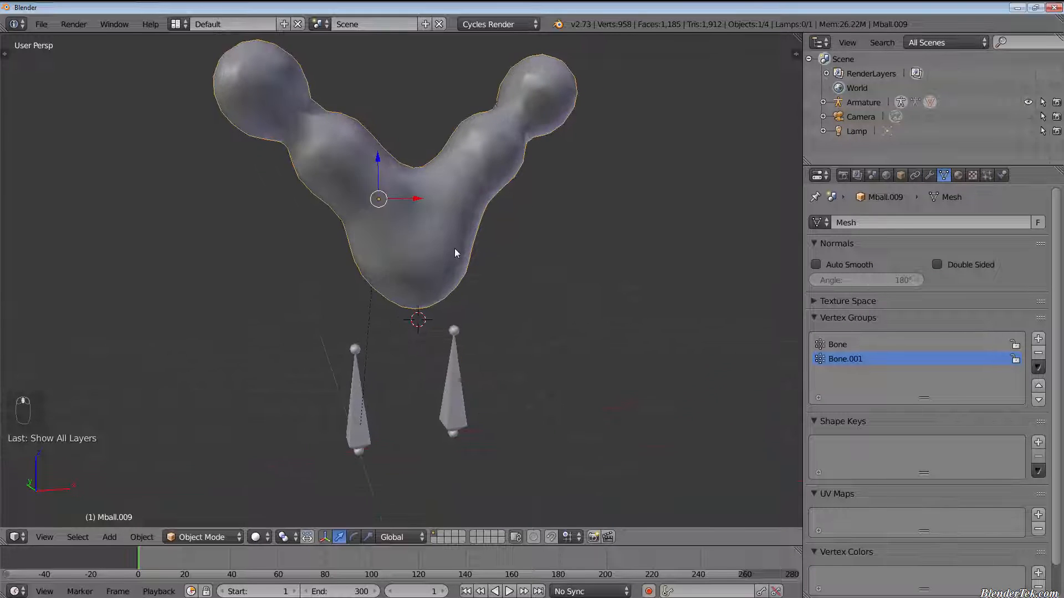
Step: In Edit Mode, assign the left eye blob's vertices to Bone and the right eye blob's to Bone.001
key(Tab)
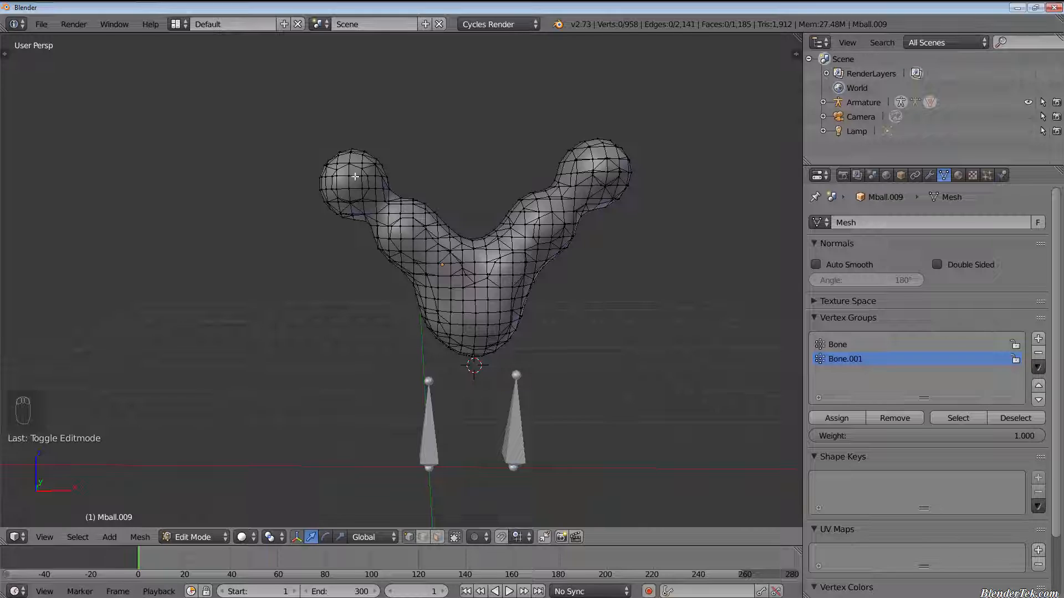
click(348, 181)
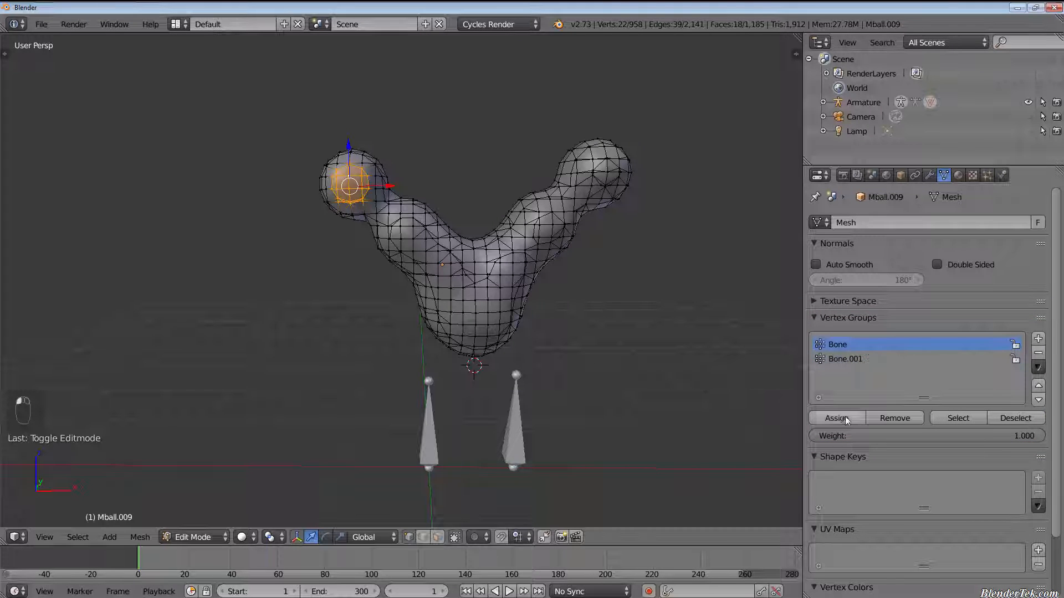
key(a)
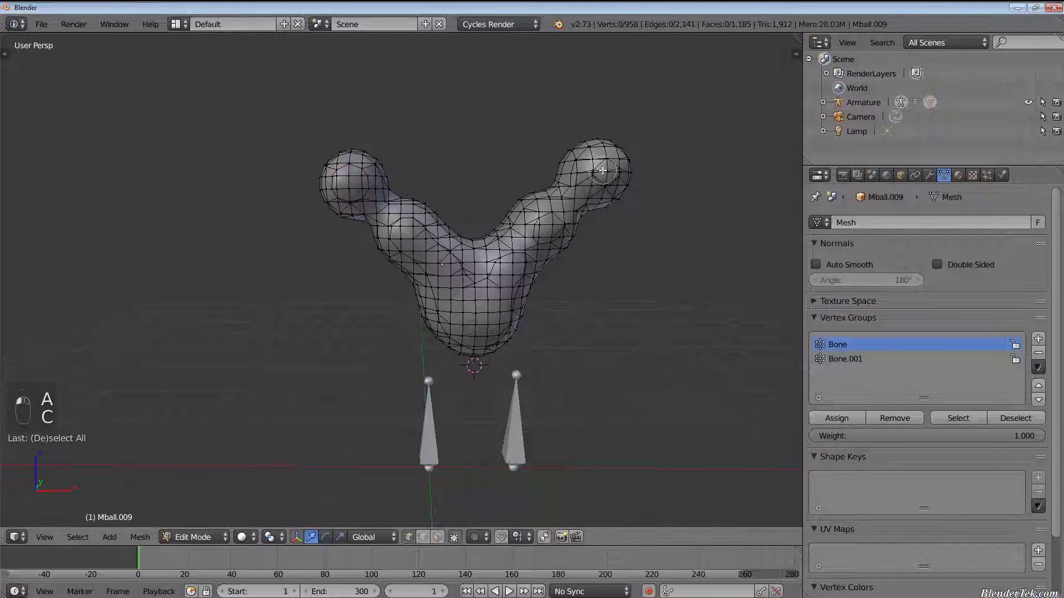
click(602, 171)
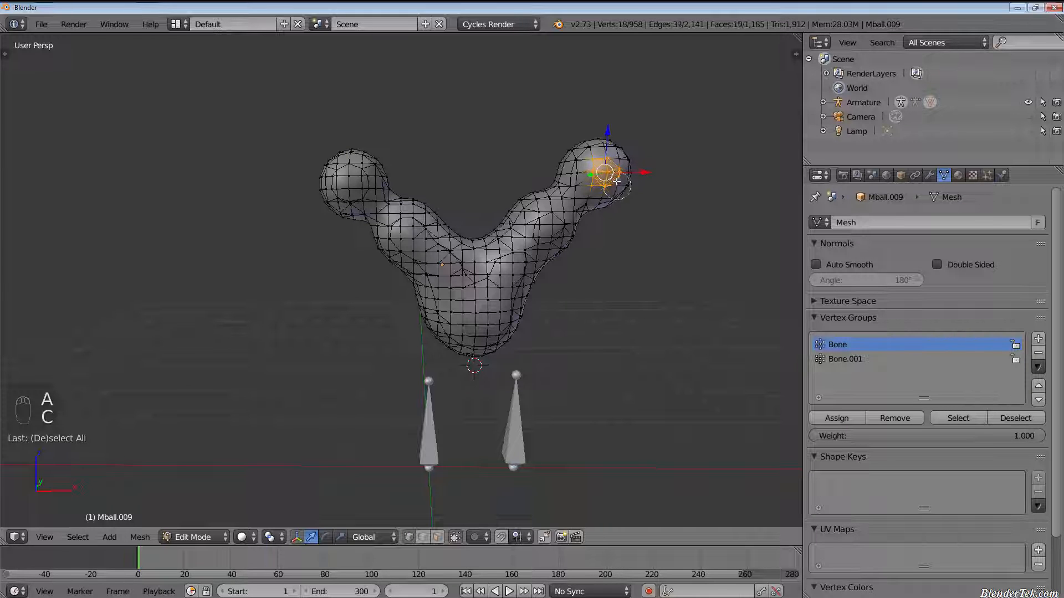
key(Tab)
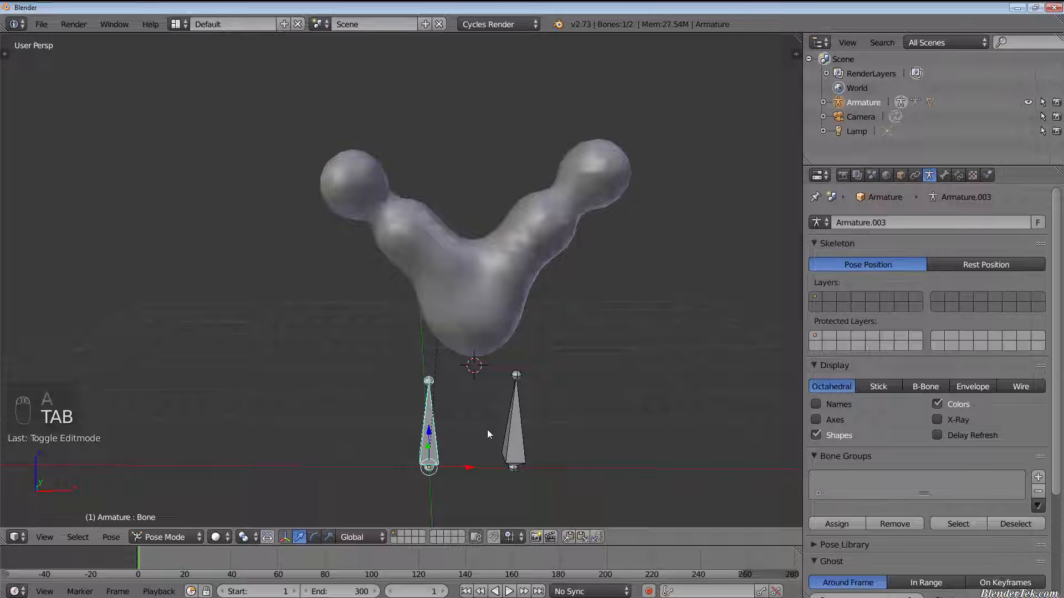
Step: Move the left bone to confirm it drags the left lobe, undo, and return the armature to Object Mode
key(g)
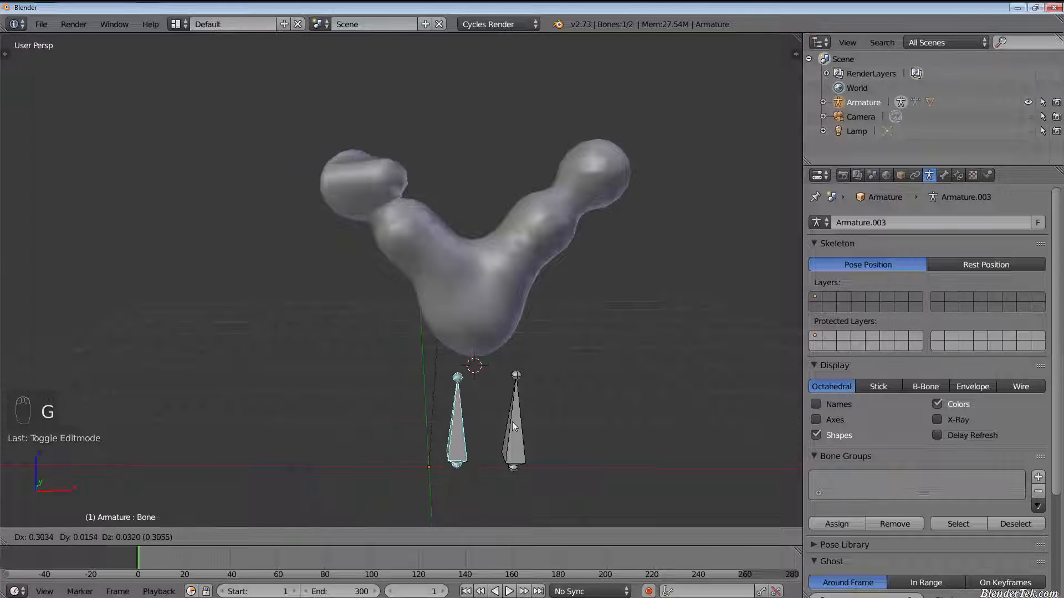
mouse_move(488, 422)
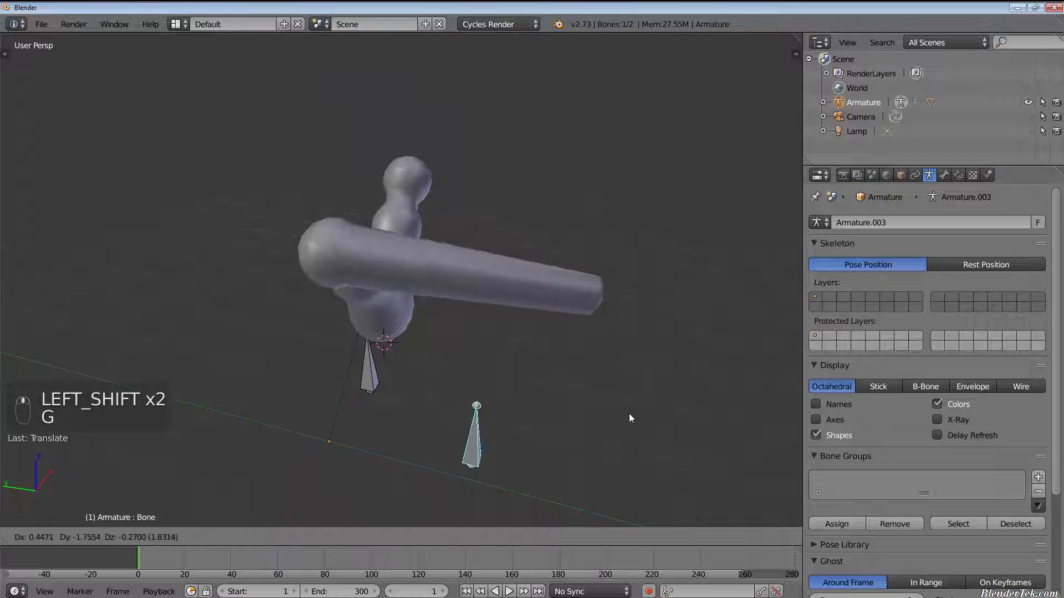
mouse_move(434, 383)
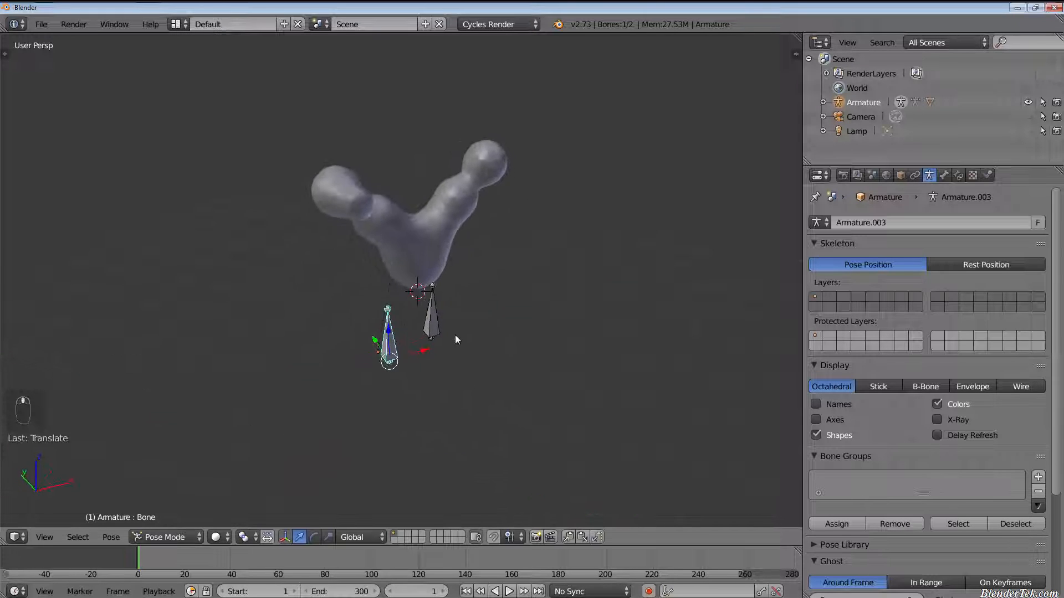
key(ctrl+z)
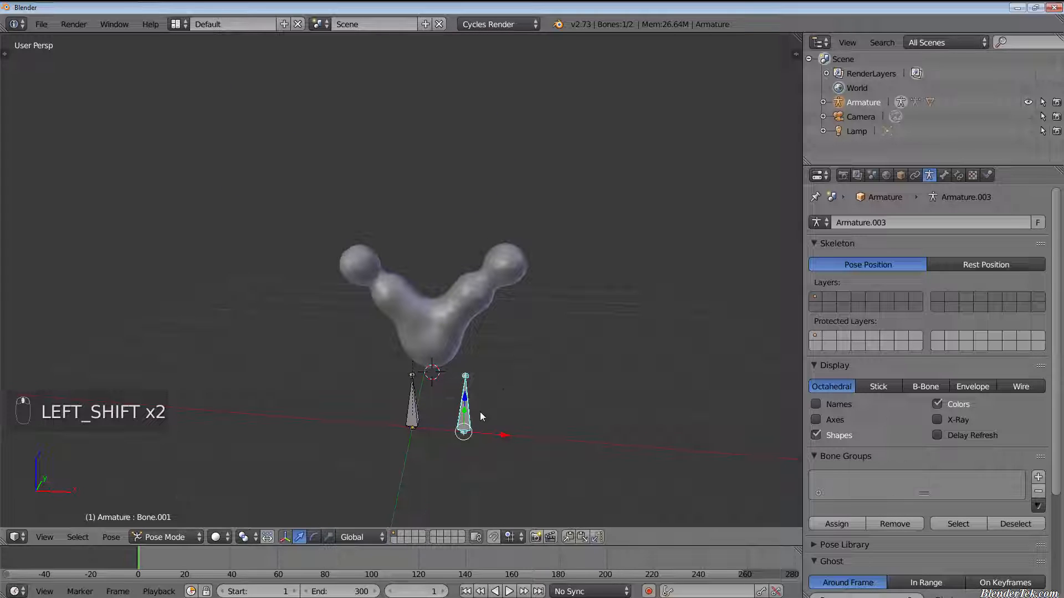
key(Tab)
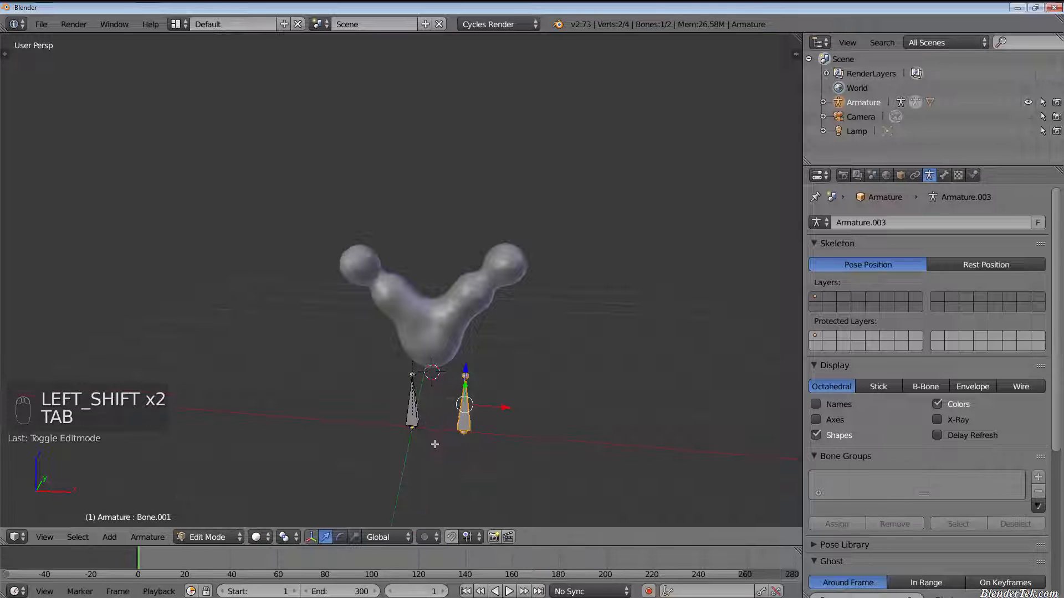
key(Tab)
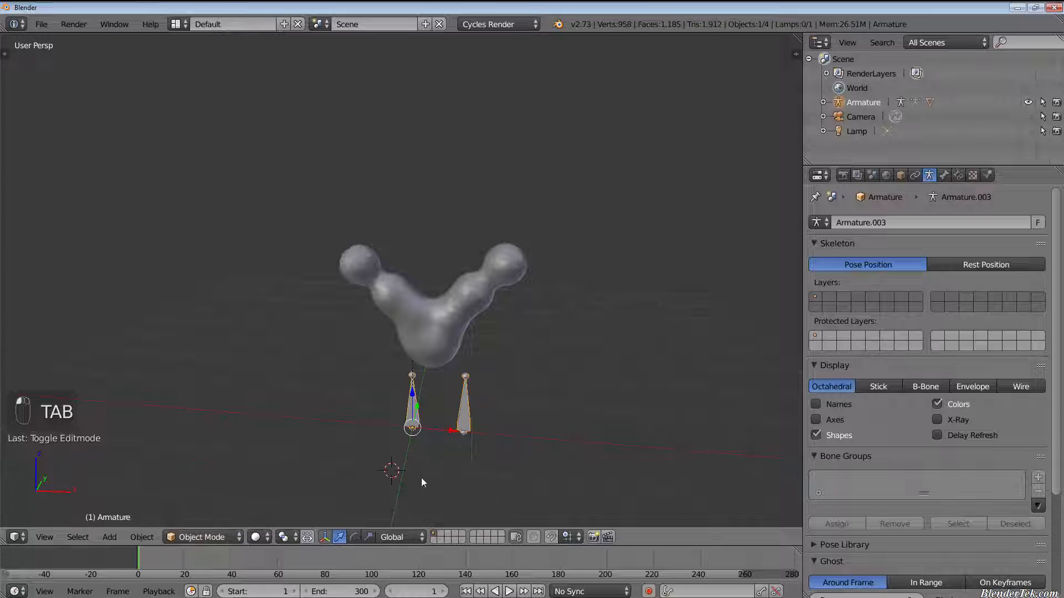
Step: Add an Armature > Pitchipoy Human (Meta-Rig) beside the blob rig
key(shift+a)
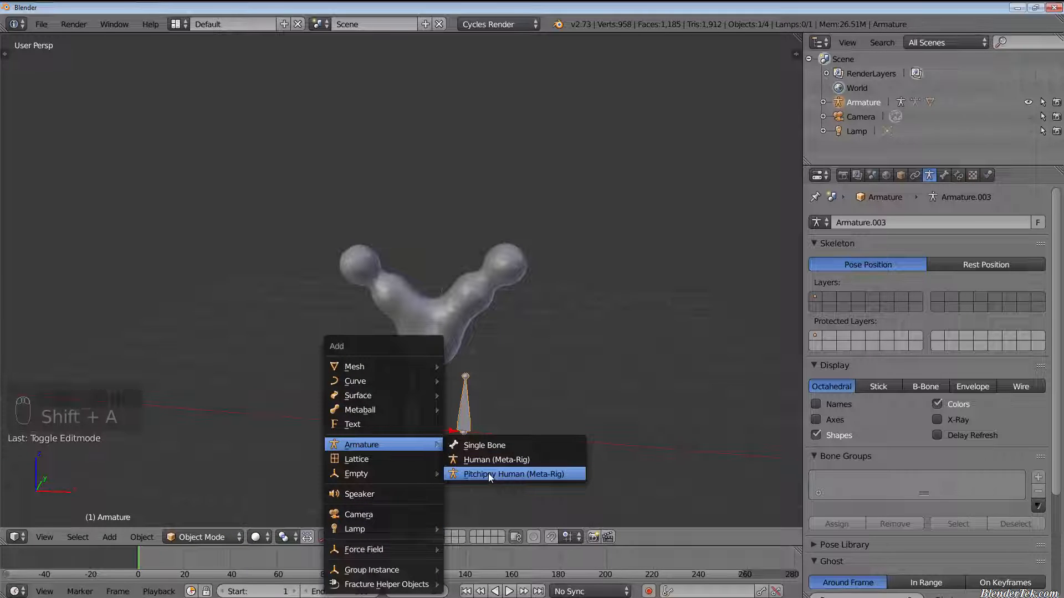
click(513, 473)
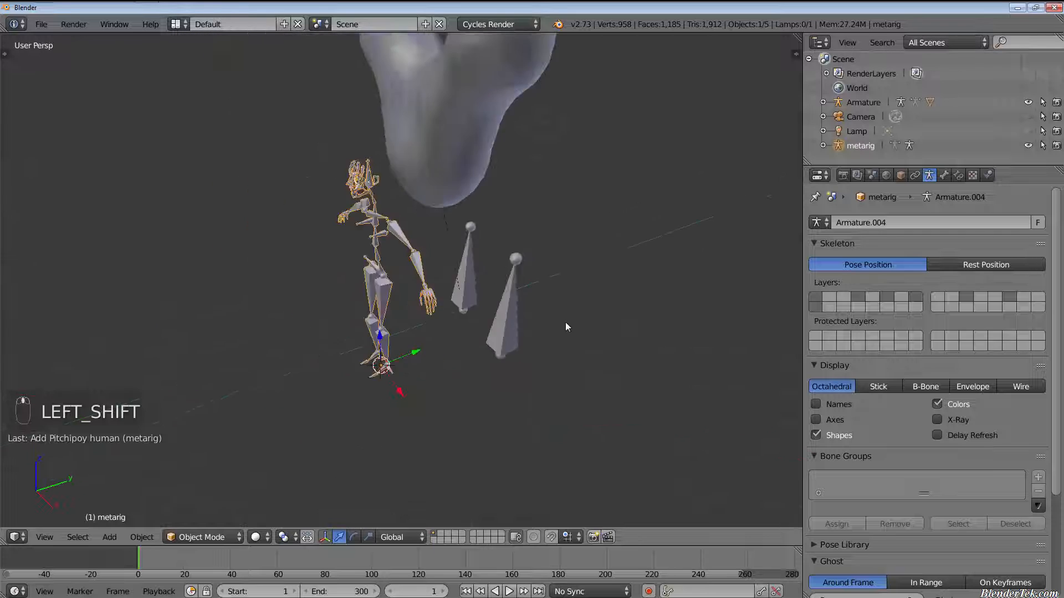